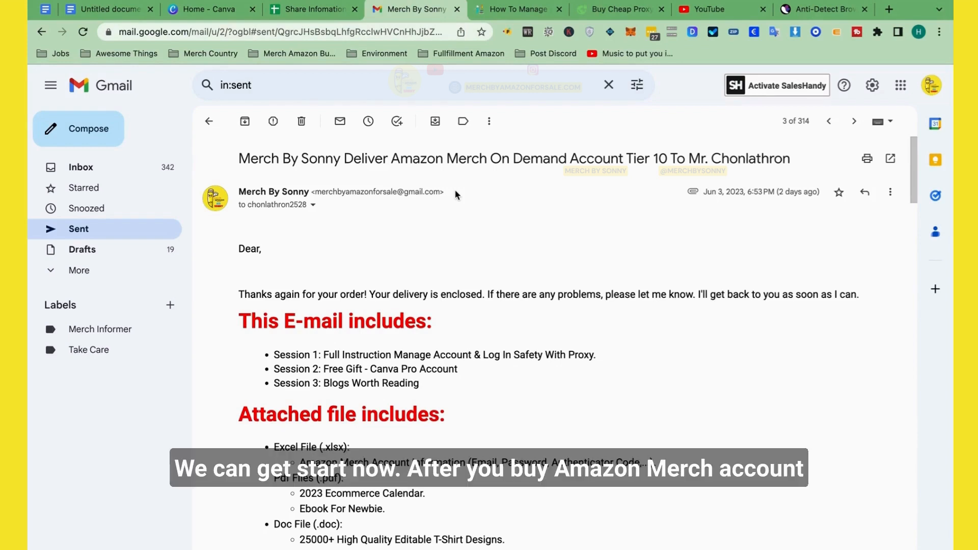
mouse_move(479, 185)
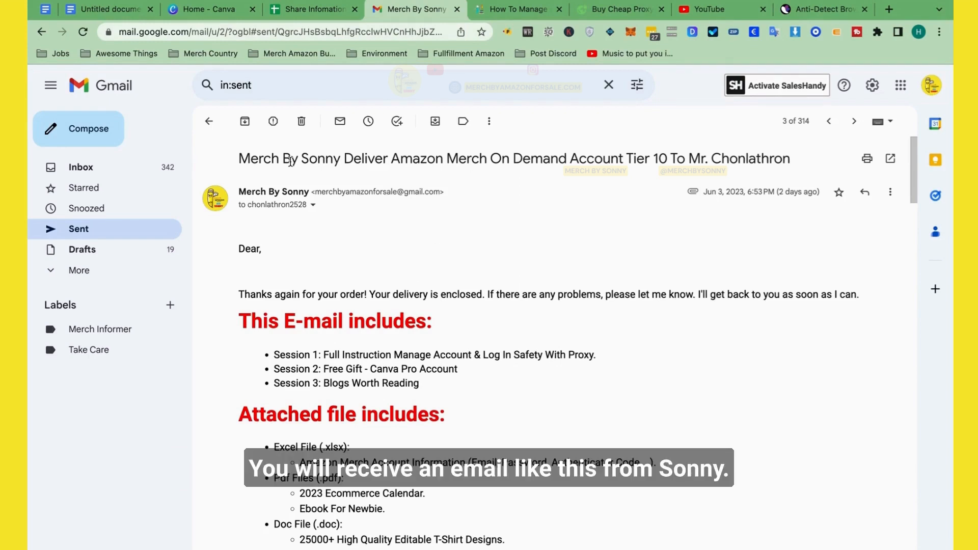
Scroll down through the account spreadsheet to review the email, password, authenticator code and country.
scroll(down, 3)
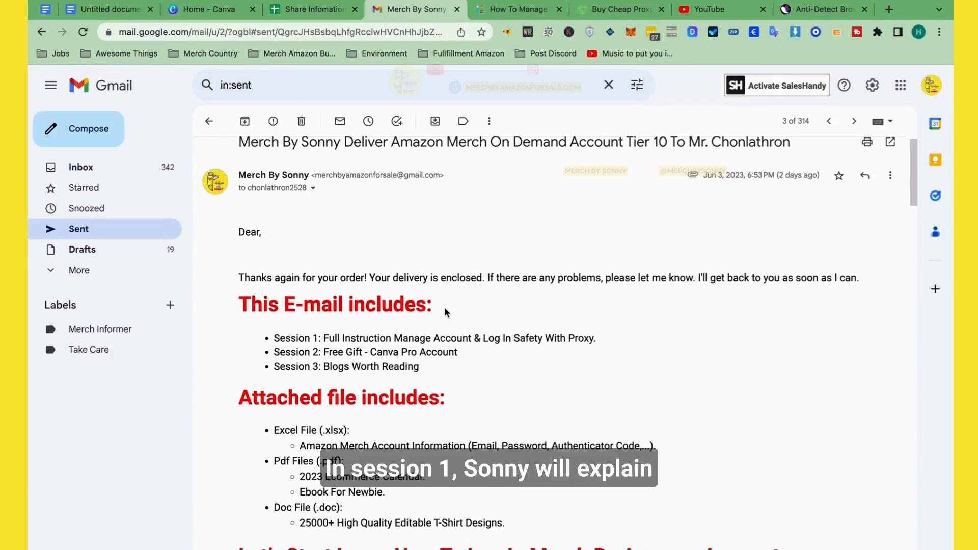
scroll(down, 3)
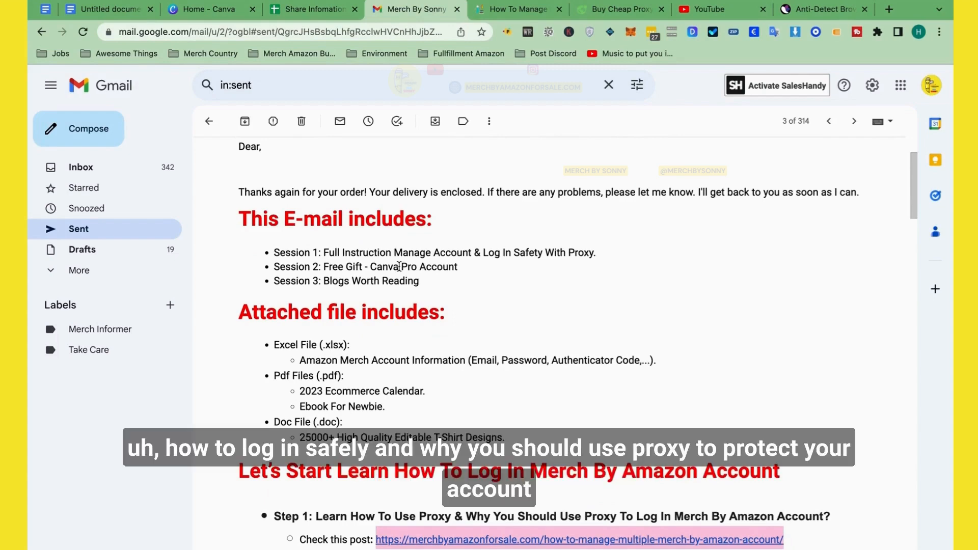
scroll(down, 3)
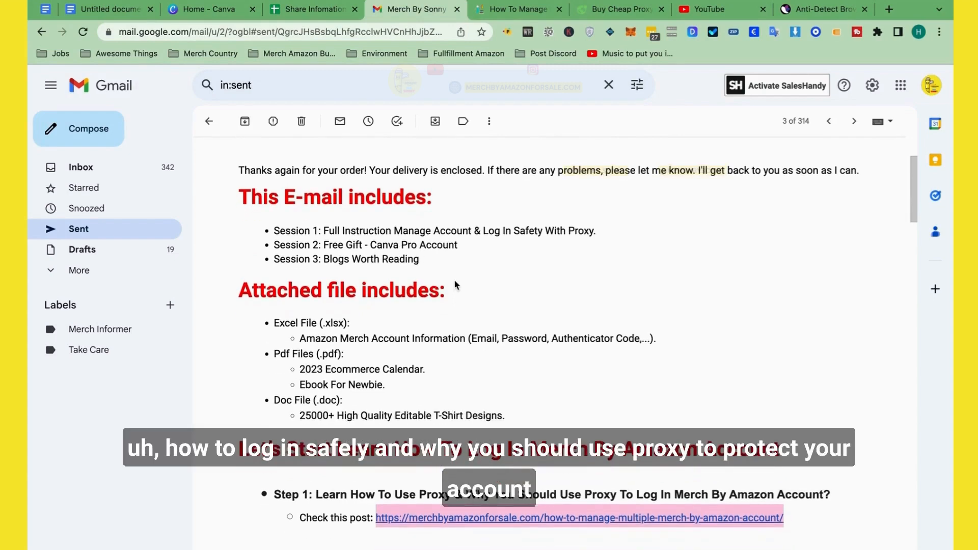
scroll(down, 3)
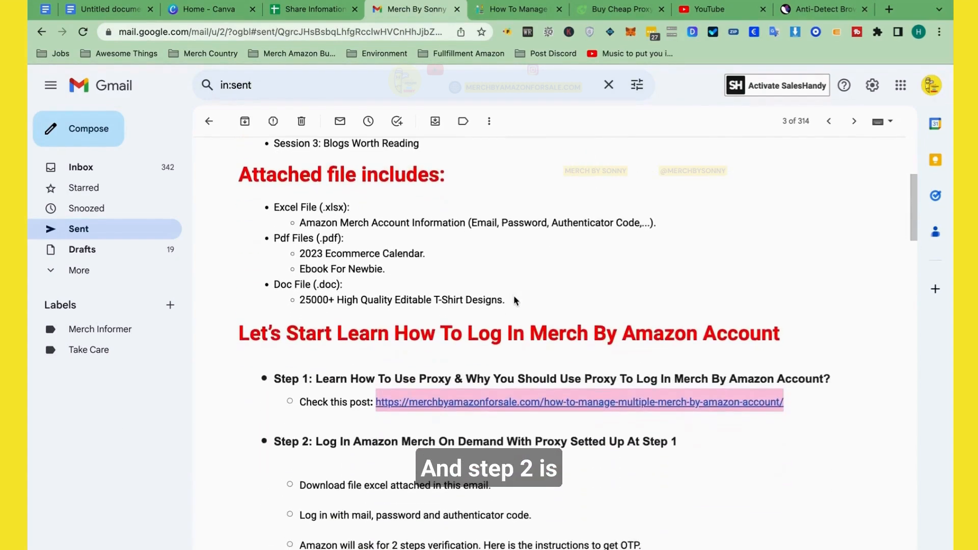
scroll(down, 3)
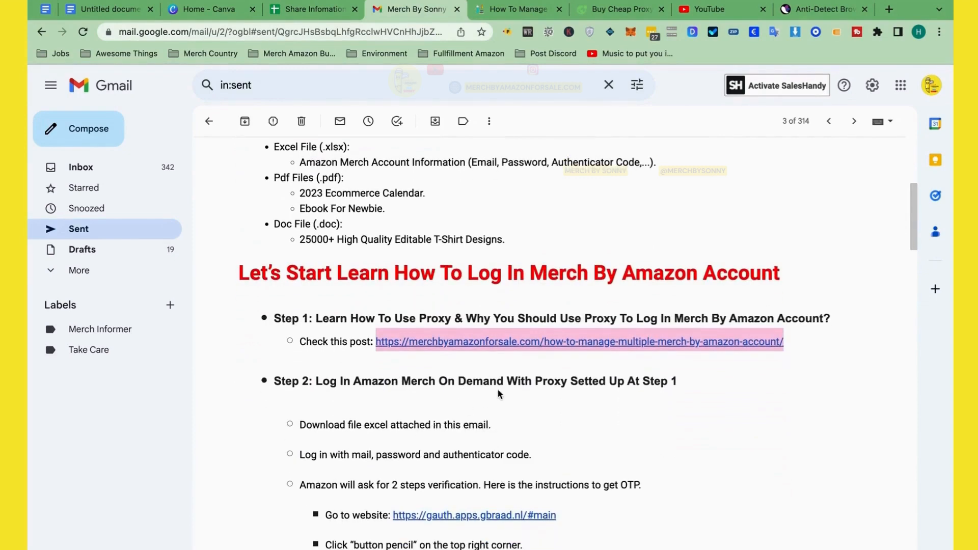
scroll(down, 3)
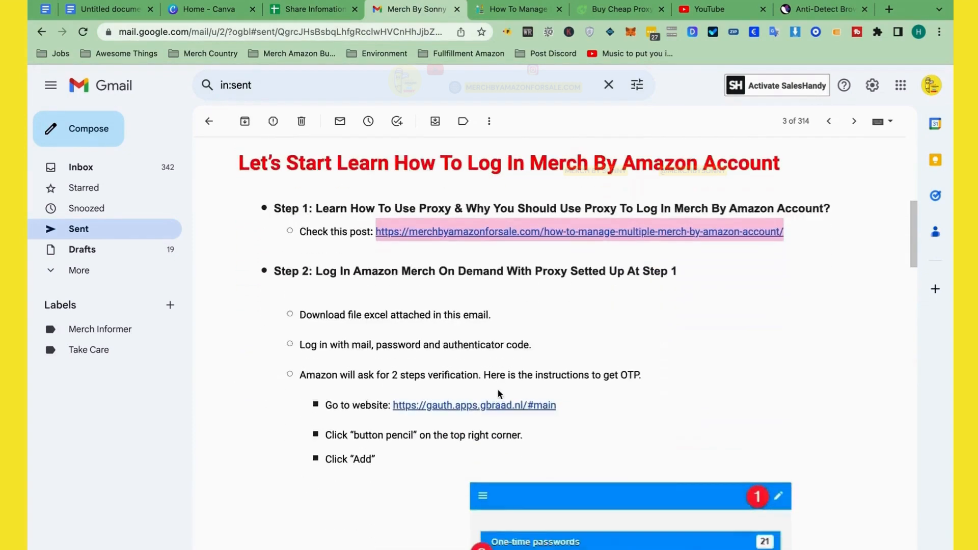
scroll(down, 3)
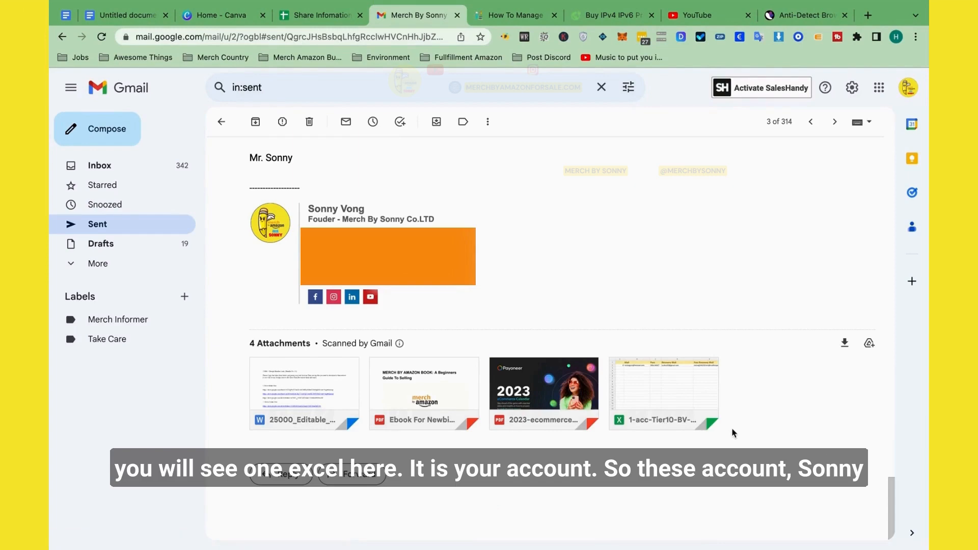
mouse_move(730, 412)
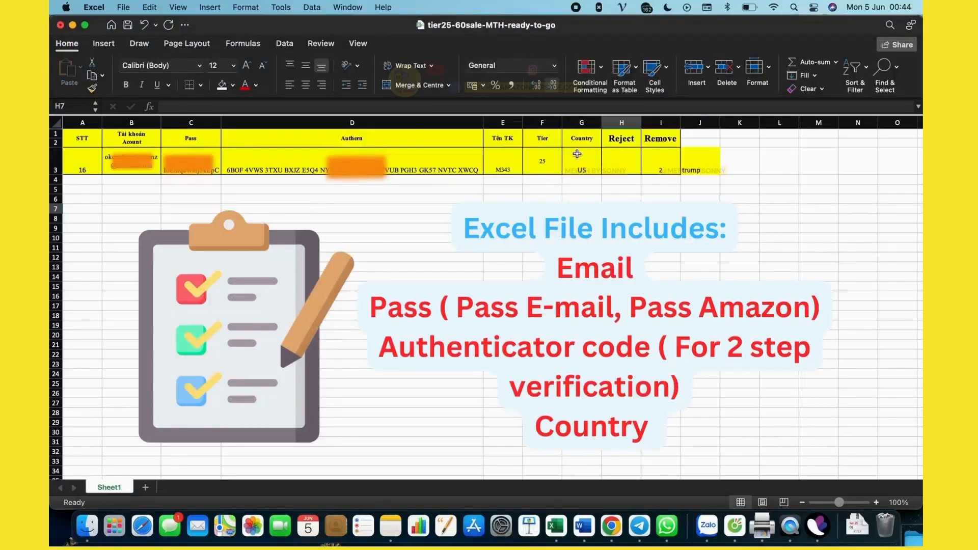
mouse_move(591, 165)
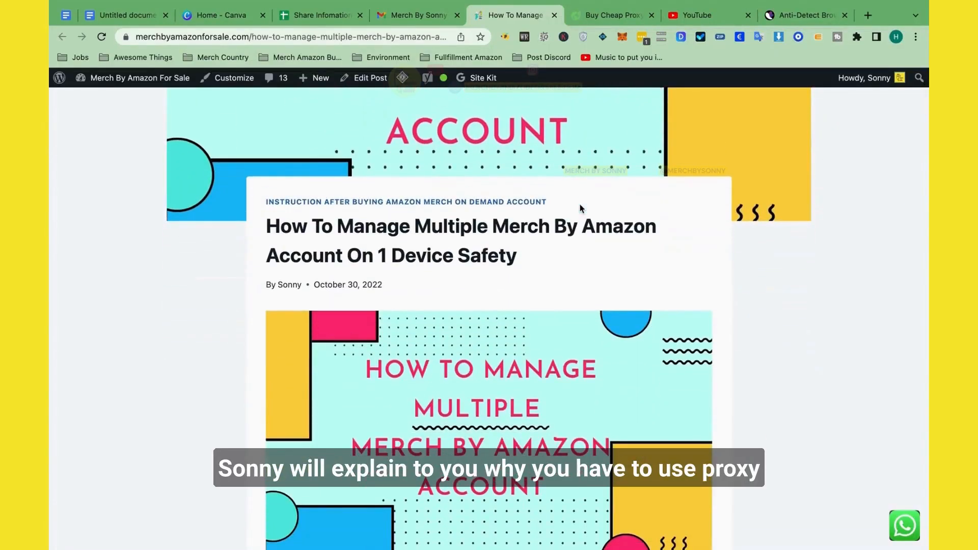
scroll(down, 3)
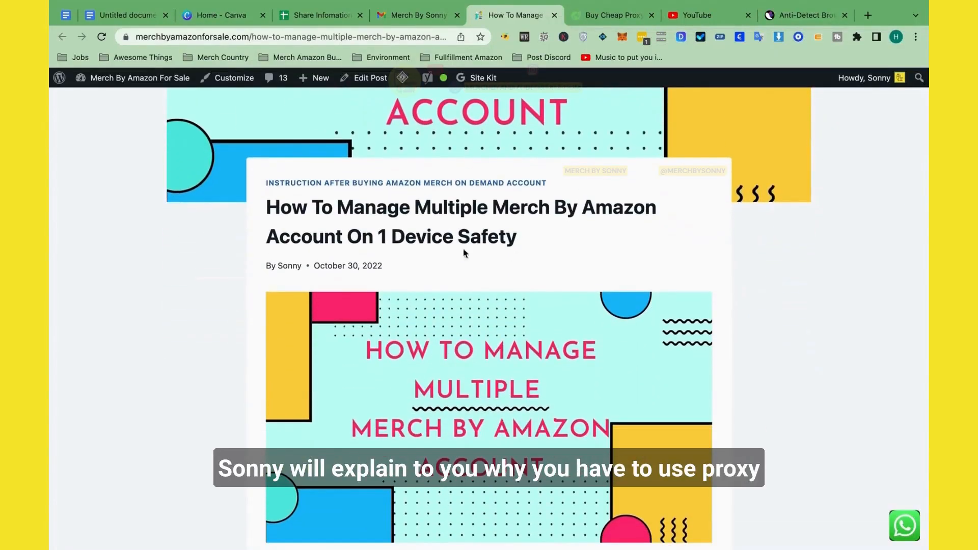
scroll(down, 3)
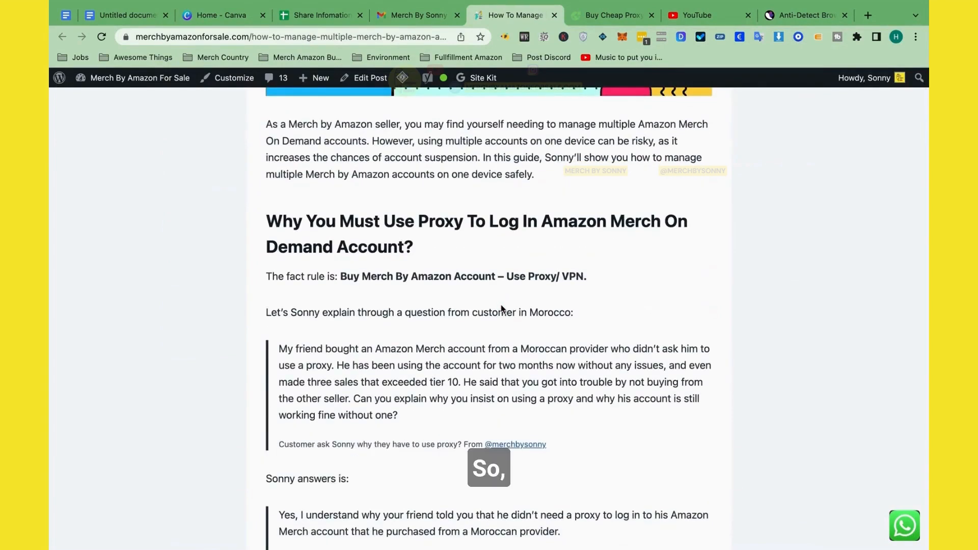
scroll(down, 3)
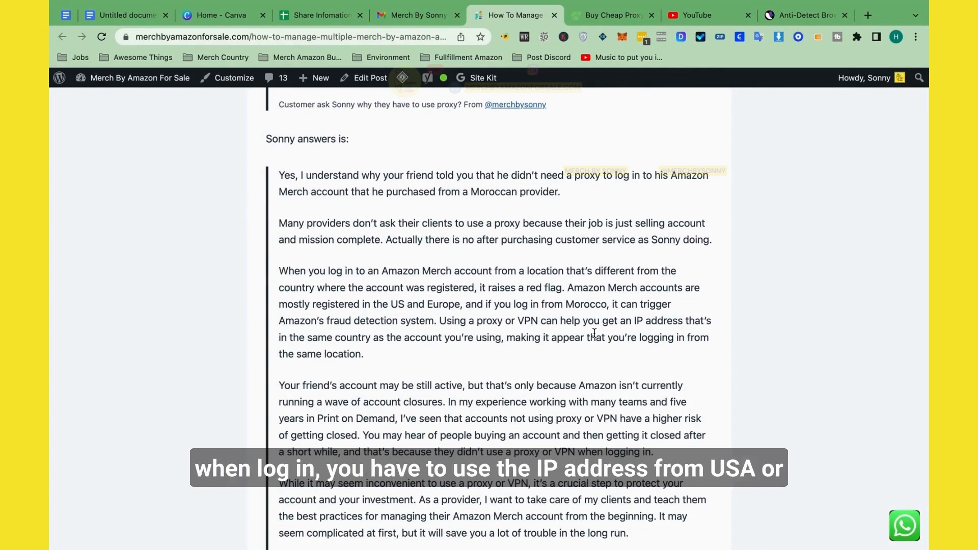
scroll(down, 3)
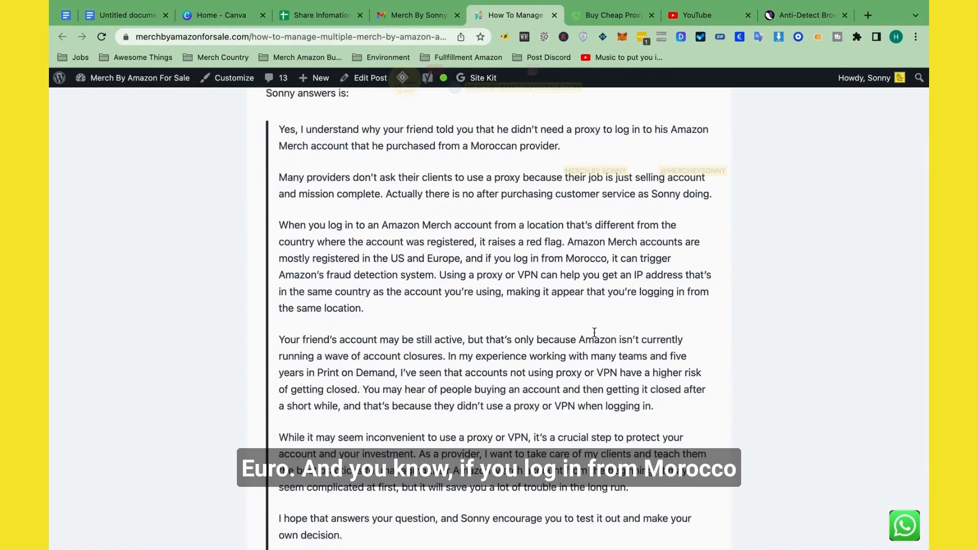
scroll(down, 3)
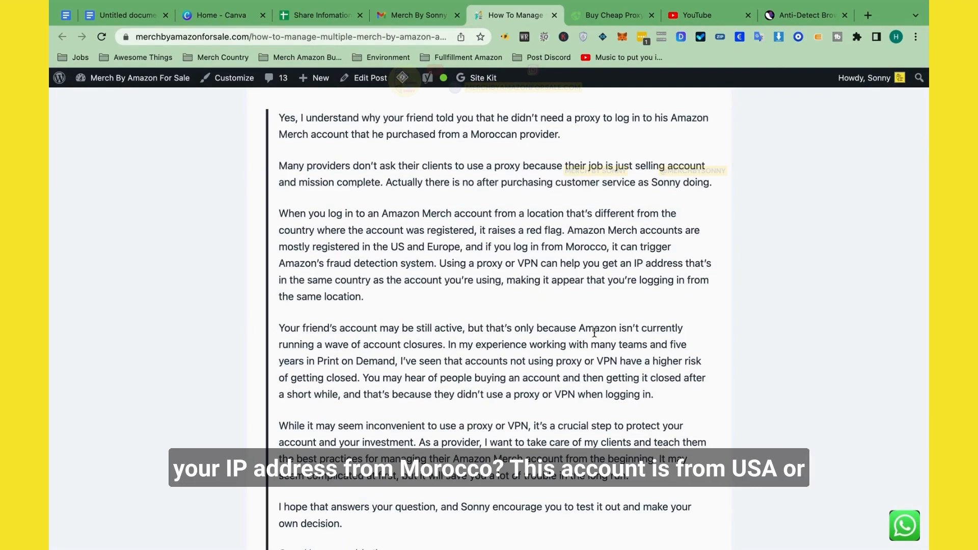
scroll(down, 3)
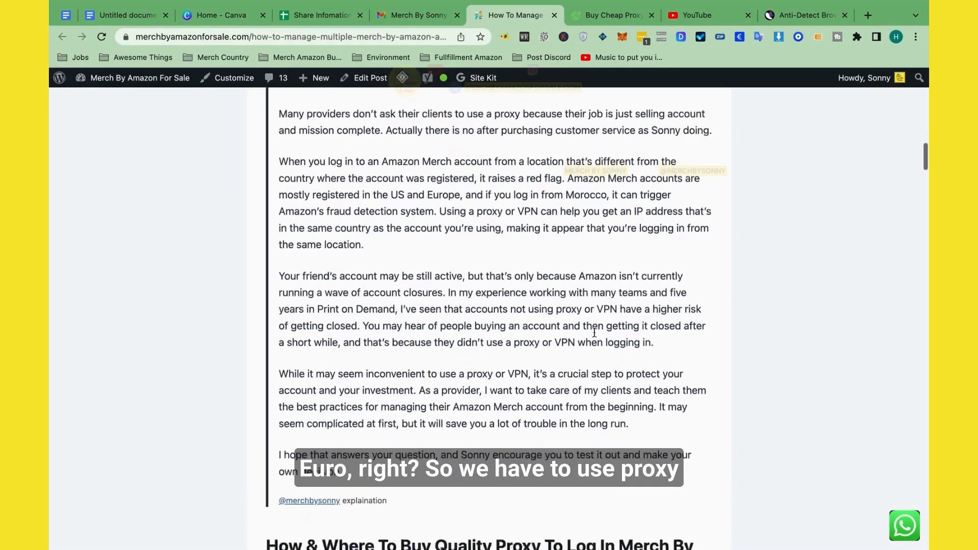
scroll(down, 3)
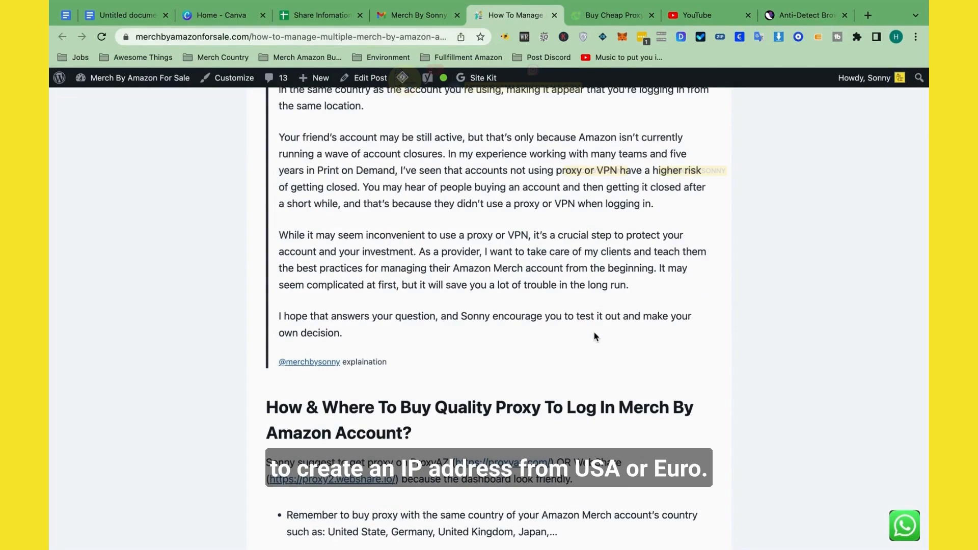
scroll(down, 3)
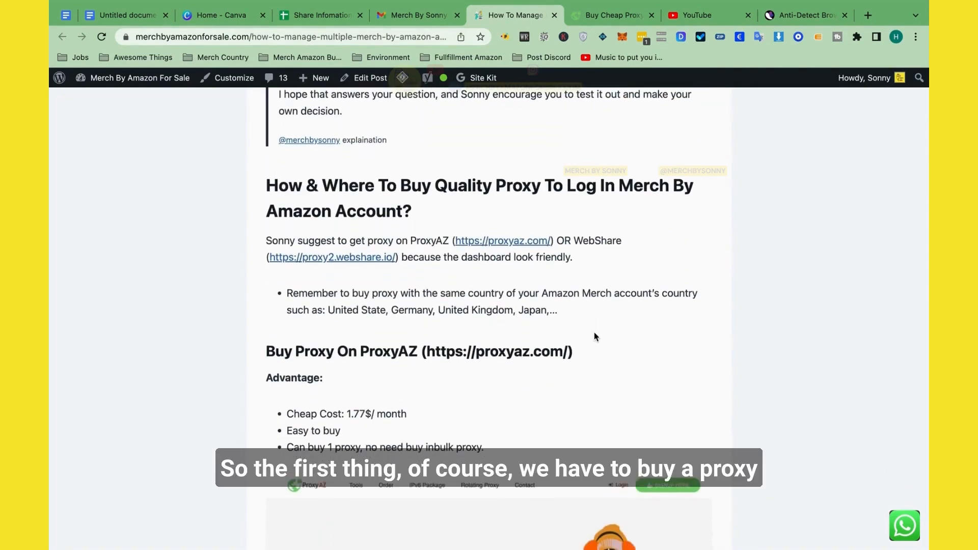
scroll(down, 3)
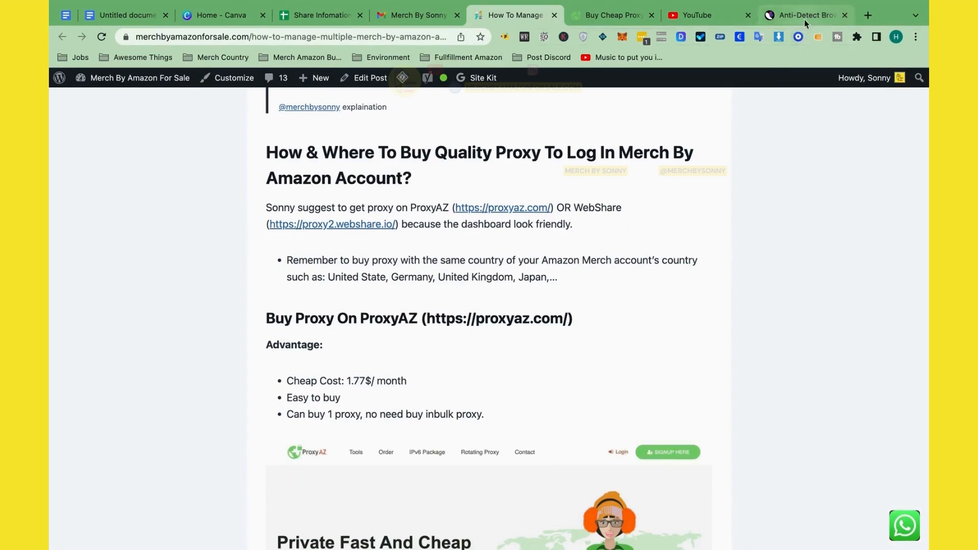
click(805, 14)
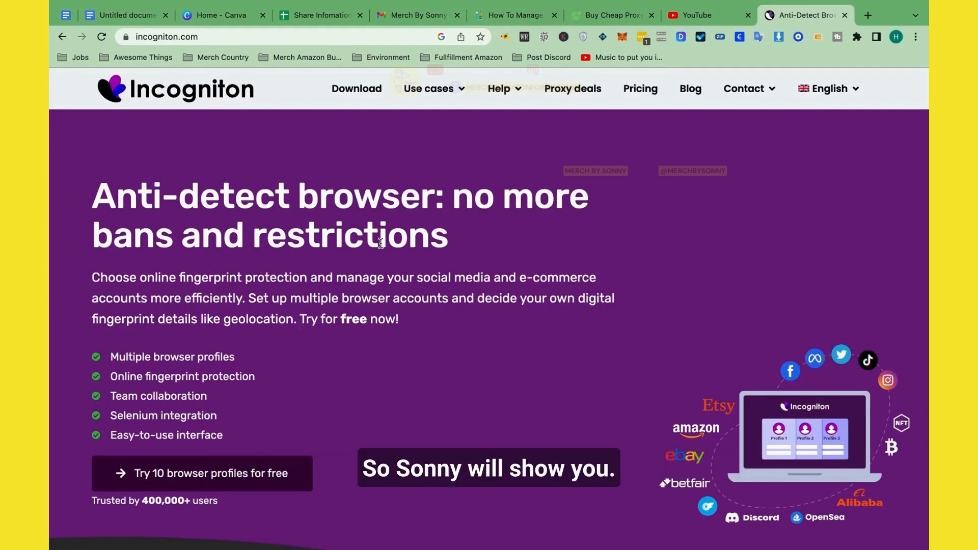
click(512, 15)
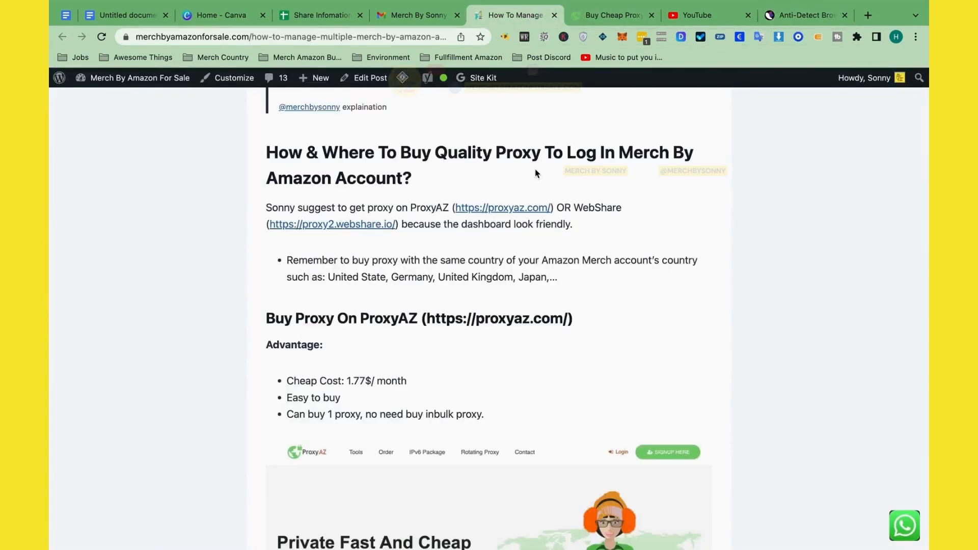
scroll(down, 3)
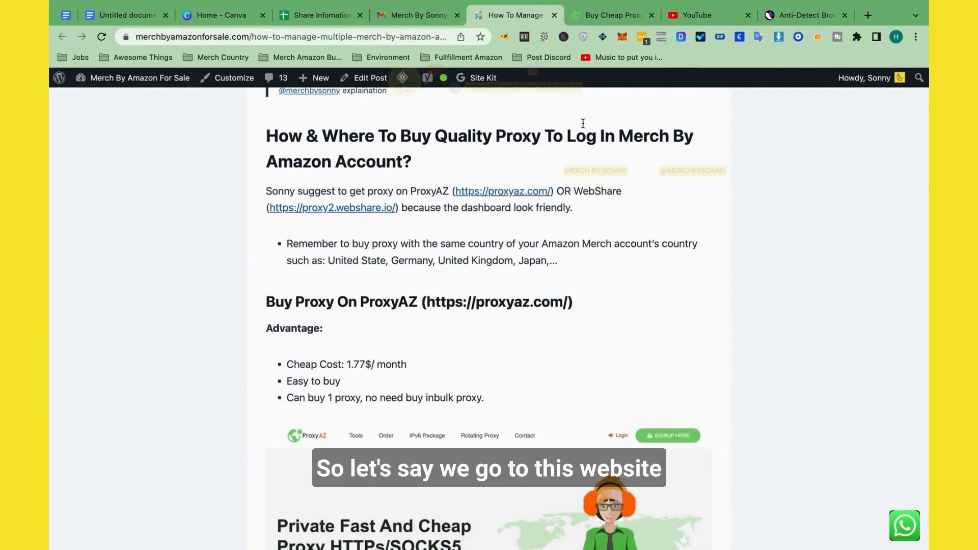
Locate the IPv4 Private Proxy offer (United States, 1 month, $1.77) in the ProxyAZ store.
click(612, 15)
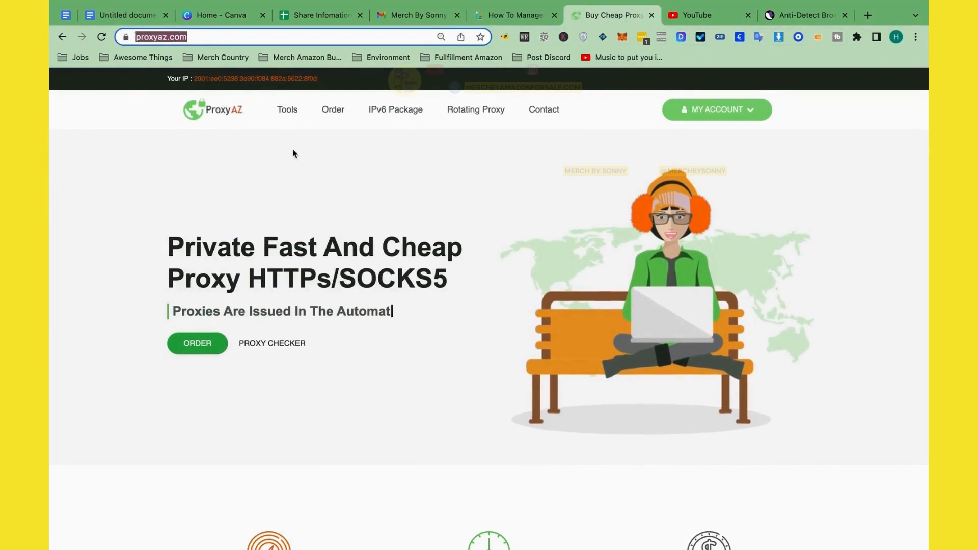
scroll(down, 3)
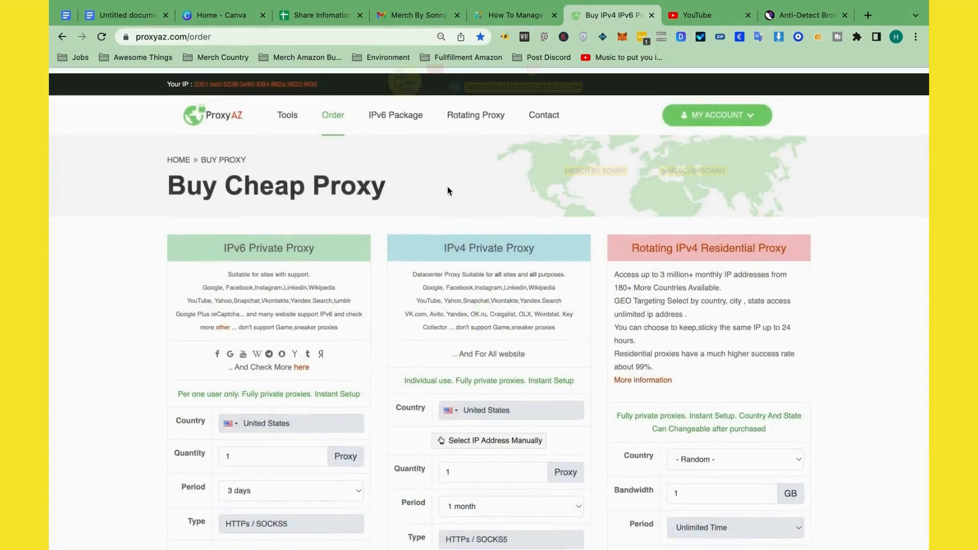
scroll(down, 3)
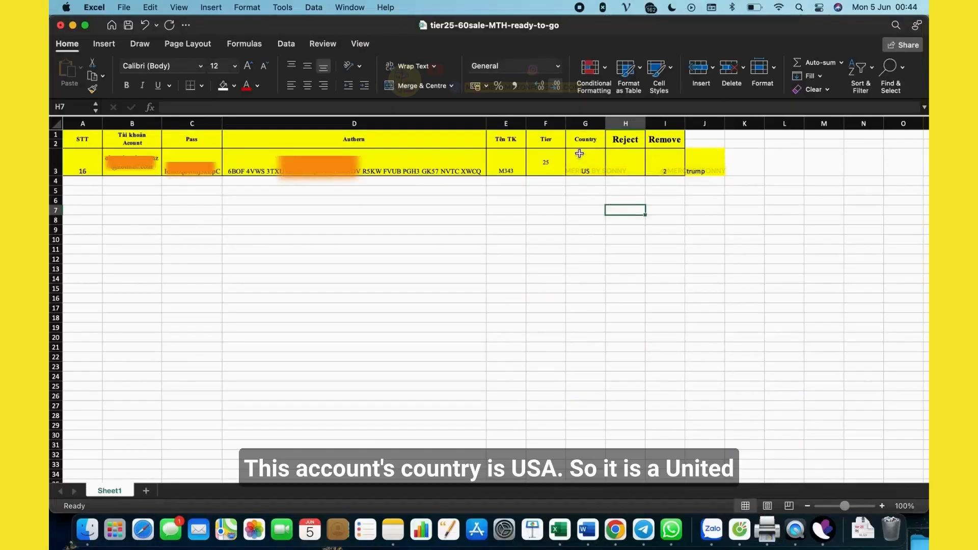
mouse_move(596, 167)
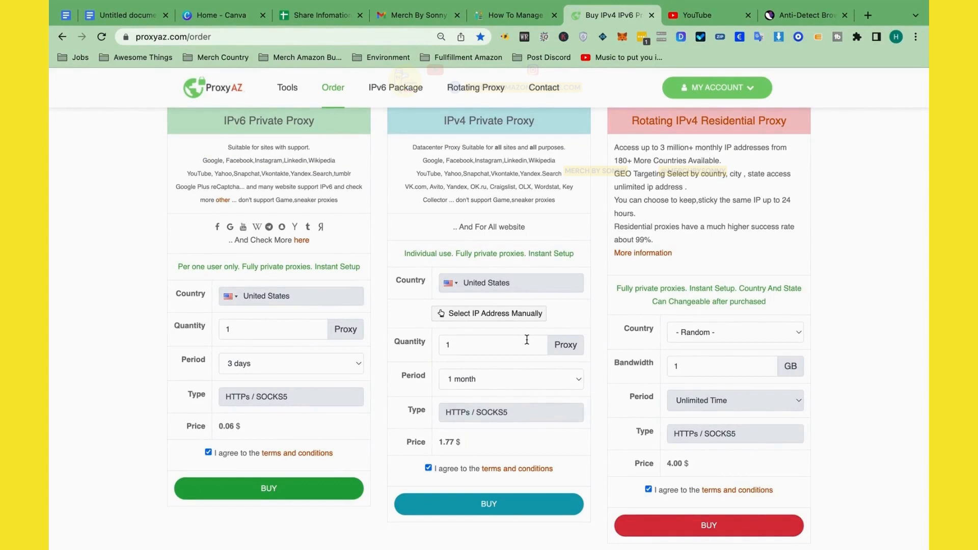
click(493, 345)
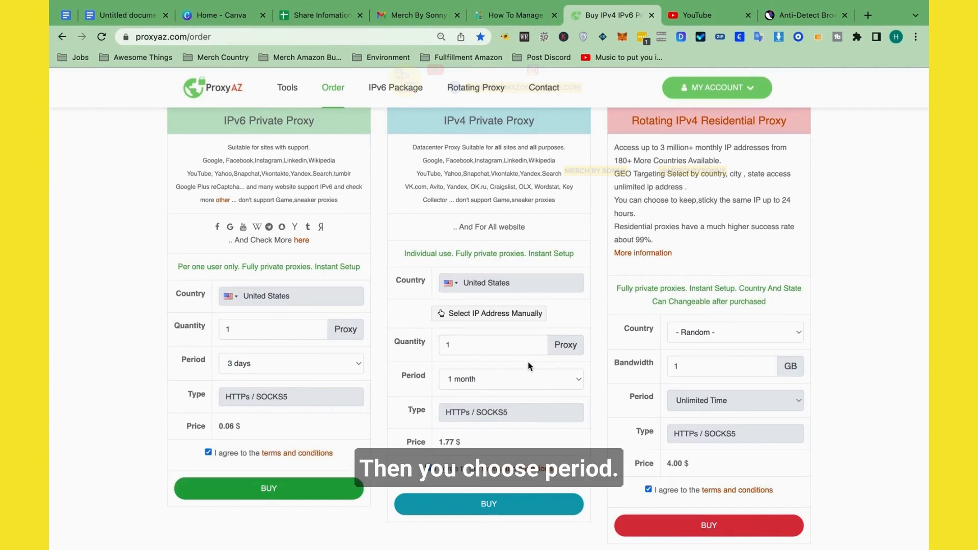
mouse_move(558, 385)
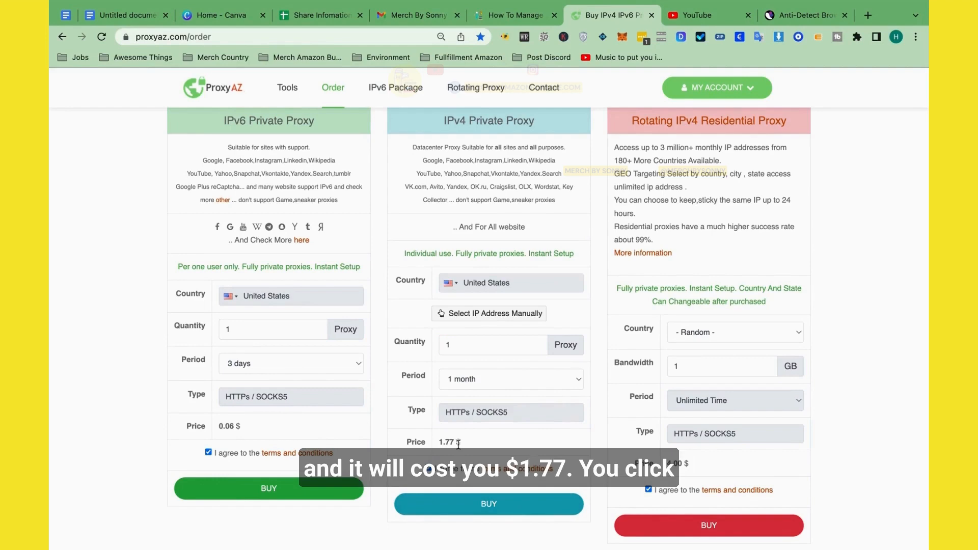
Agree to the terms, buy the one-month US IPv4 proxy and accept the order's conditions.
click(488, 504)
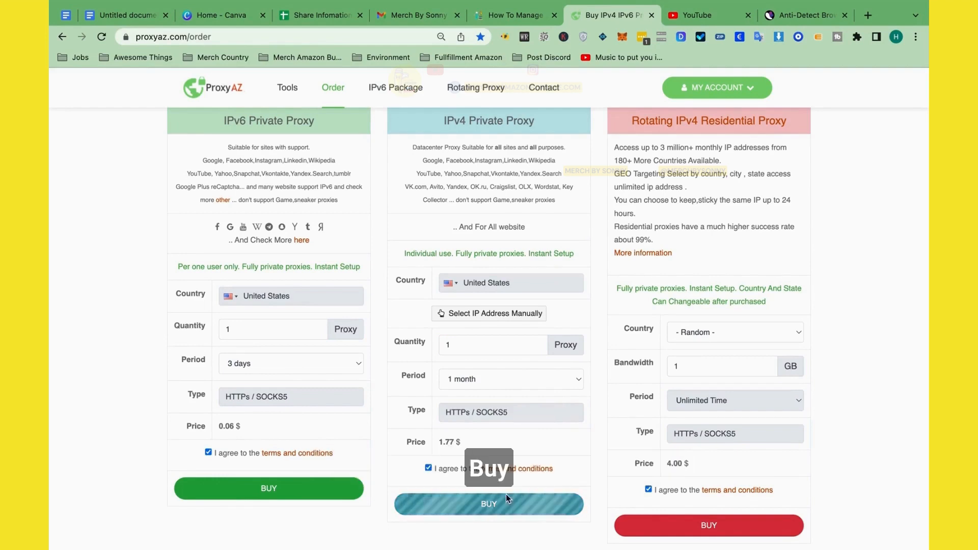
click(489, 504)
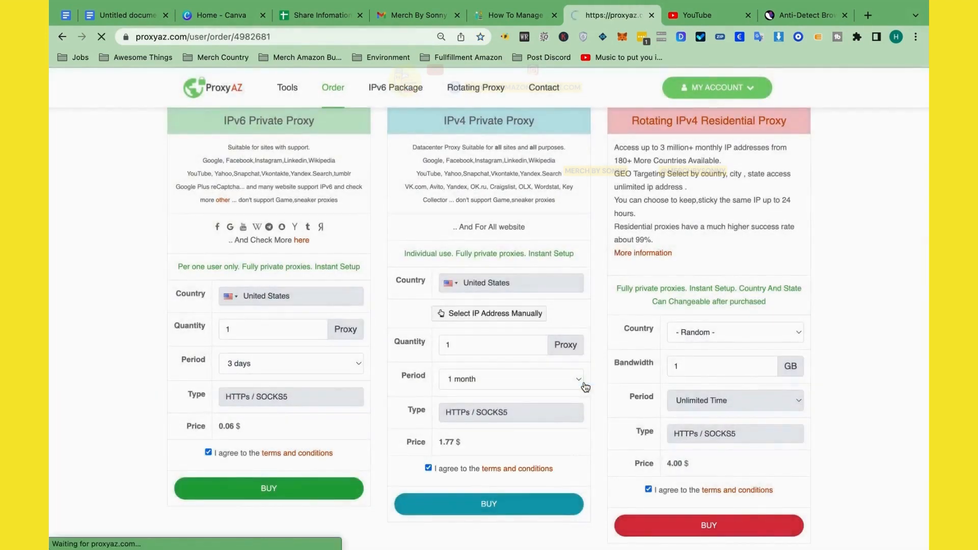
click(489, 504)
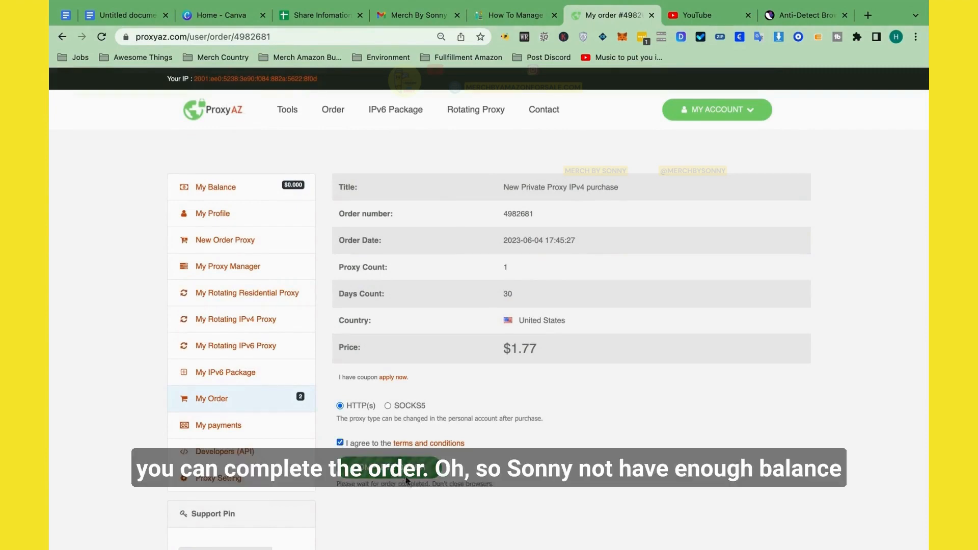
Attempt to complete the order, dismiss the insufficient-balance error and go to Add Funds.
click(395, 466)
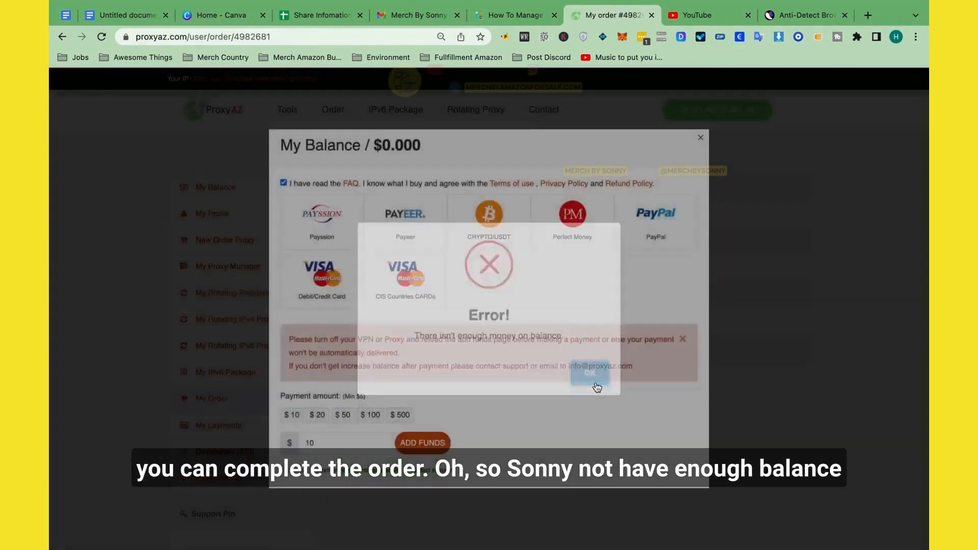
click(587, 373)
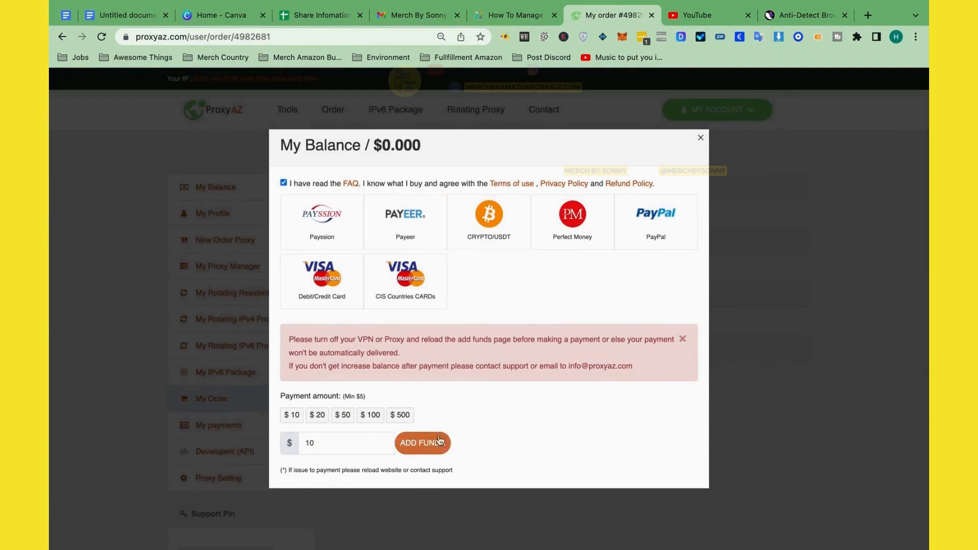
click(422, 443)
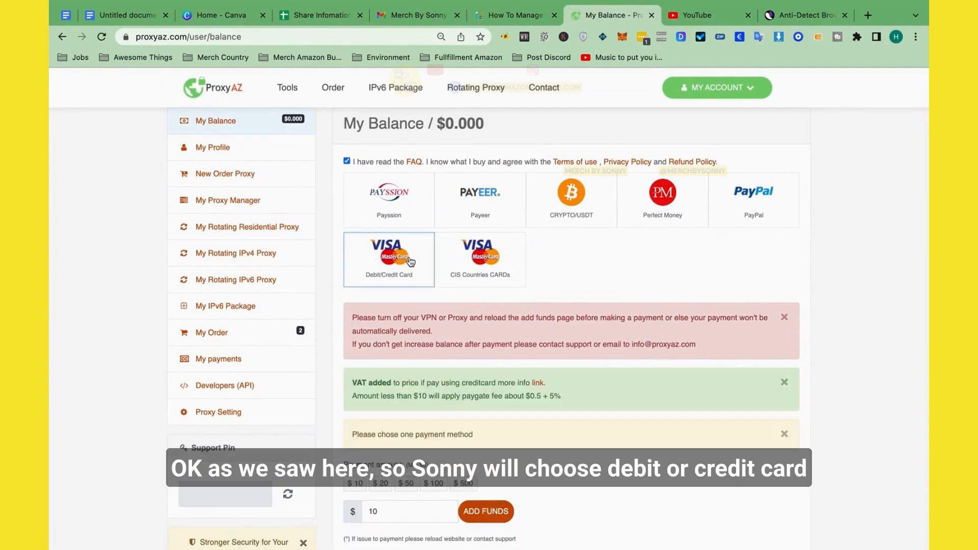
Choose Debit/Credit Card with a $10 amount and submit the top-up.
scroll(down, 3)
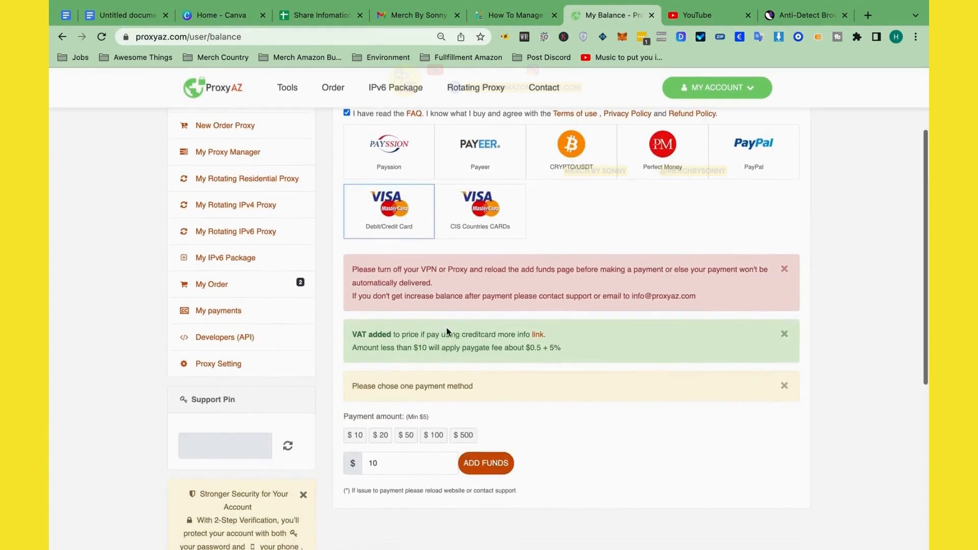
scroll(down, 3)
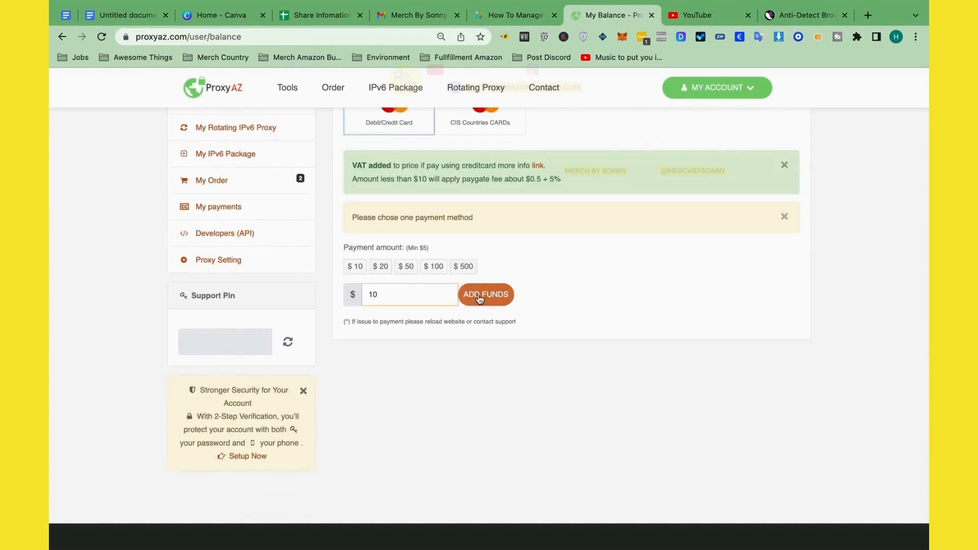
mouse_move(504, 306)
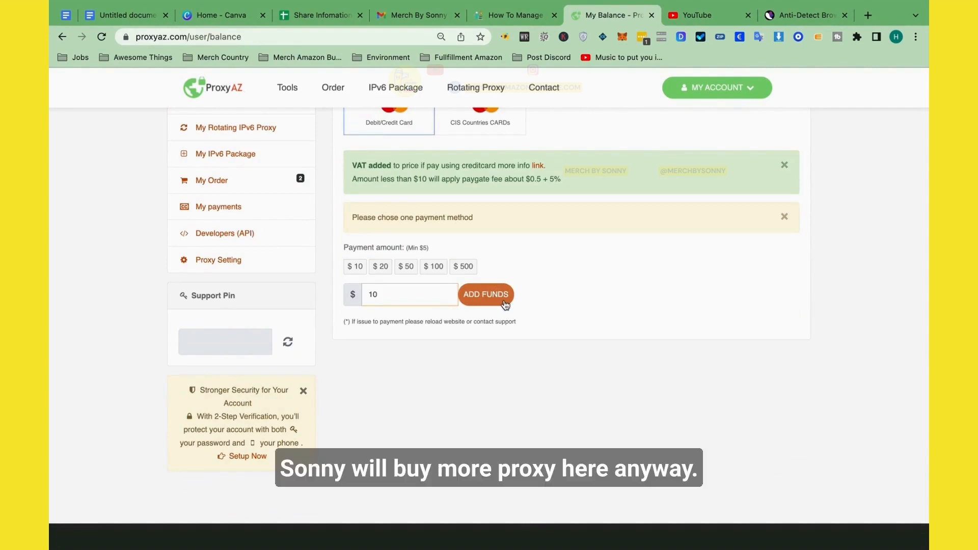
click(491, 294)
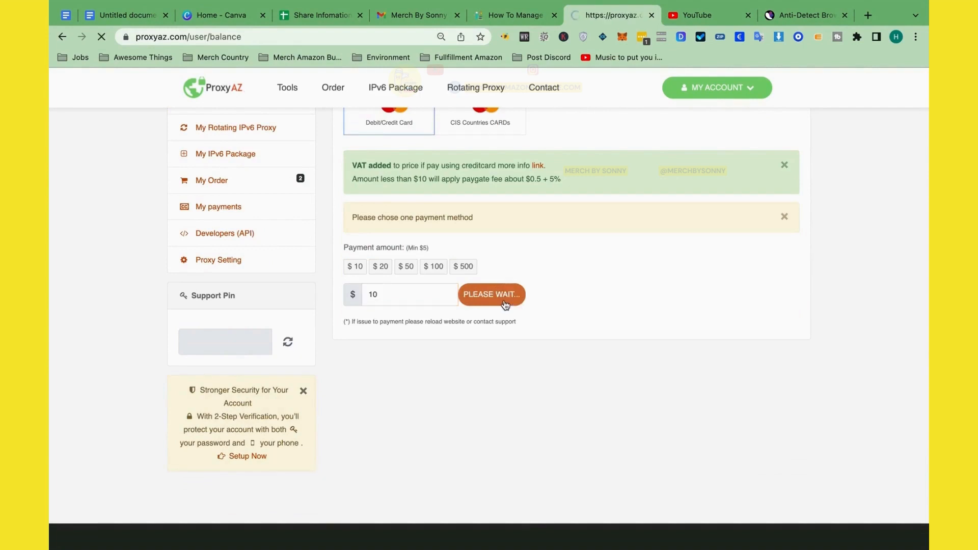
Complete the Paddle checkout for the $10 top-up, opting in to product update emails.
click(491, 294)
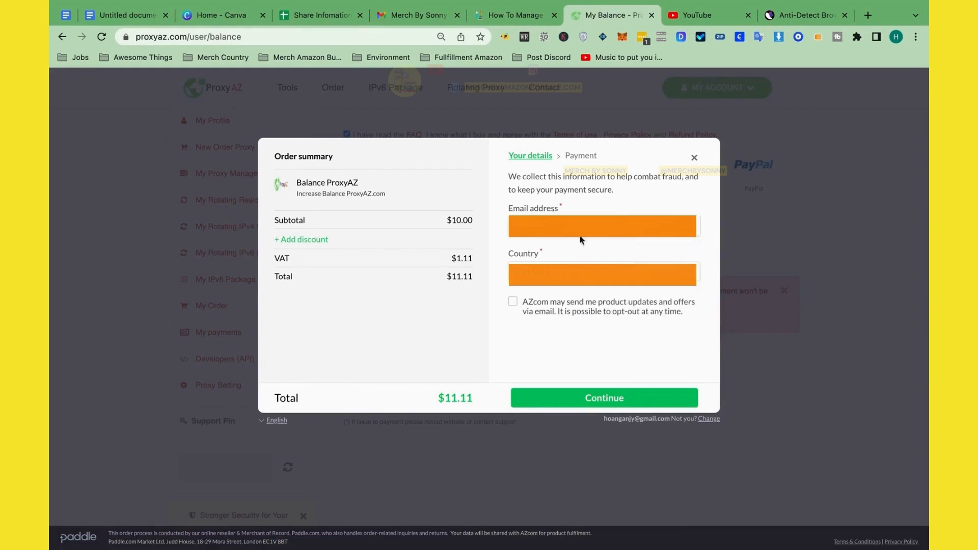
click(512, 301)
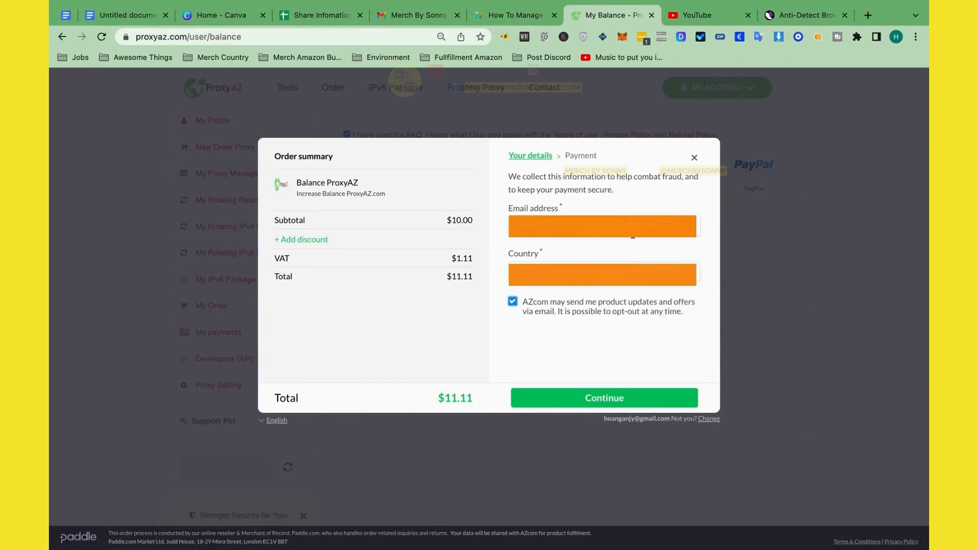
click(603, 398)
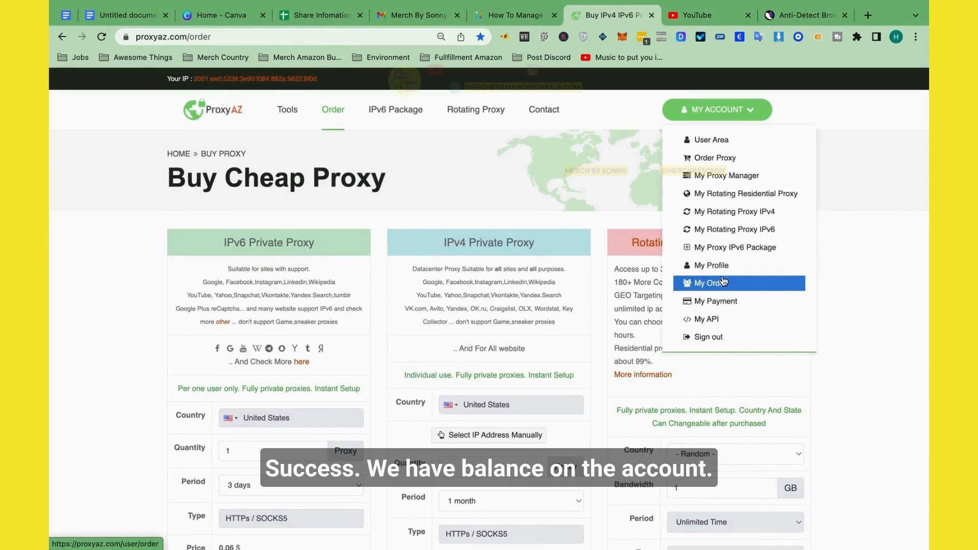
click(709, 283)
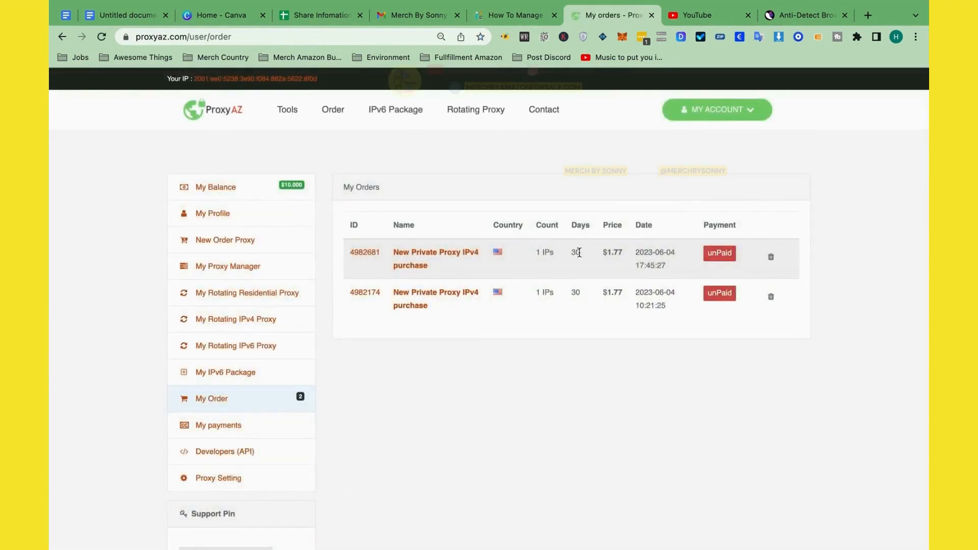
mouse_move(524, 248)
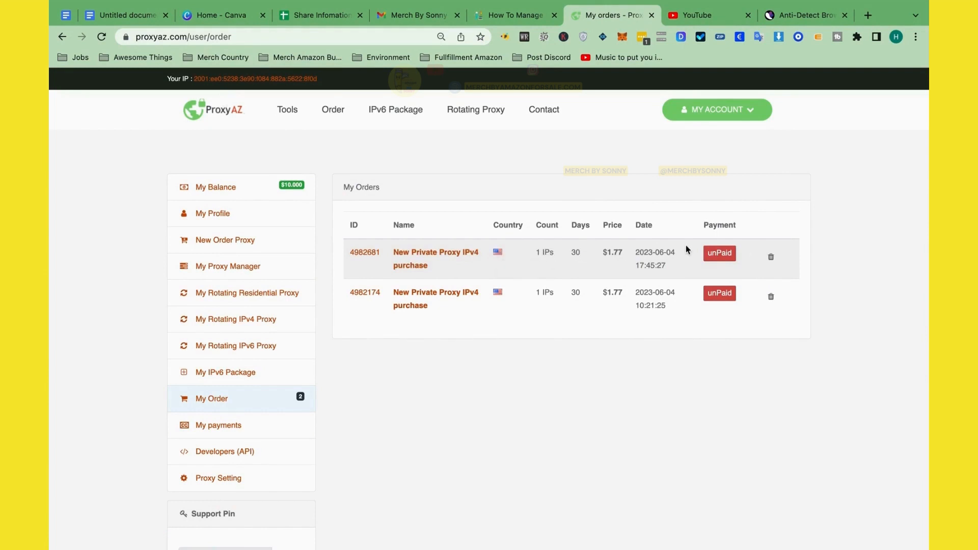
click(365, 253)
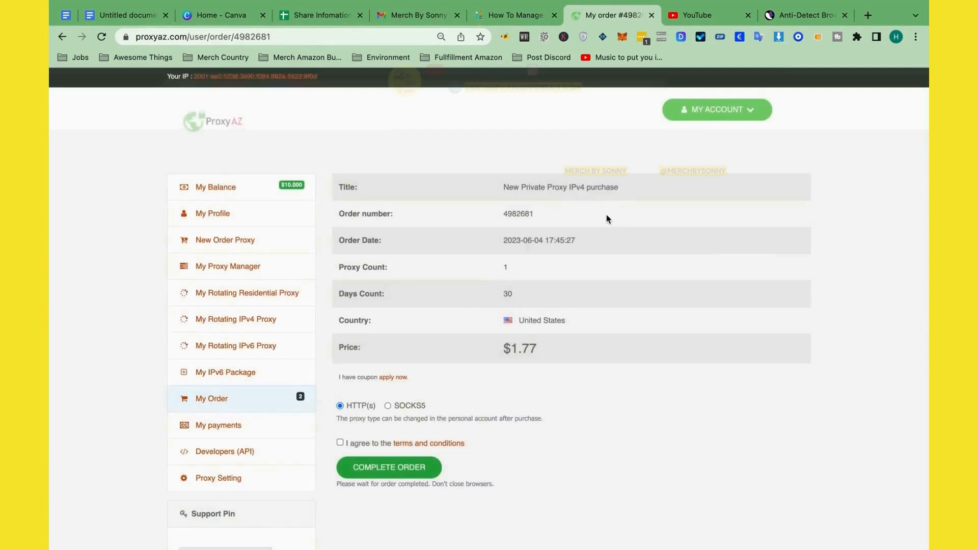
click(340, 425)
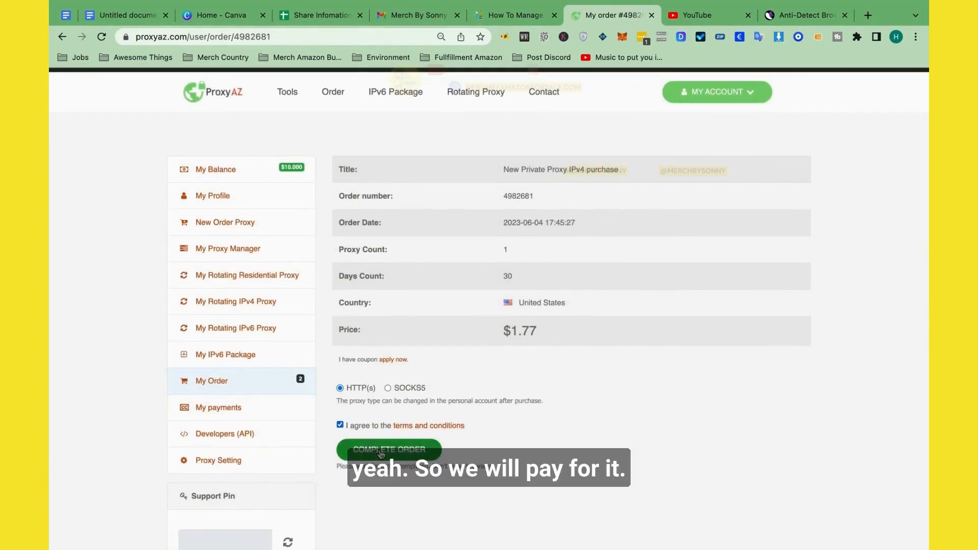
click(389, 449)
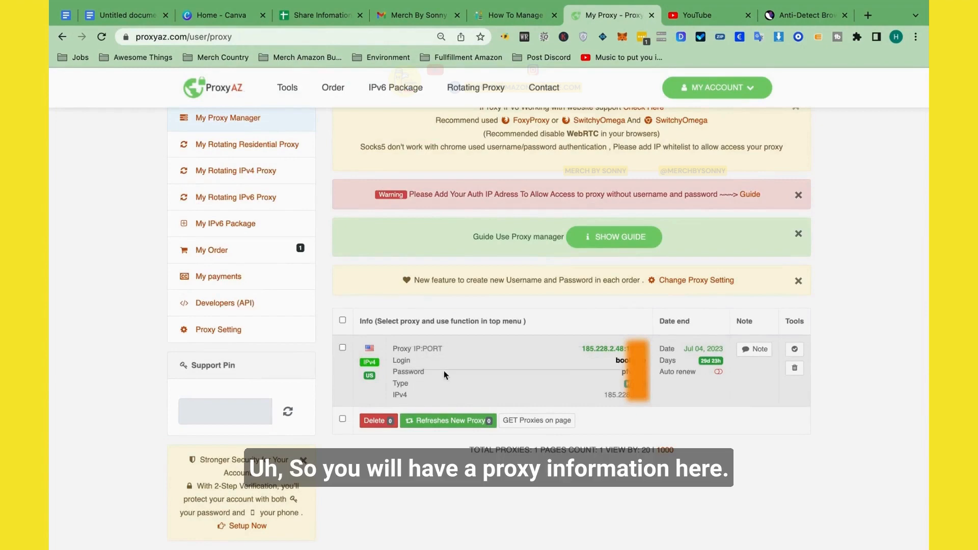
click(511, 15)
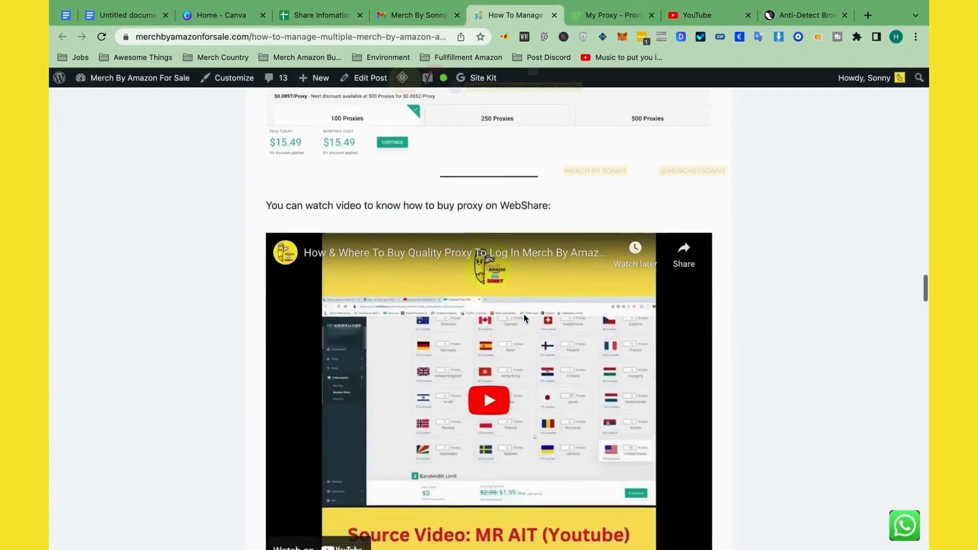
Visit the Incogniton site's download page and download the Incogniton installer.
scroll(down, 3)
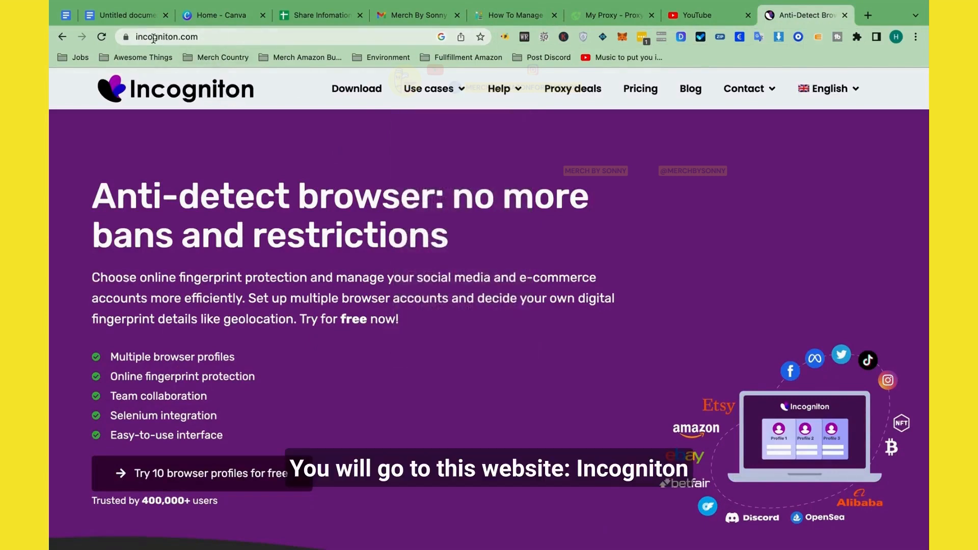
click(356, 89)
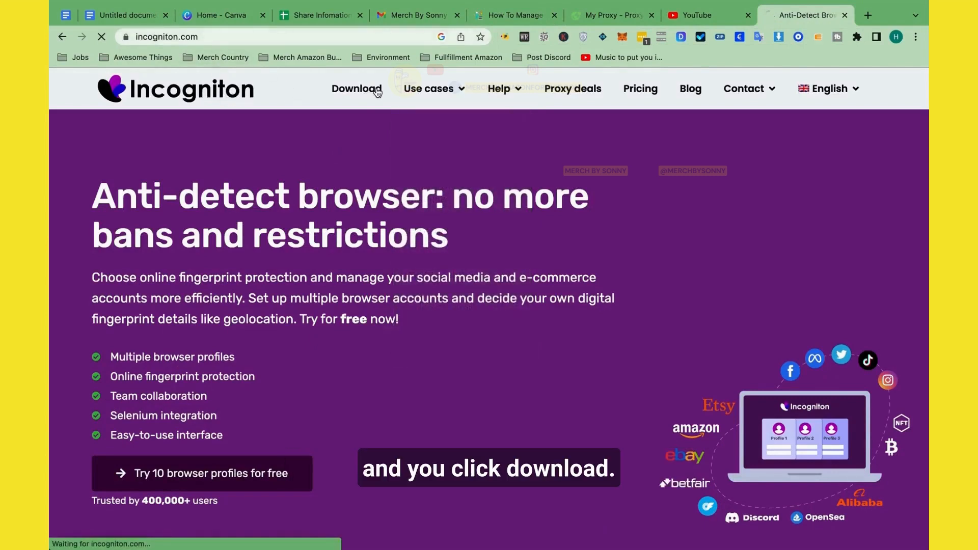
click(357, 88)
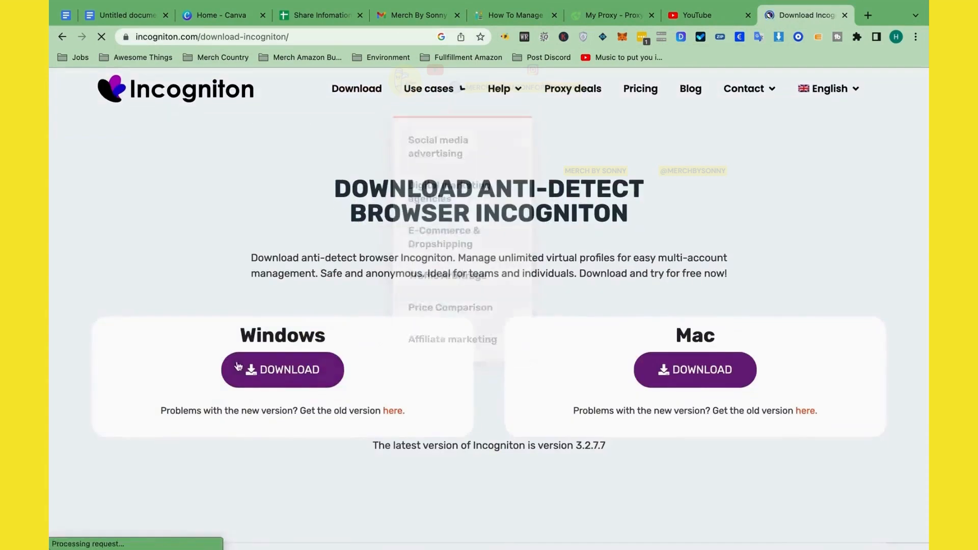
click(282, 369)
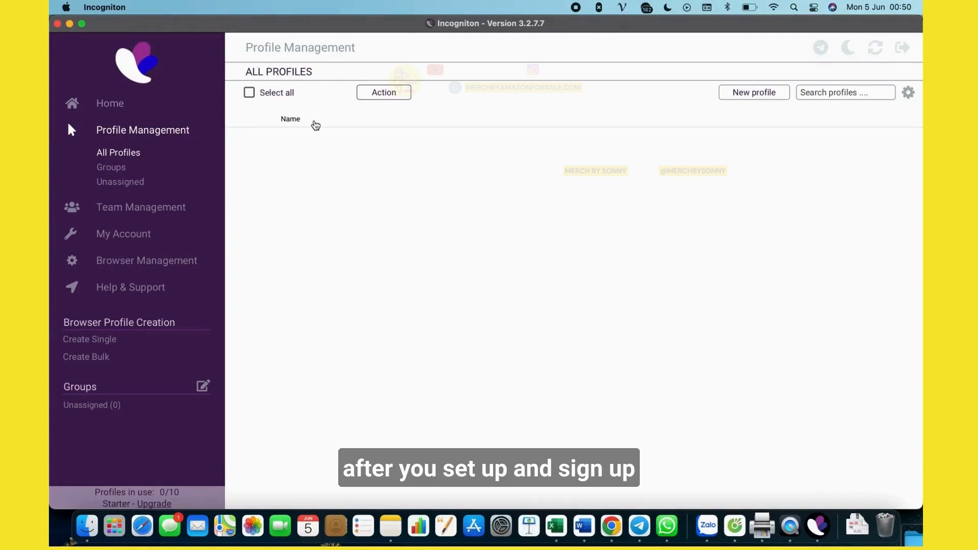
mouse_move(242, 124)
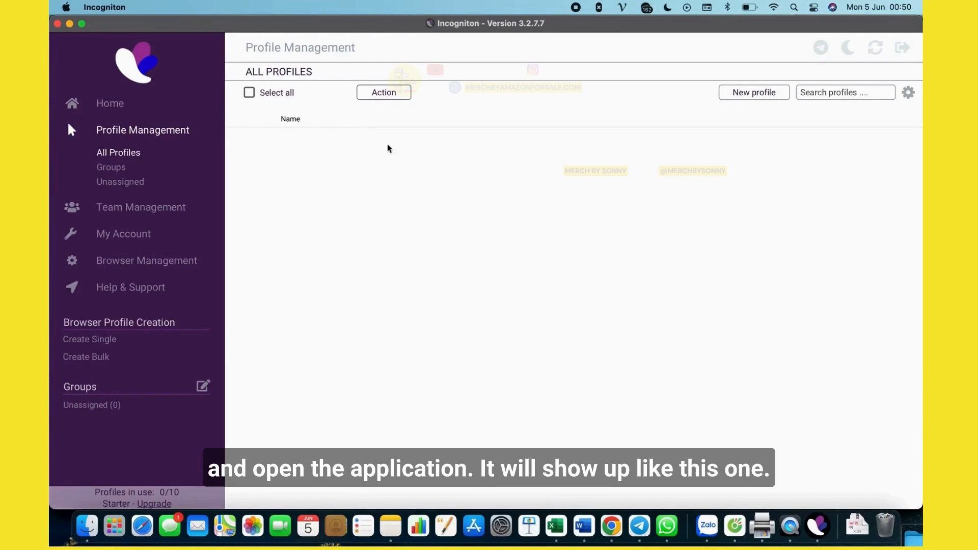
From Home > Profile Management, start creating a new browser profile.
click(110, 103)
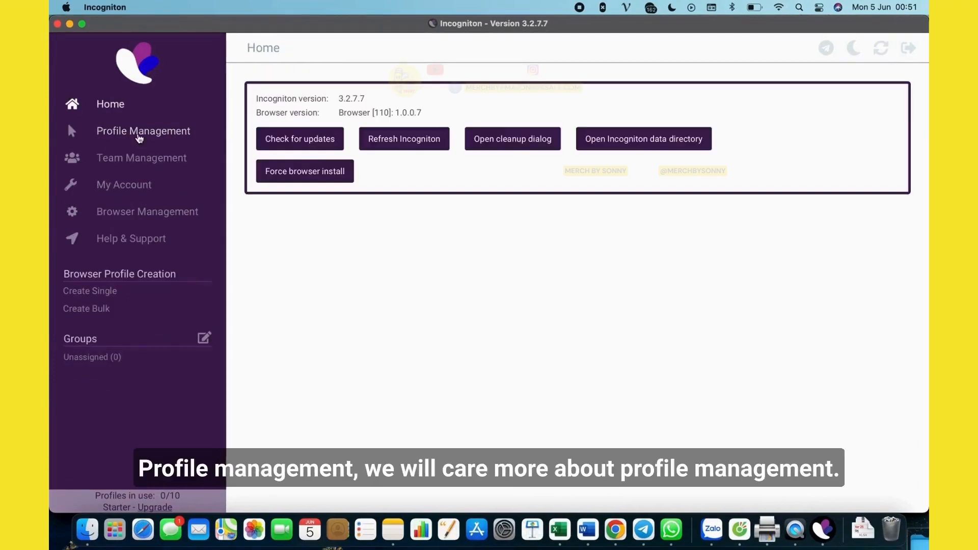
click(142, 131)
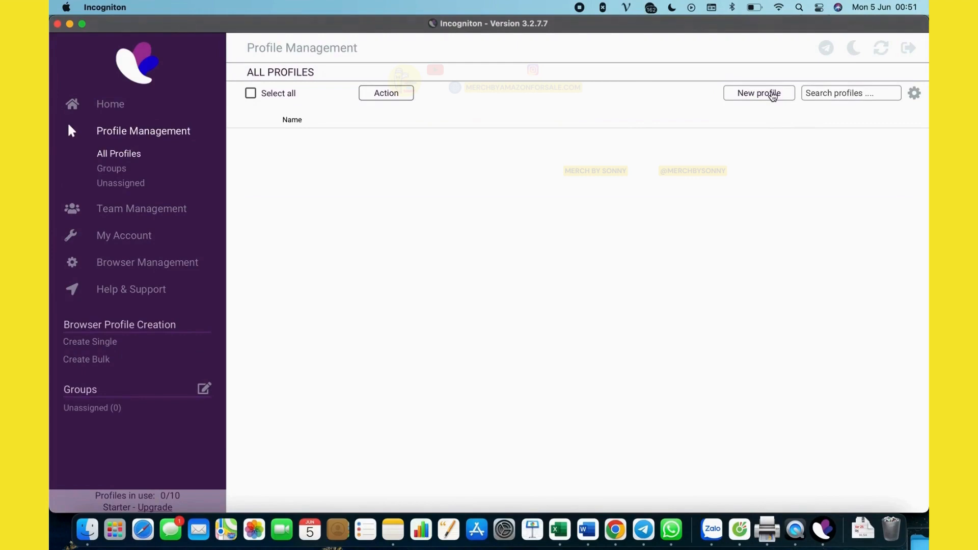
click(759, 93)
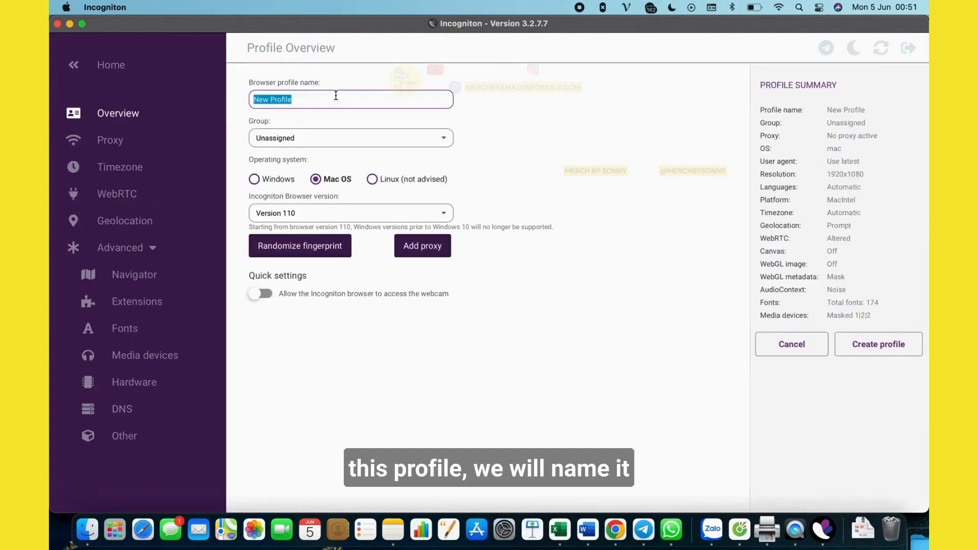
Name the profile 'Merch by Amazon Account Number 1' and keep it in the Unassigned group.
text(Merch by Amazon)
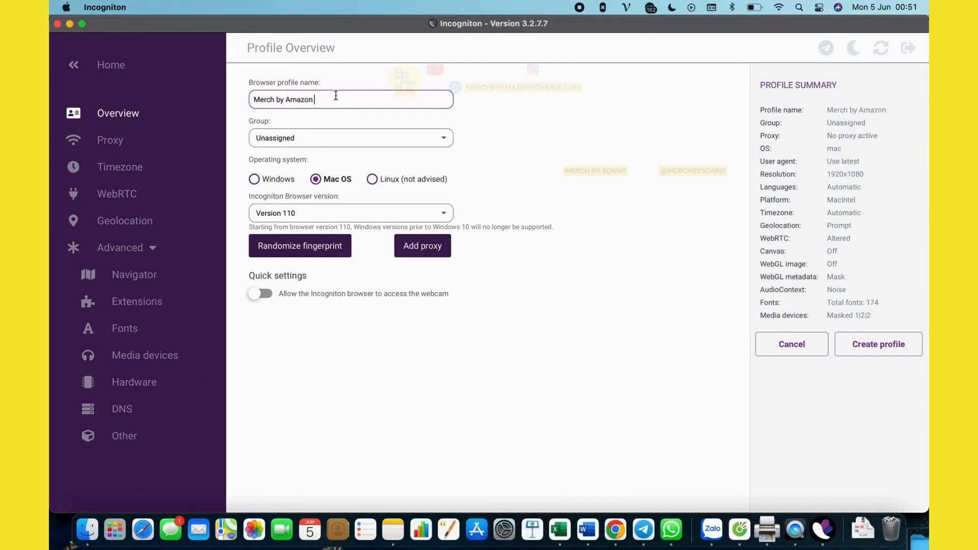
text(Account Nu)
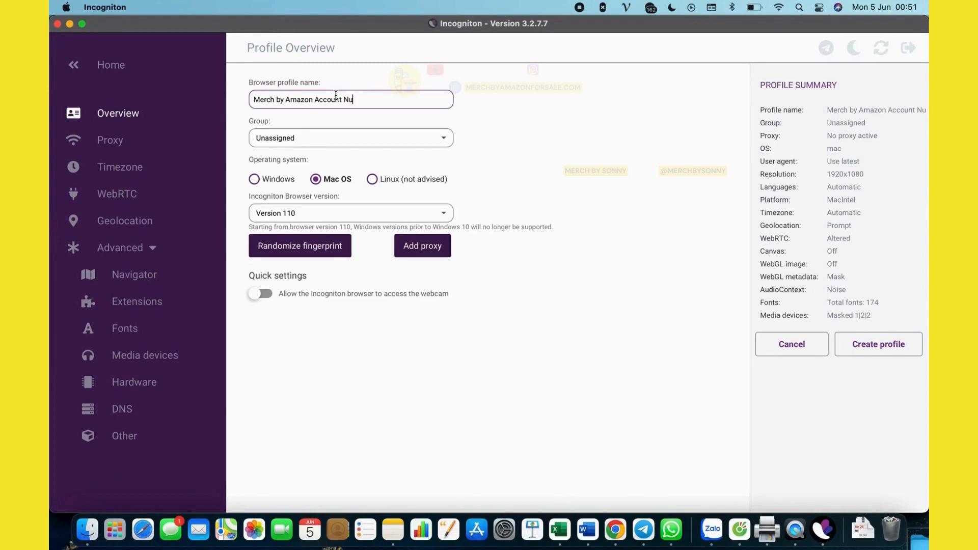
click(350, 138)
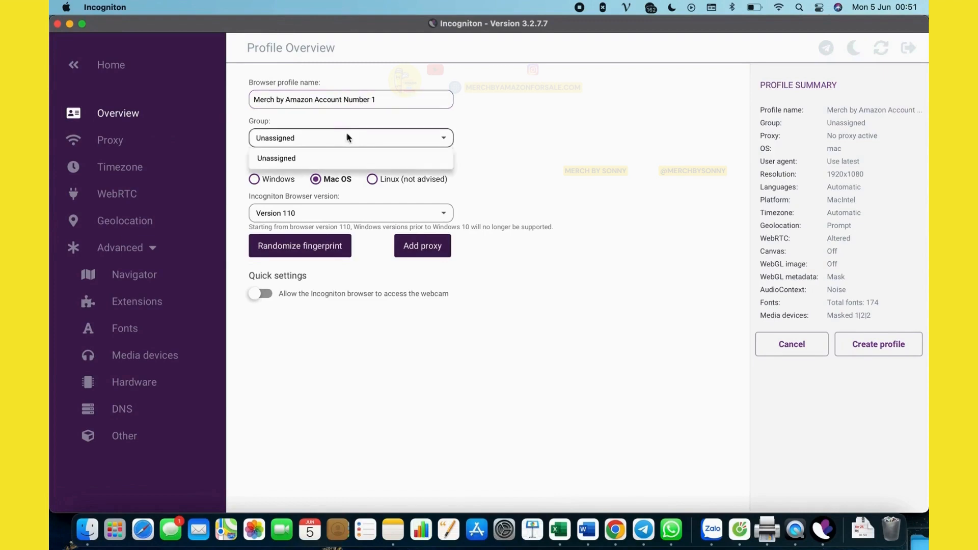
click(275, 158)
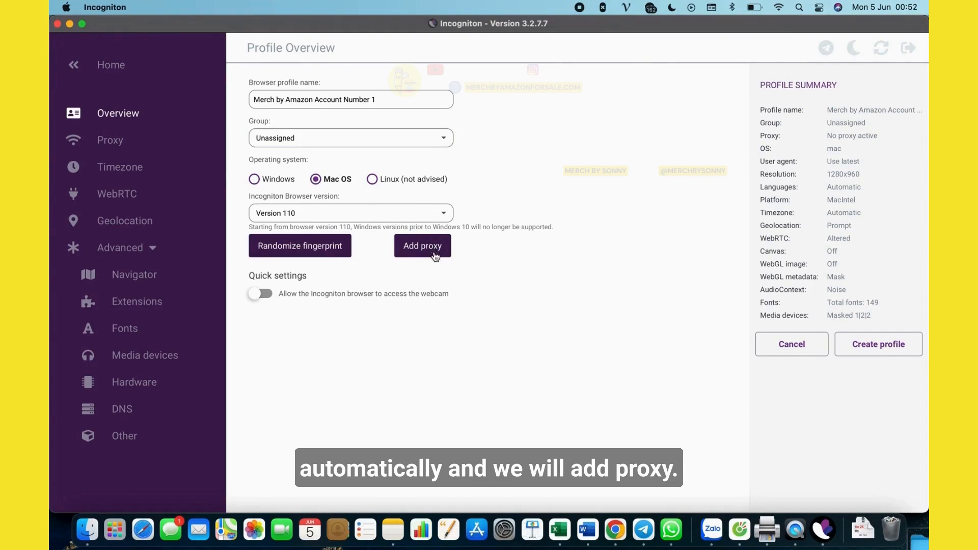
Add an HTTP proxy with its address and credentials, verify it connects, and create the profile.
click(423, 246)
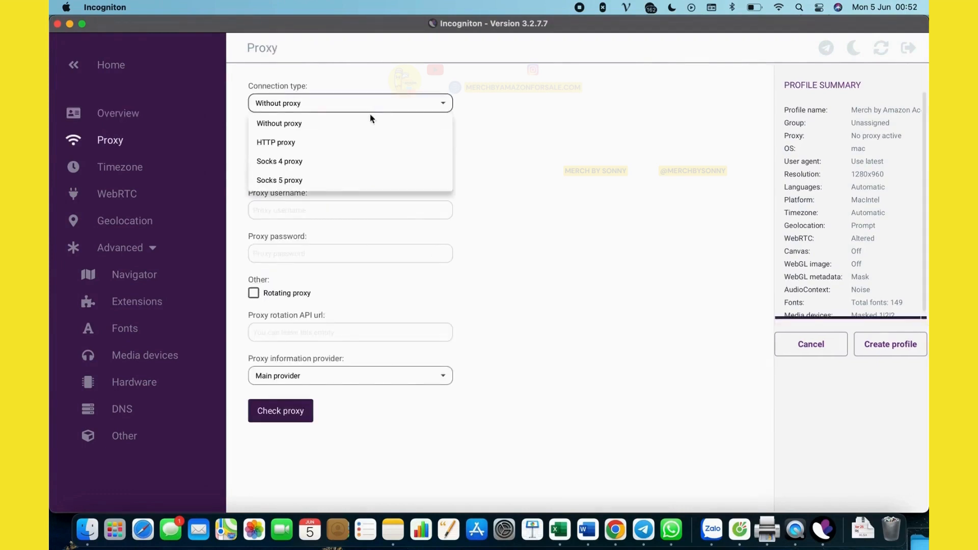
mouse_move(297, 146)
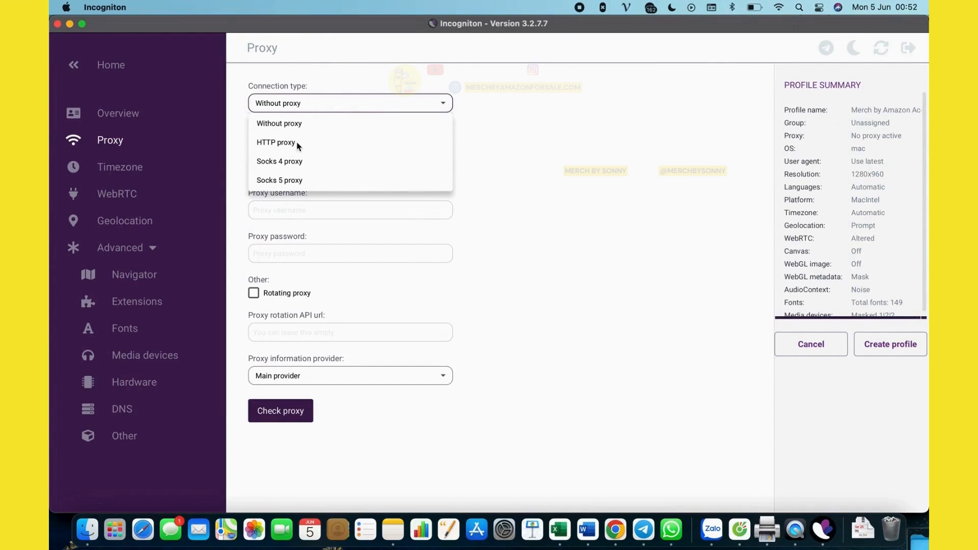
click(275, 142)
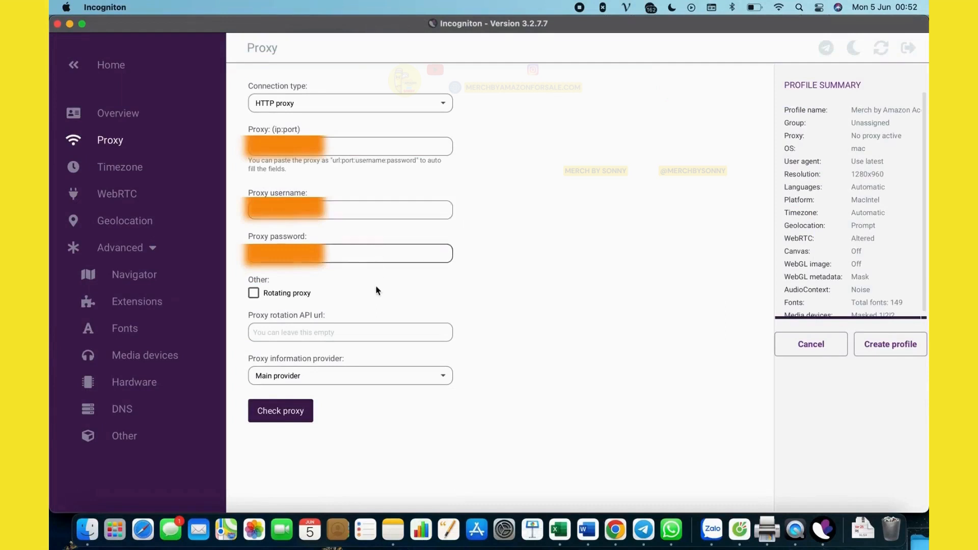
mouse_move(312, 325)
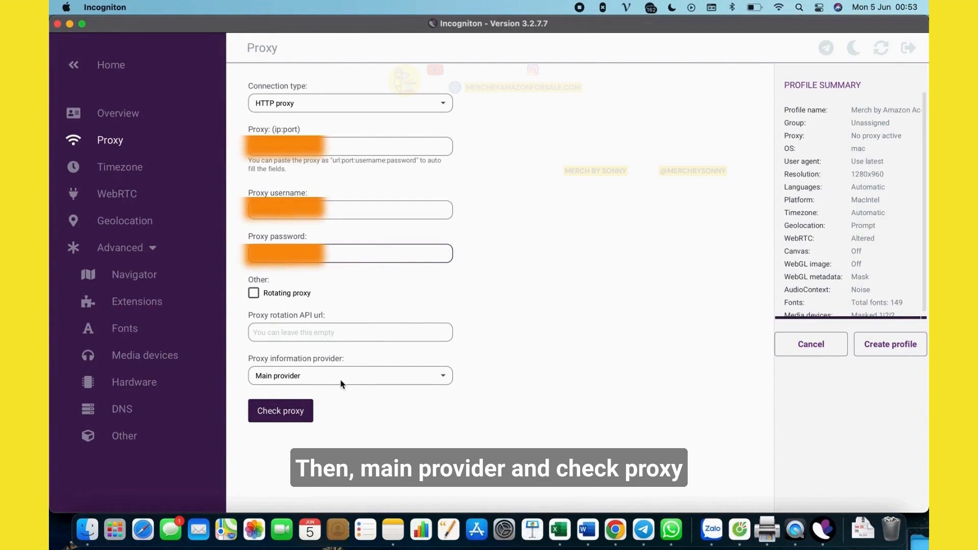
click(280, 411)
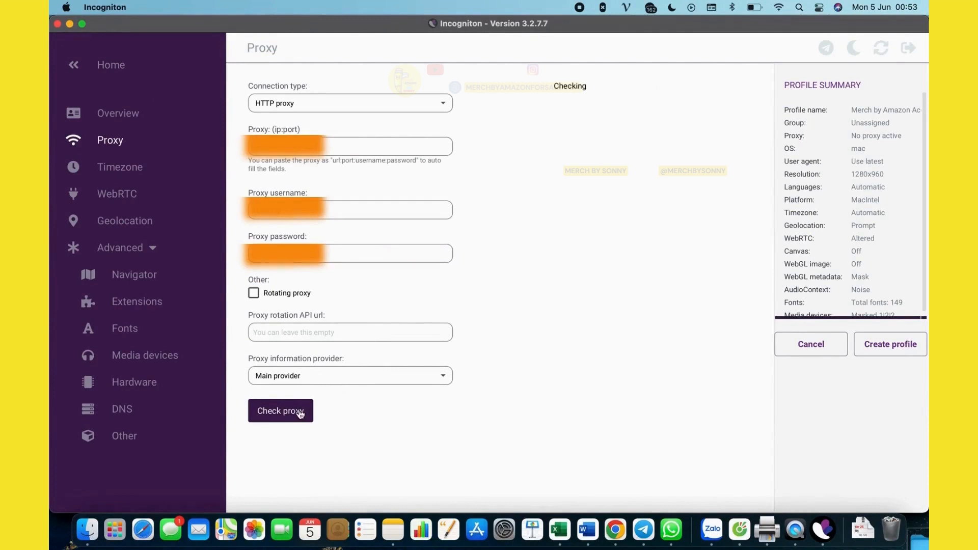
click(280, 411)
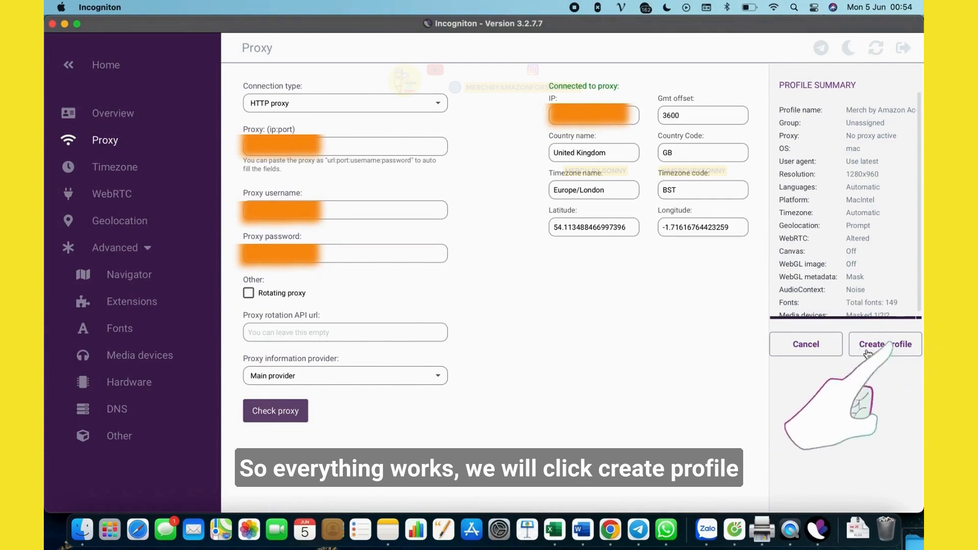
click(884, 344)
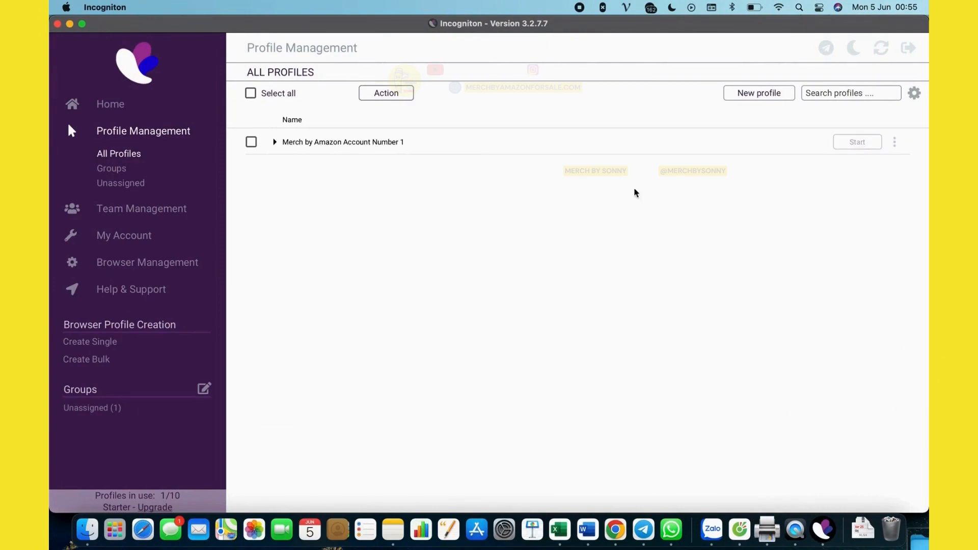
Start the Merch by Amazon Account Number 1 profile from the All Profiles list.
click(857, 142)
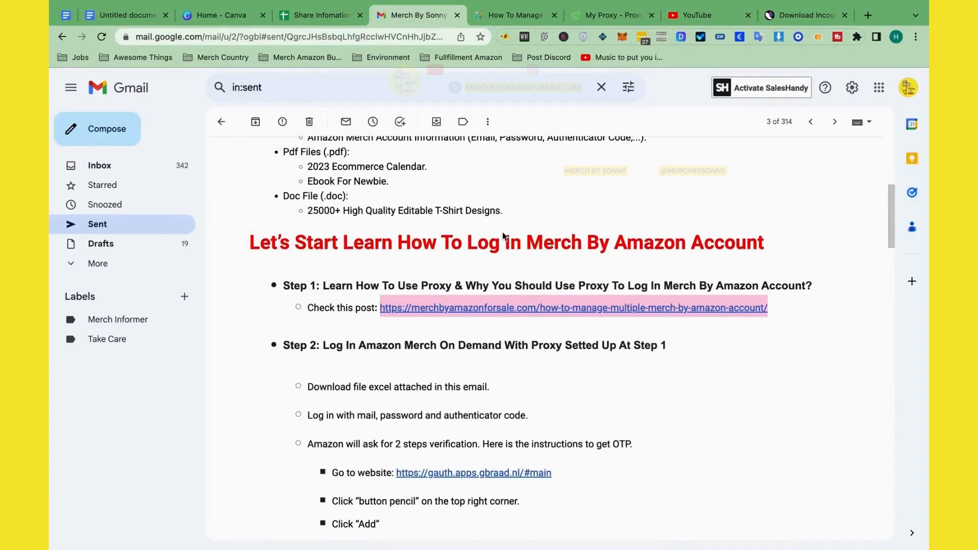
Scroll the delivery email down to its Step 2 login instructions.
scroll(down, 3)
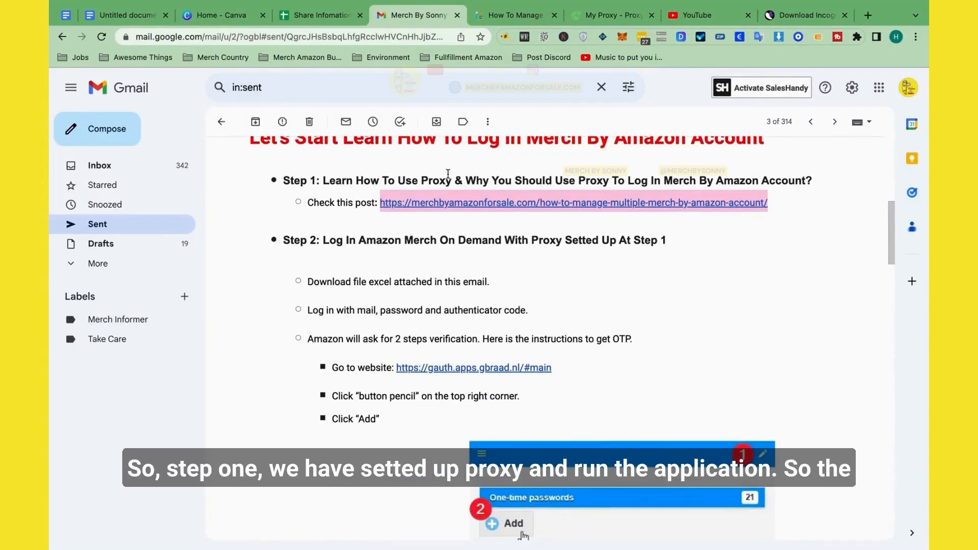
scroll(down, 3)
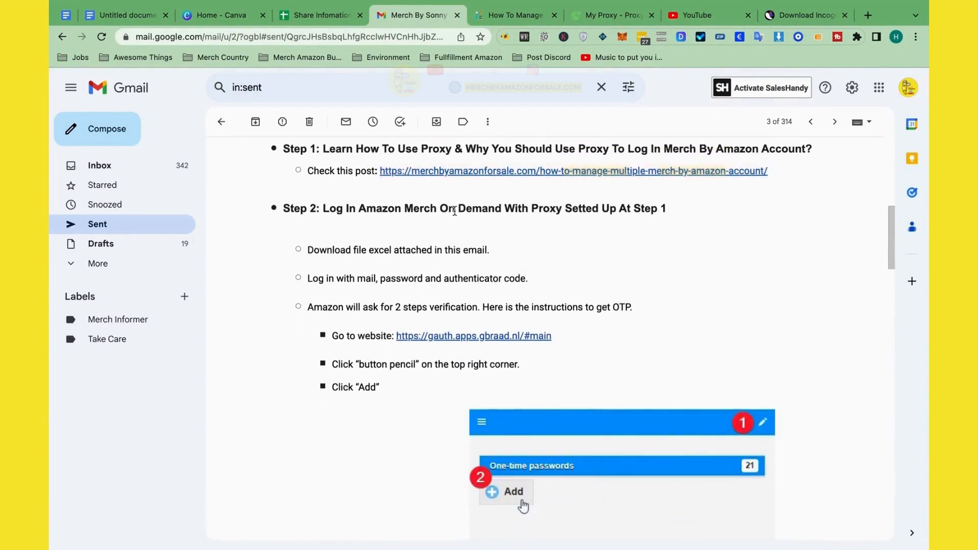
scroll(down, 3)
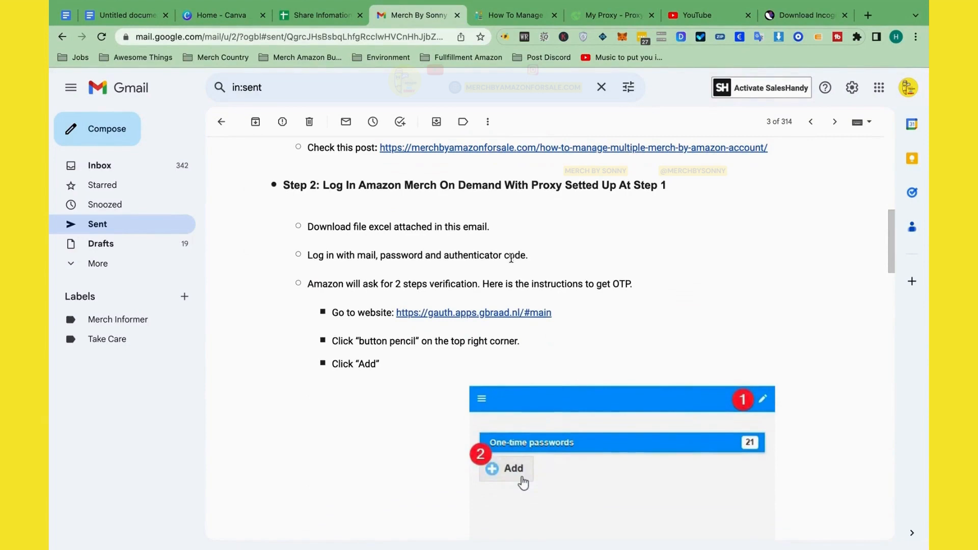
scroll(down, 3)
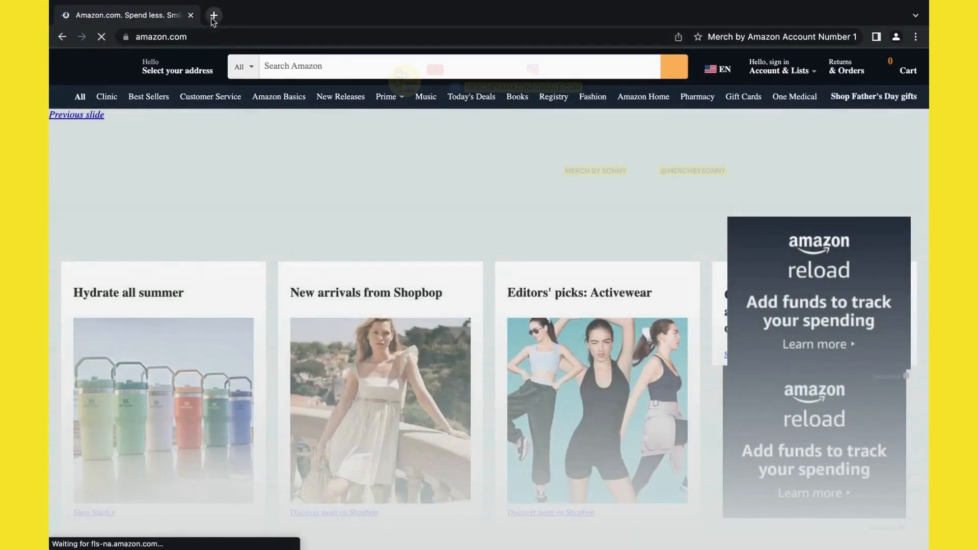
Sign in to Amazon with the merch account's email and password from the Account & Lists menu.
click(779, 70)
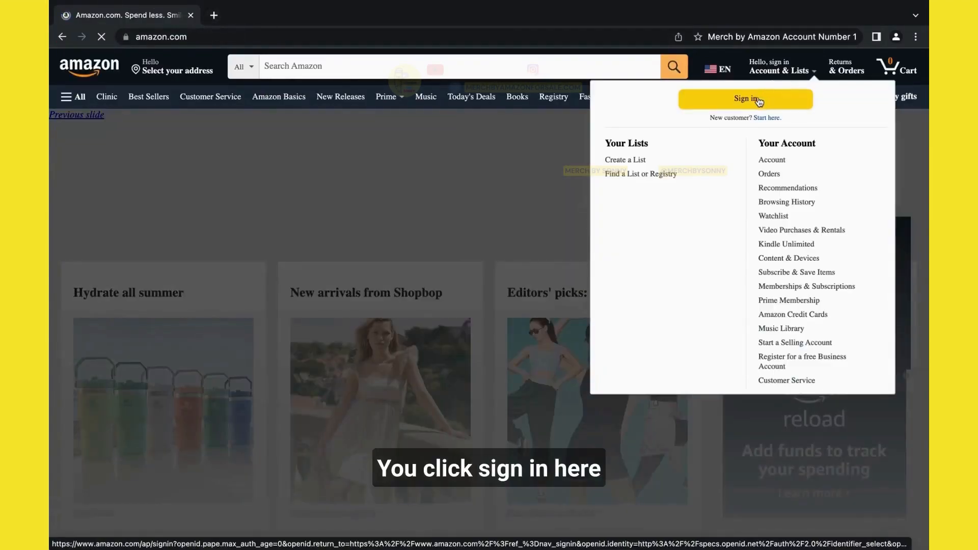
click(745, 98)
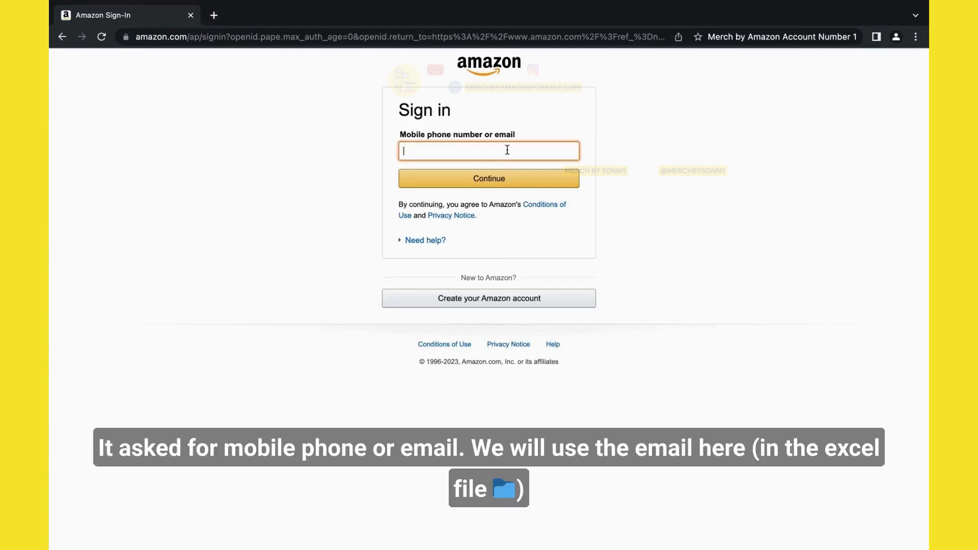
click(543, 531)
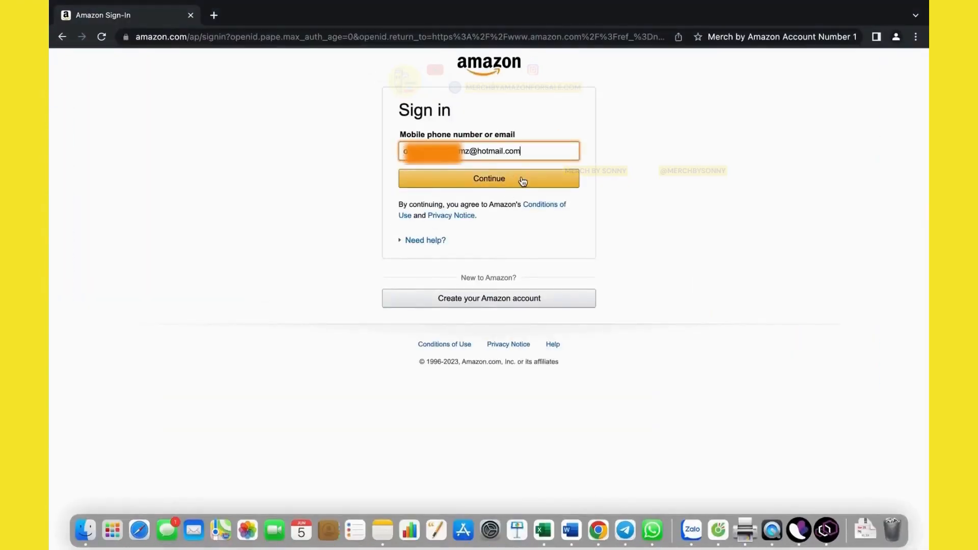
click(488, 178)
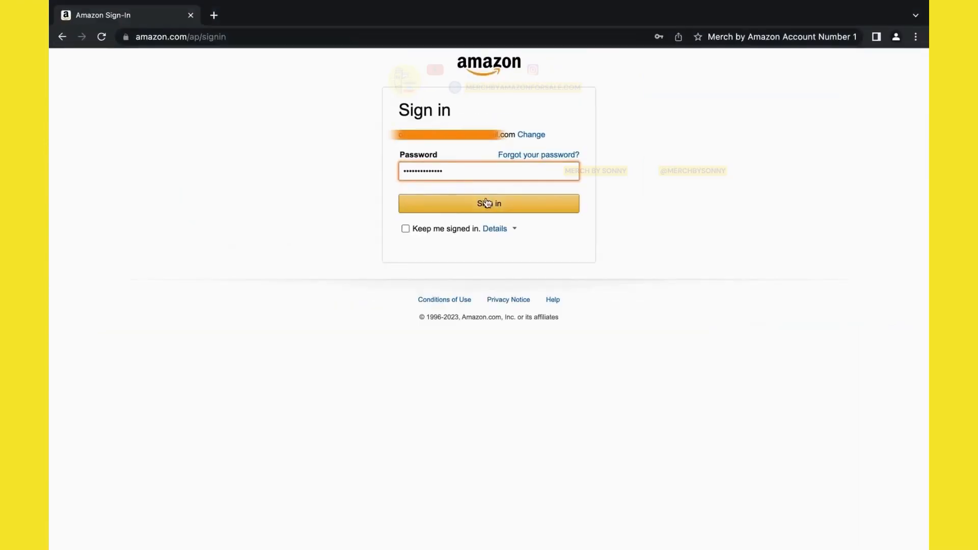
click(488, 204)
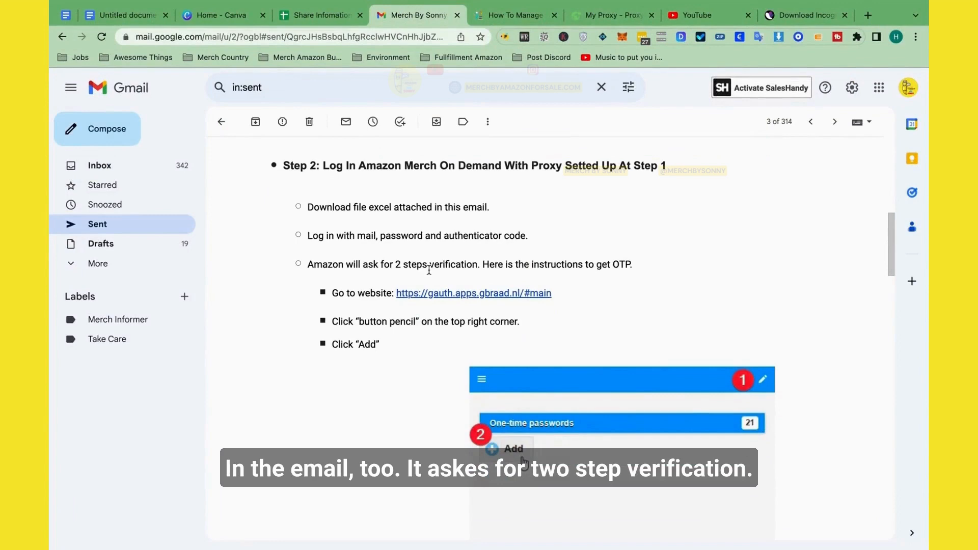
mouse_move(442, 297)
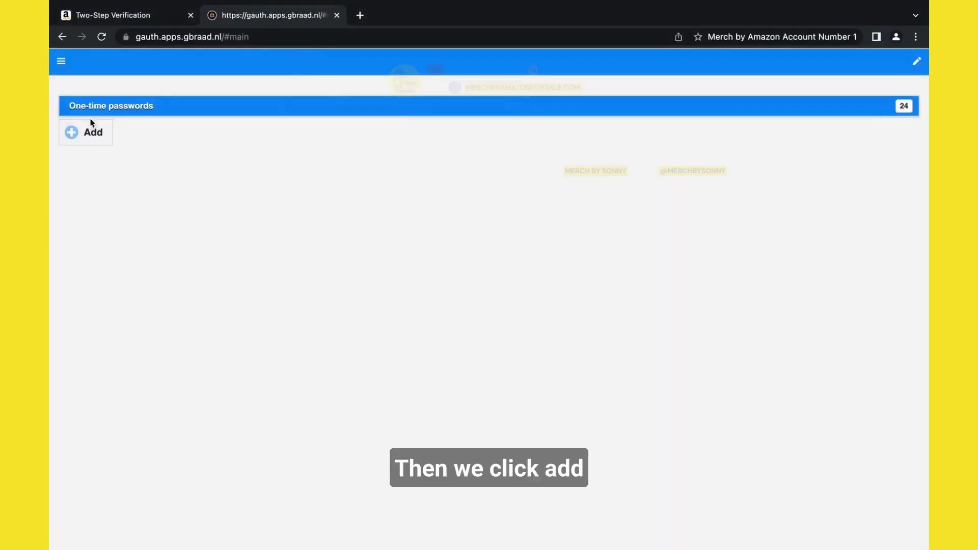
Add a 'Merch Account' authenticator entry with its secret key on gauth.
click(86, 131)
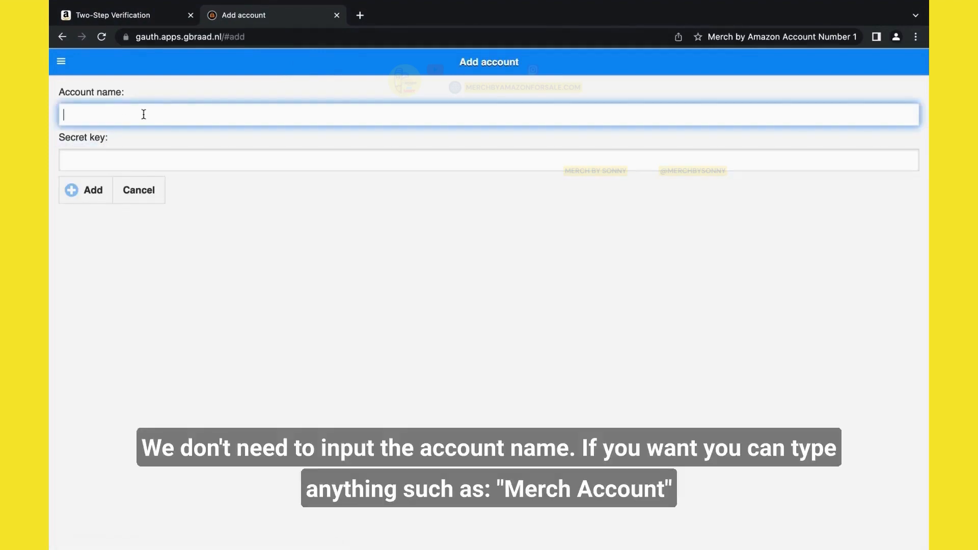
text(Merch Account)
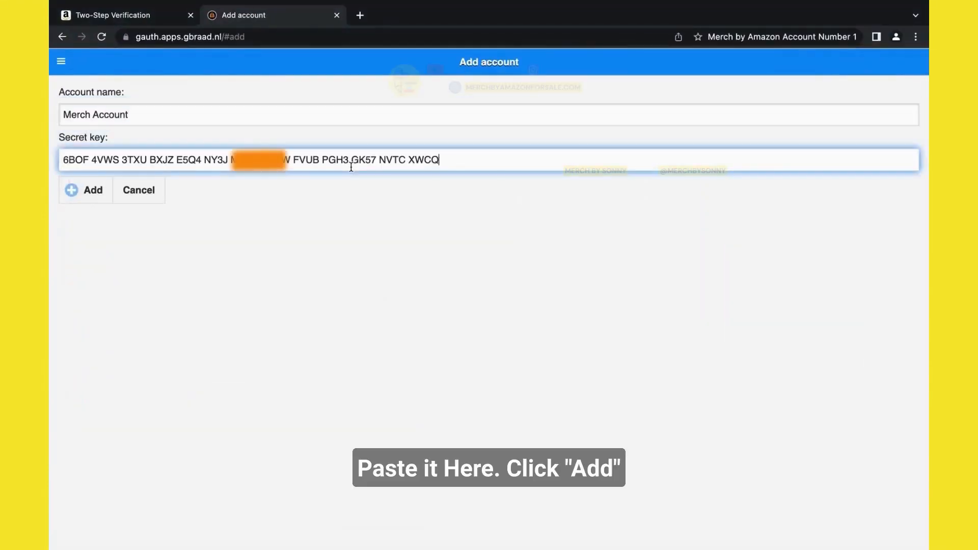
click(85, 191)
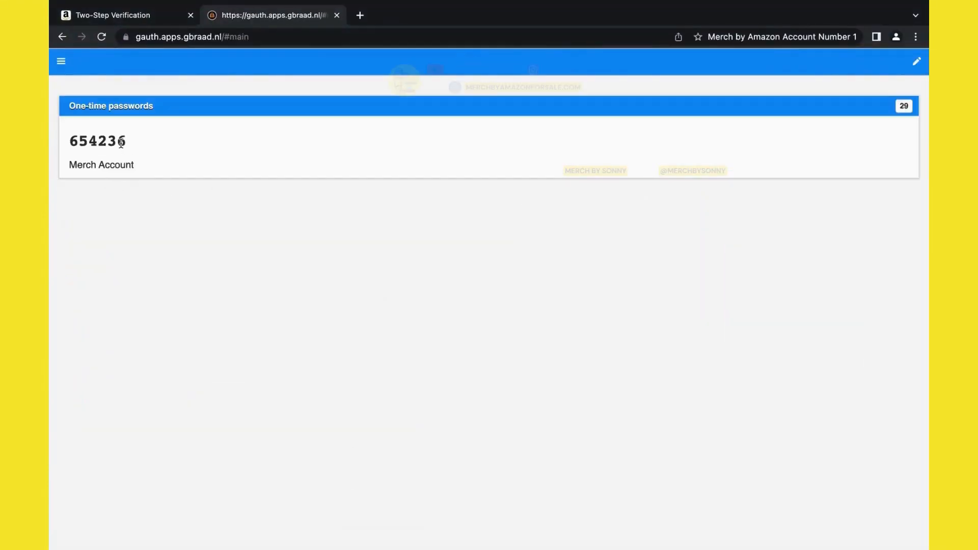
Copy the generated one-time code and enter it into Amazon's two-step verification field.
double_click(97, 142)
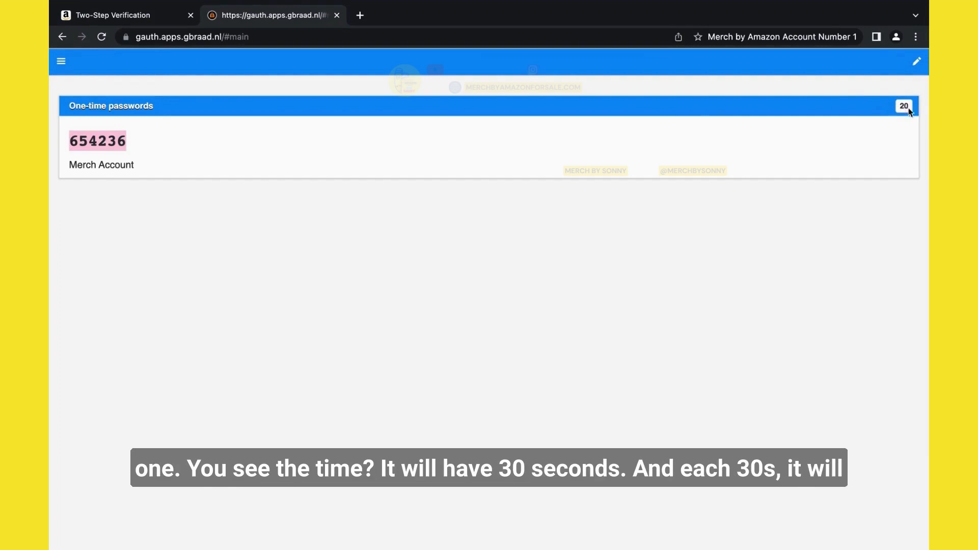
mouse_move(321, 179)
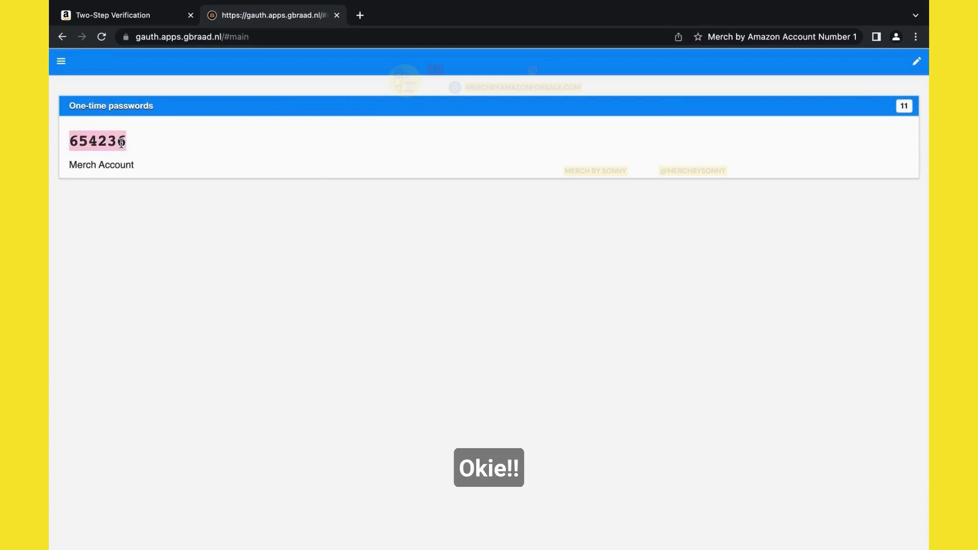
click(122, 15)
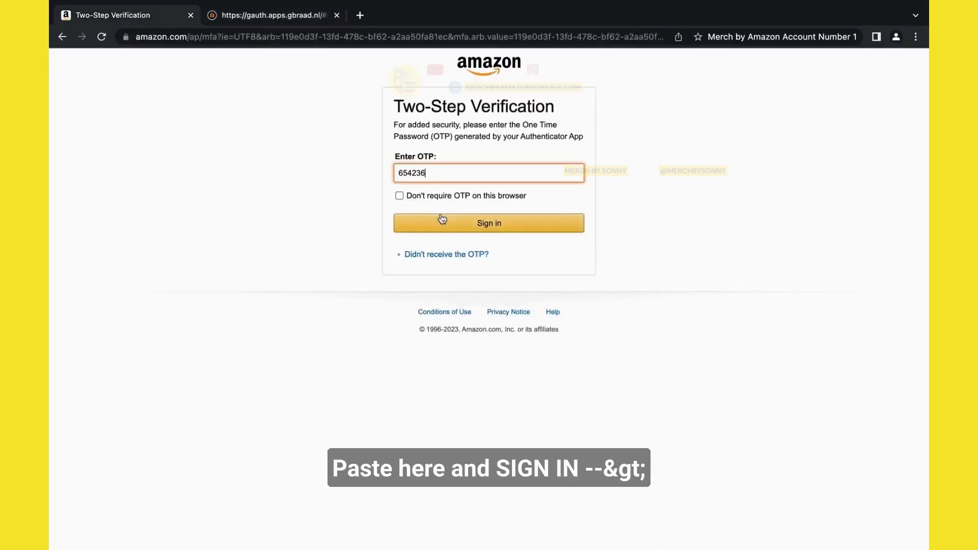
click(488, 223)
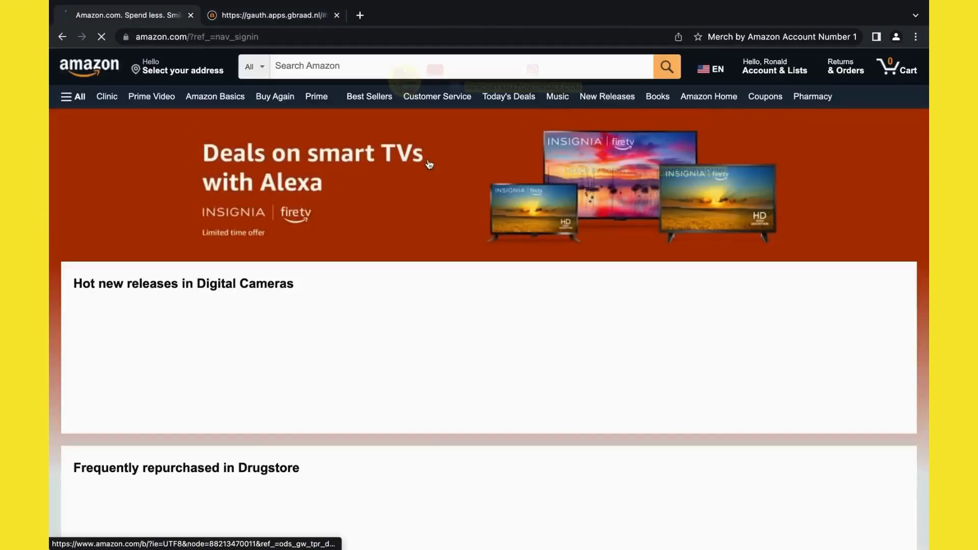
Search Google for 'merch by amazon' in a new tab and open the Merch on Demand site.
click(773, 66)
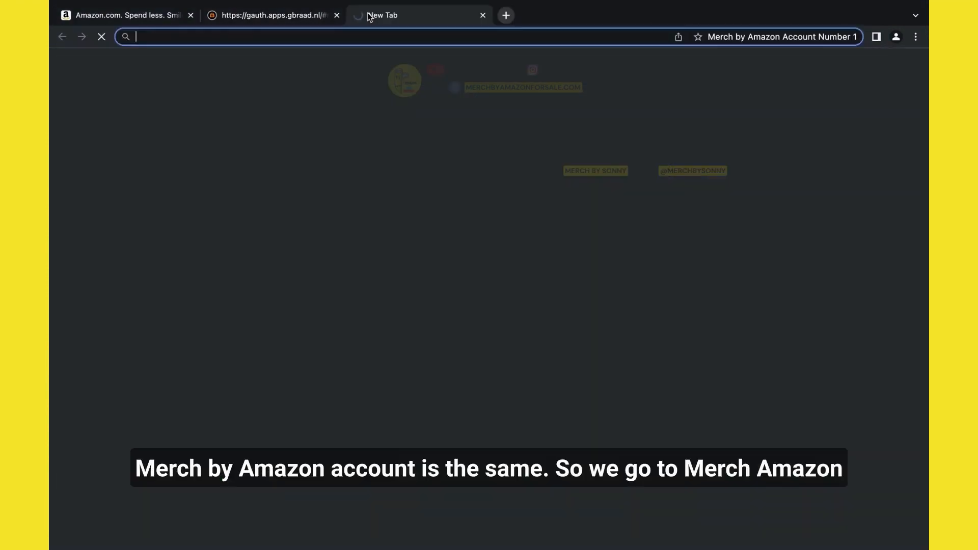
text(merch)
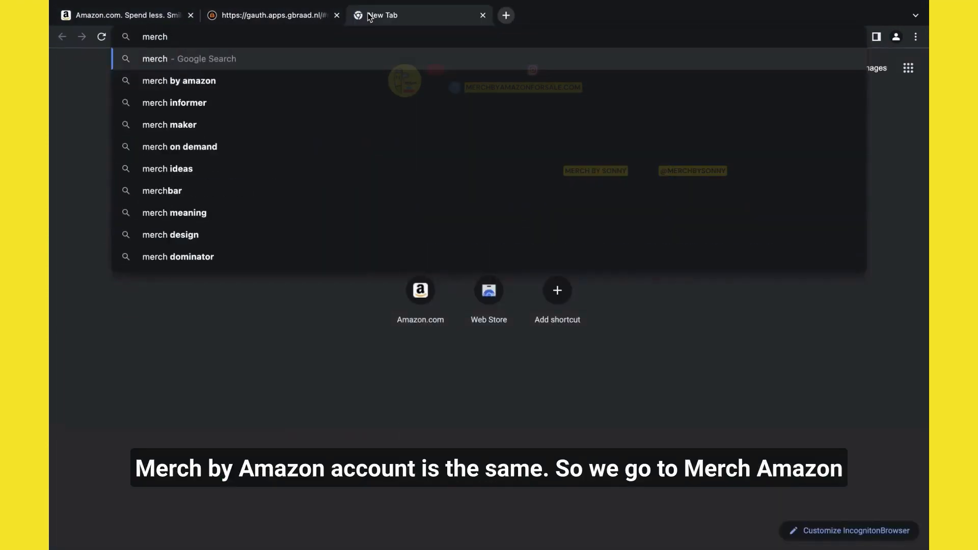
click(179, 80)
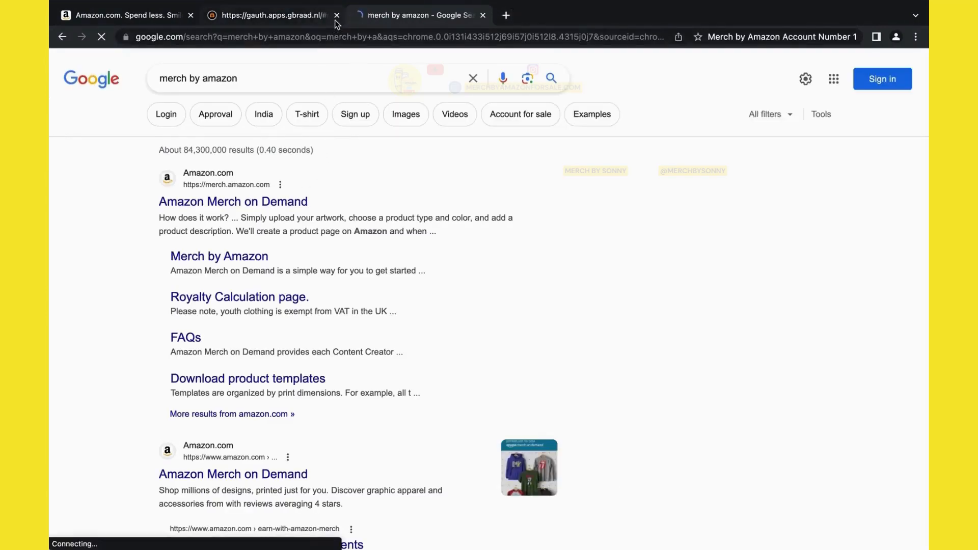
click(233, 201)
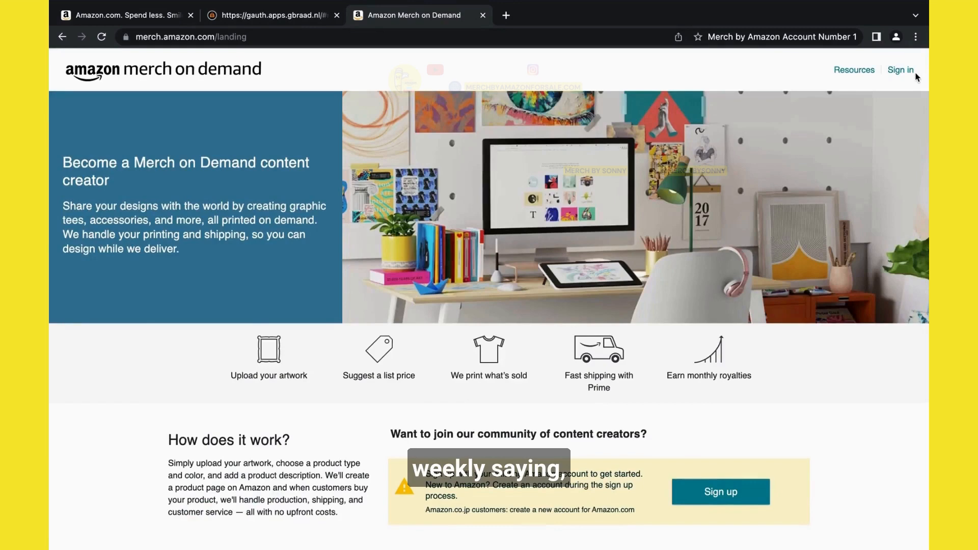
Sign in on merch.amazon.com, load the Tier 25 dashboard, and return to the blog guide.
click(900, 69)
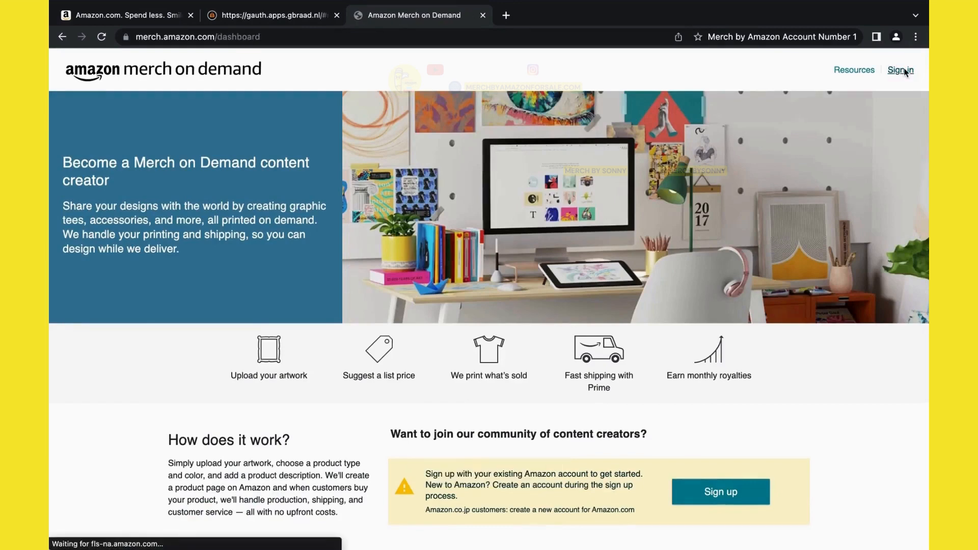
click(900, 69)
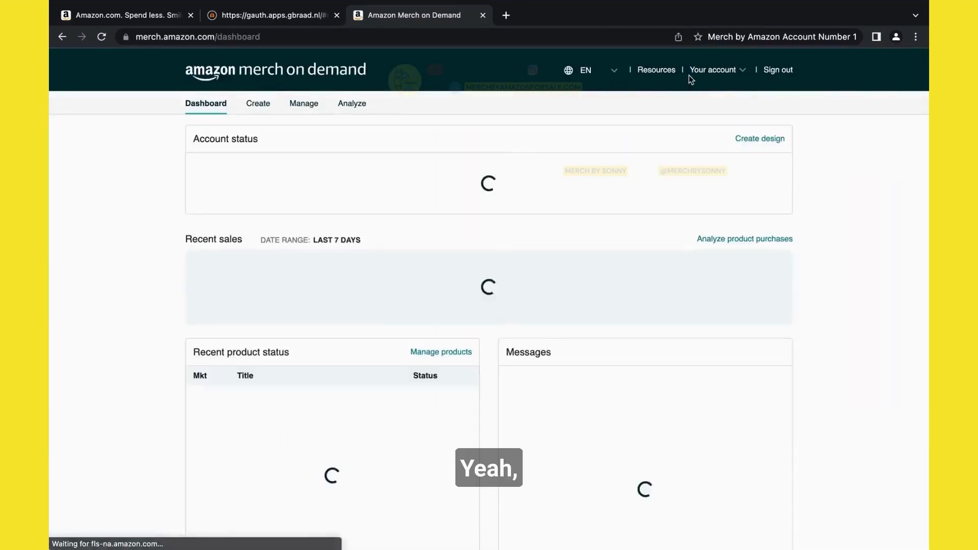
click(778, 69)
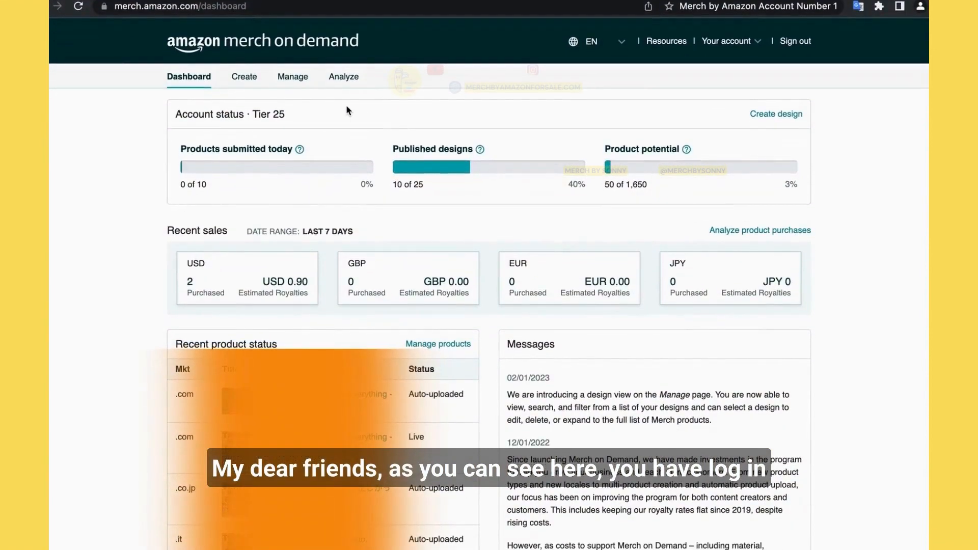
click(128, 14)
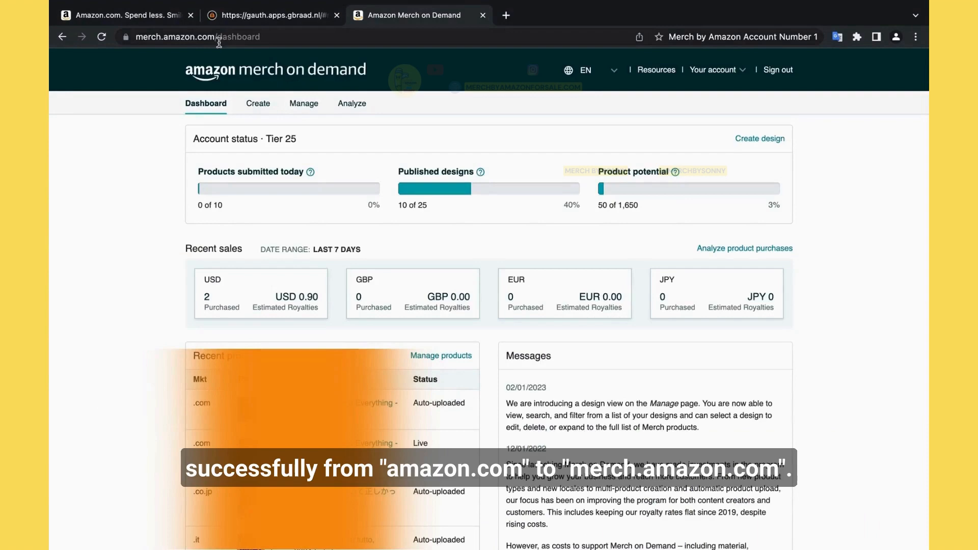
mouse_move(352, 103)
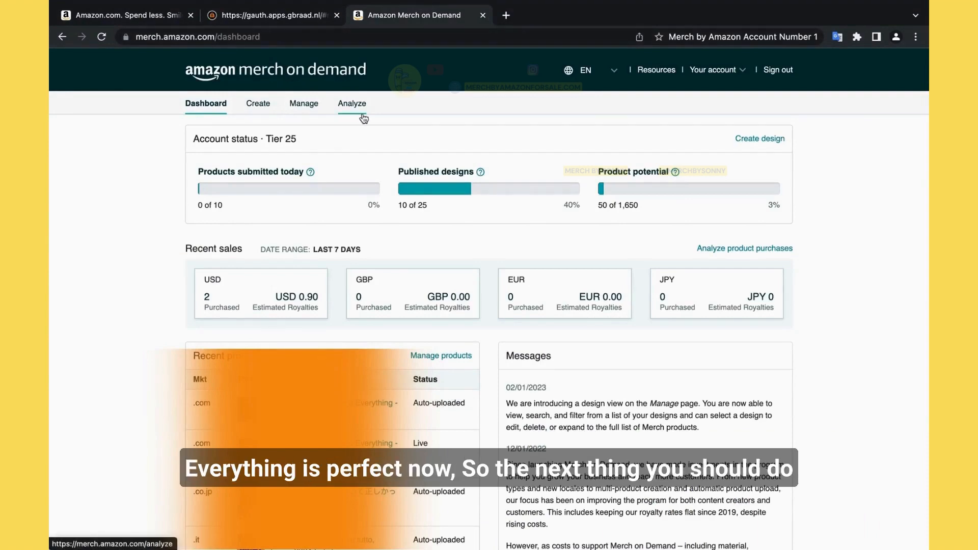
click(379, 15)
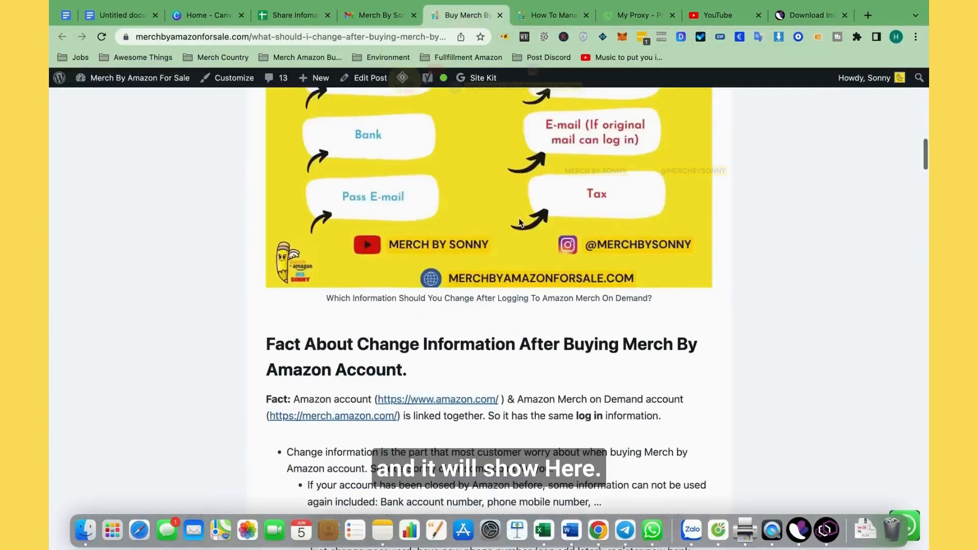
Scroll through the blog's Should Change / Should Not Change settings list.
scroll(up, 3)
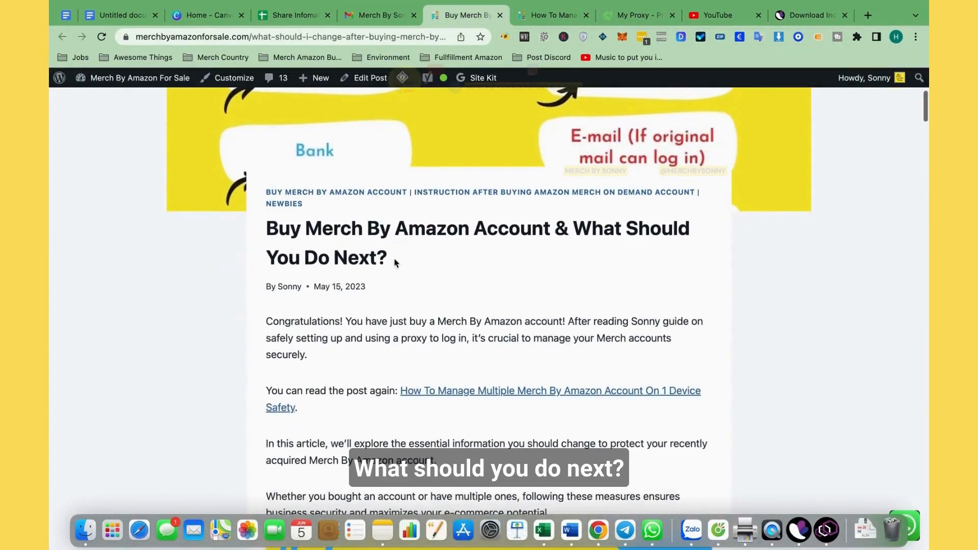
scroll(up, 3)
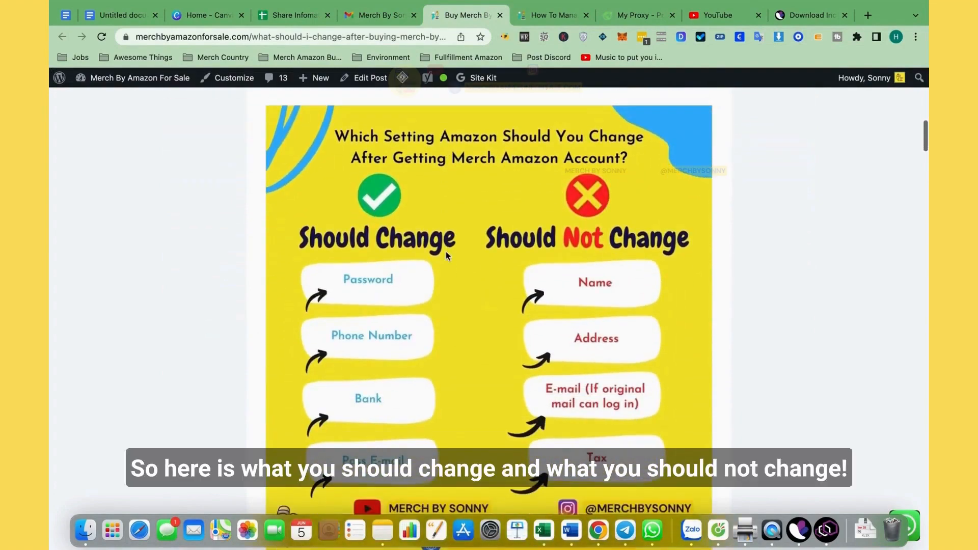
scroll(down, 3)
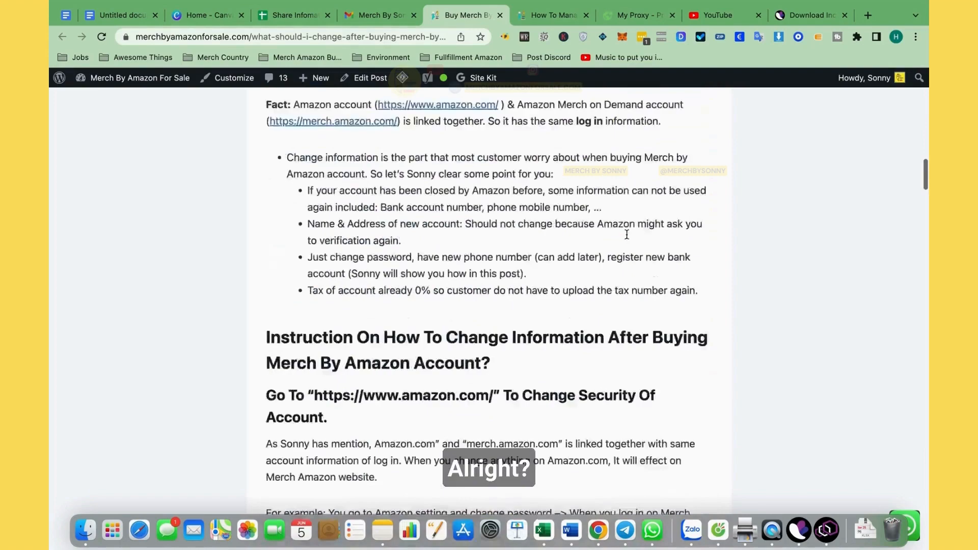
scroll(down, 3)
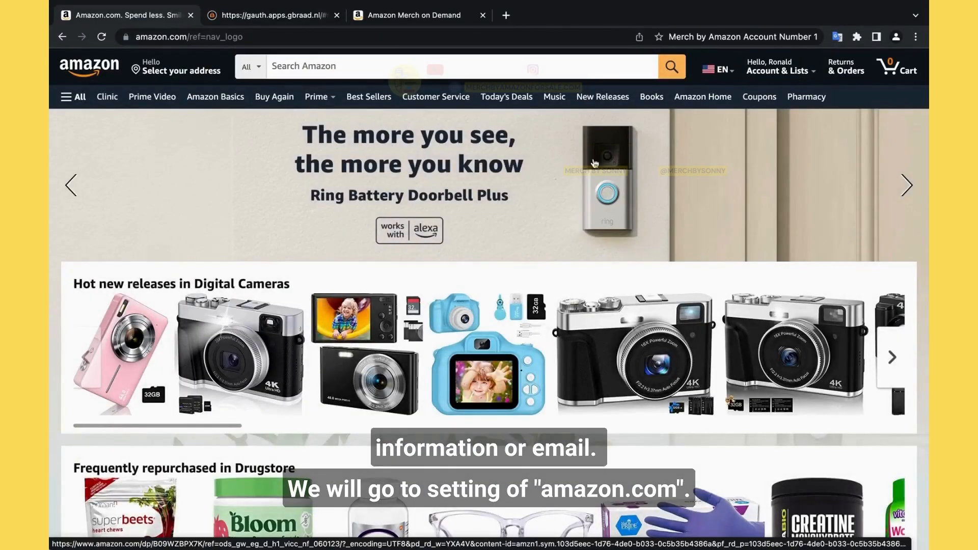
Go to Your Account and open the Login & security card.
click(779, 66)
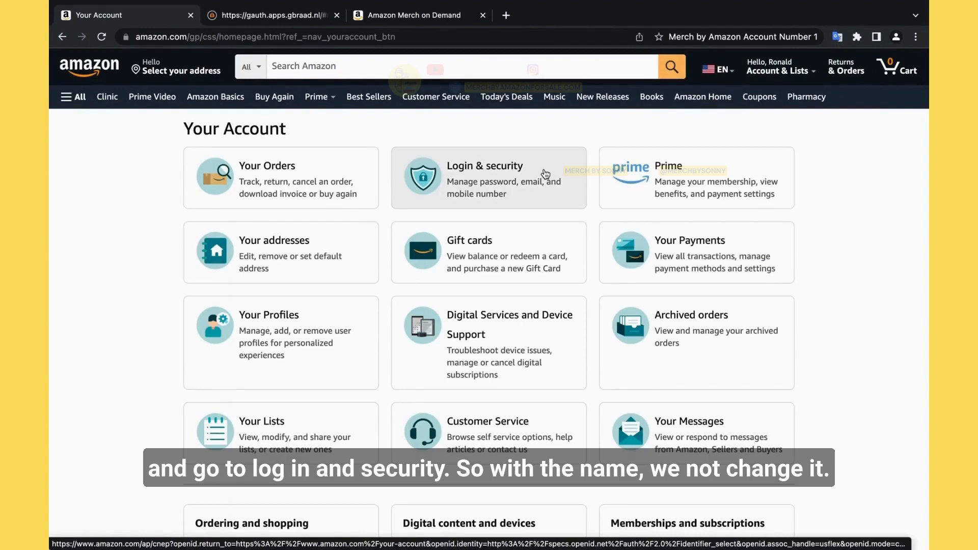
click(488, 179)
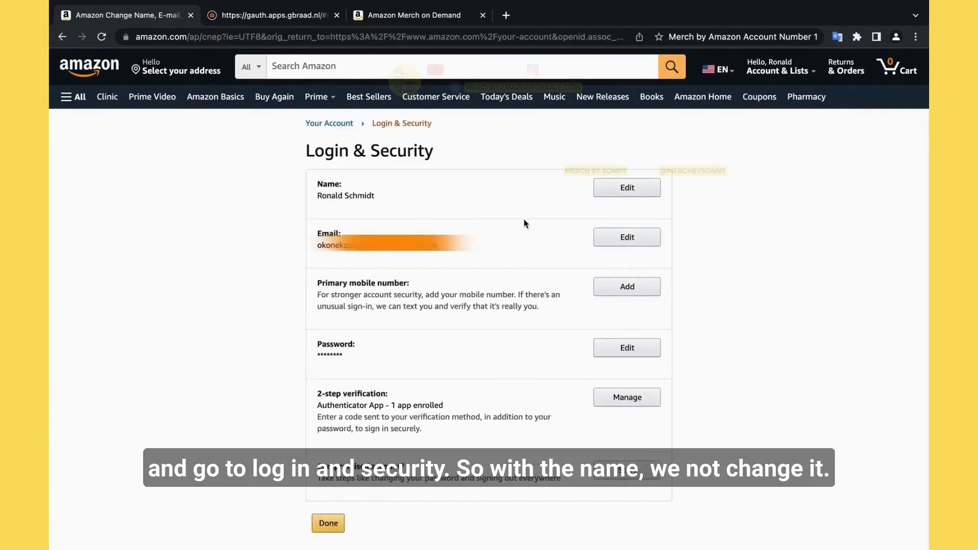
mouse_move(631, 263)
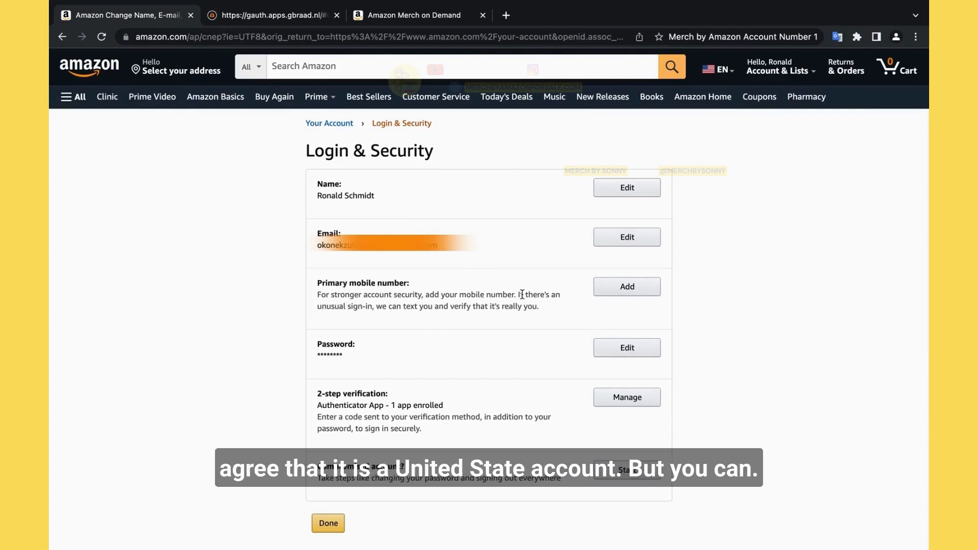
Start adding a primary mobile number and set its country code to DE +49.
click(626, 286)
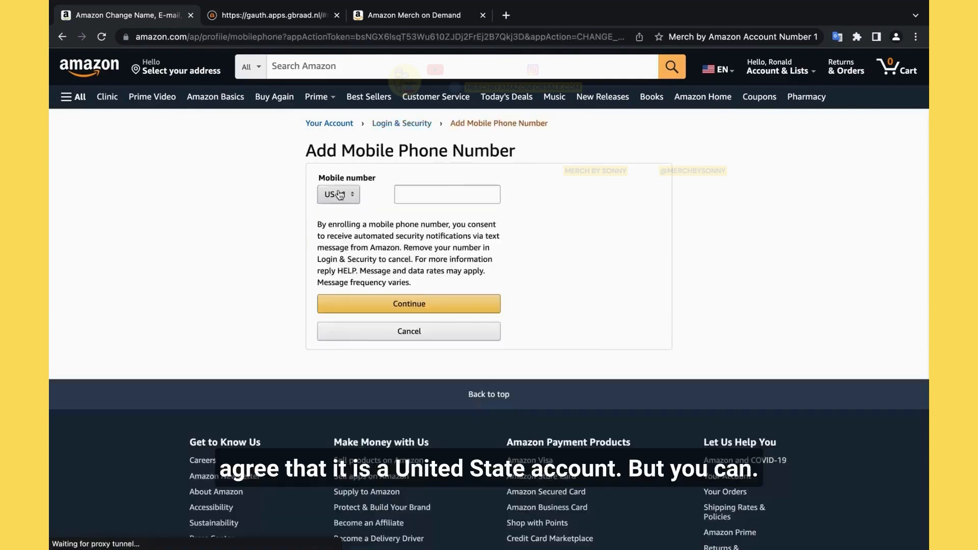
click(338, 194)
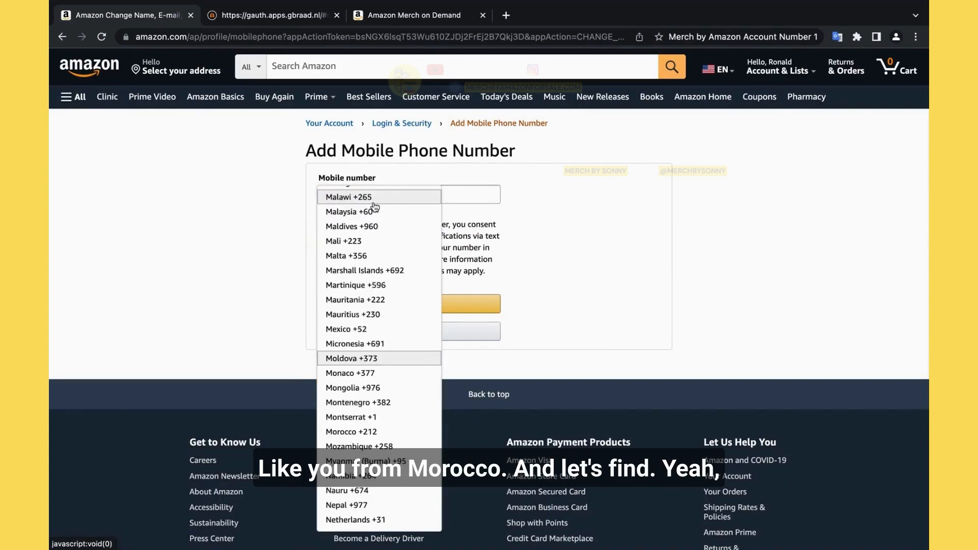
scroll(down, 3)
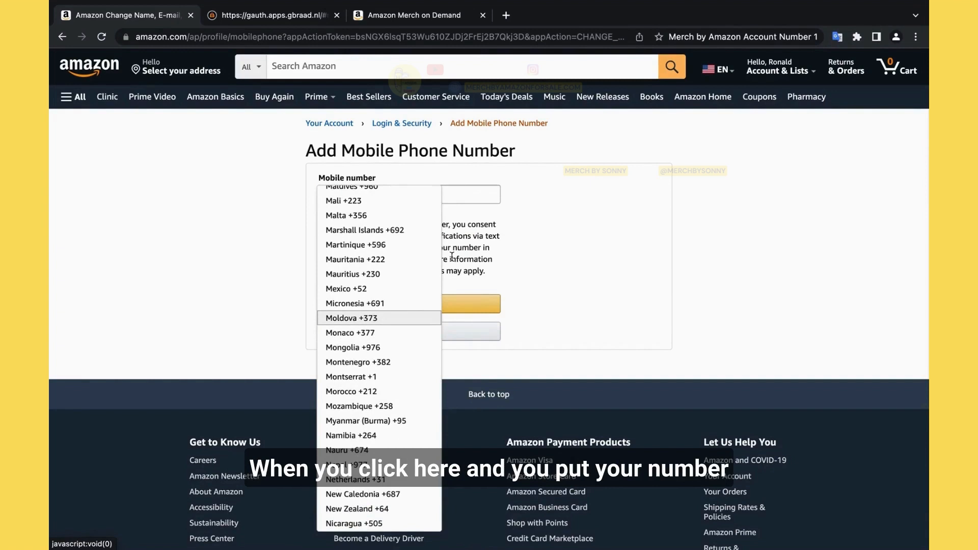
click(350, 392)
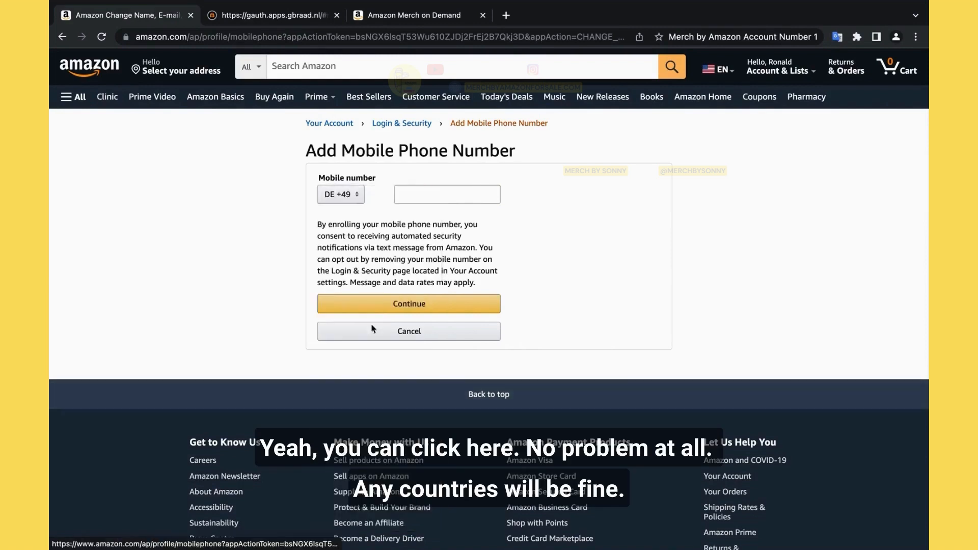
mouse_move(417, 211)
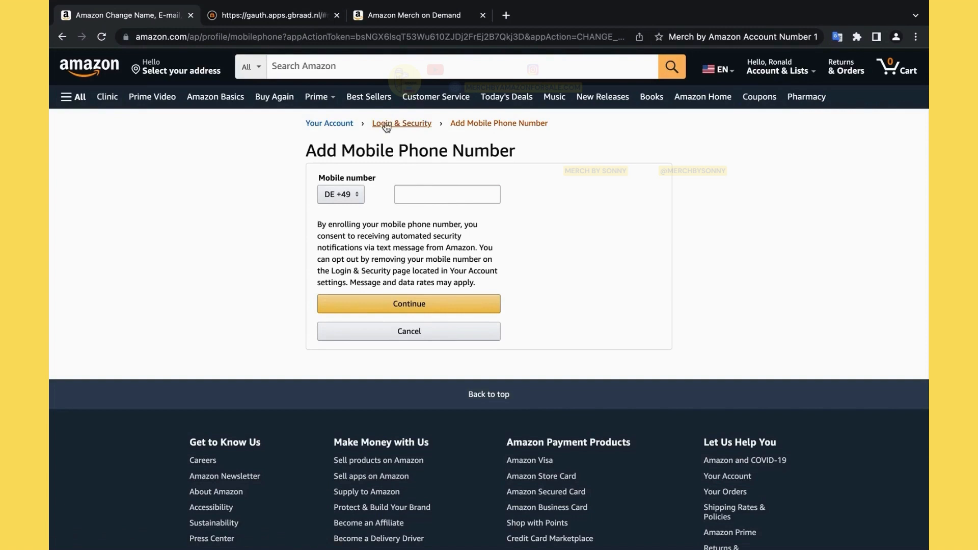
Return to Login & Security, open Two-Step Verification settings and view the preferred method.
click(409, 331)
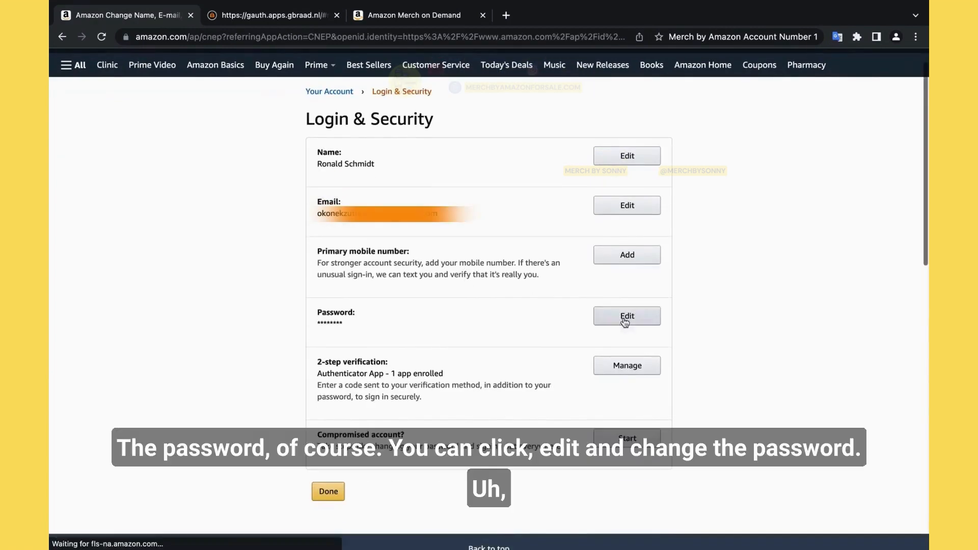
mouse_move(620, 330)
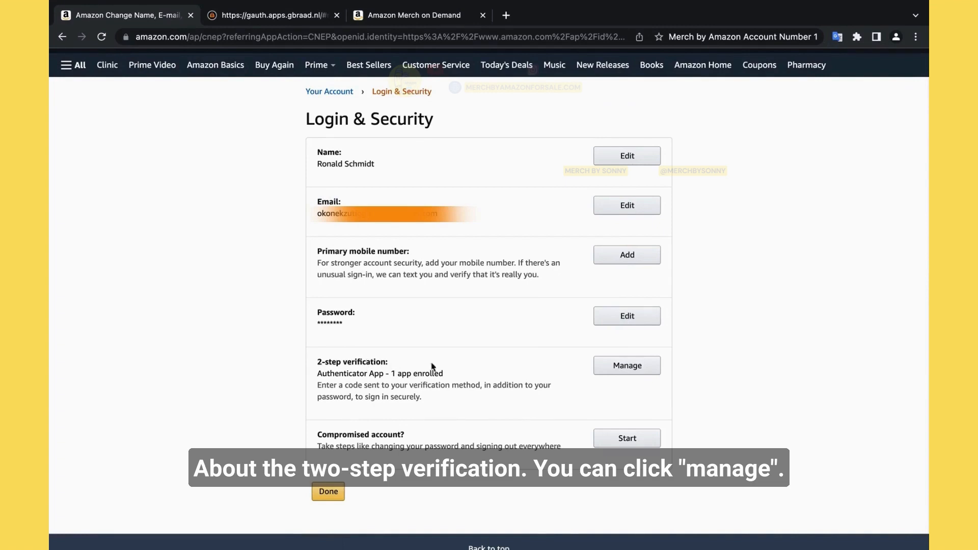
click(626, 365)
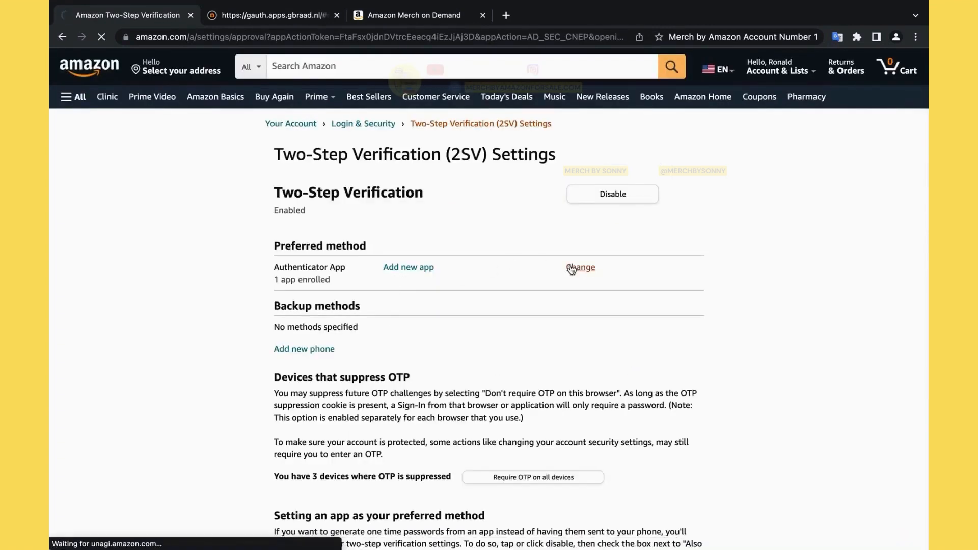
click(581, 267)
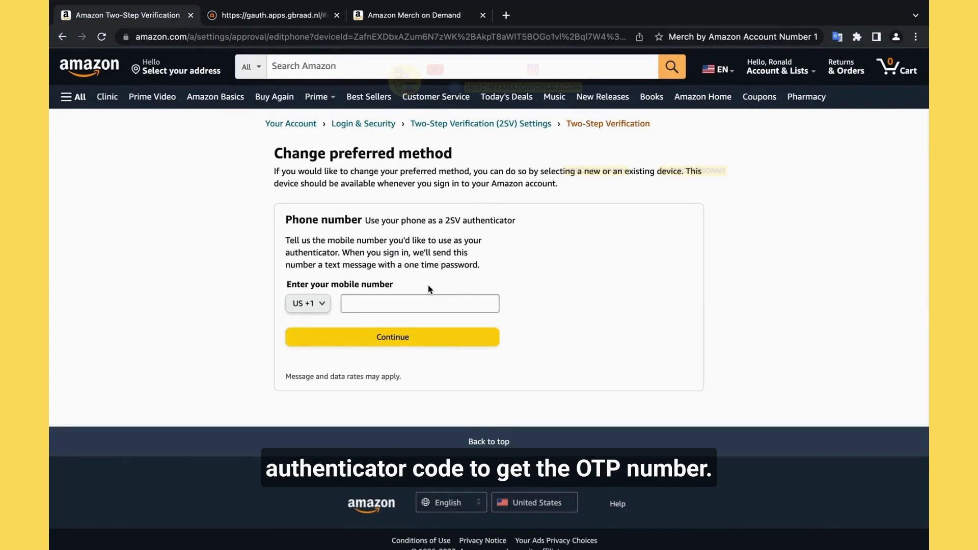
click(481, 123)
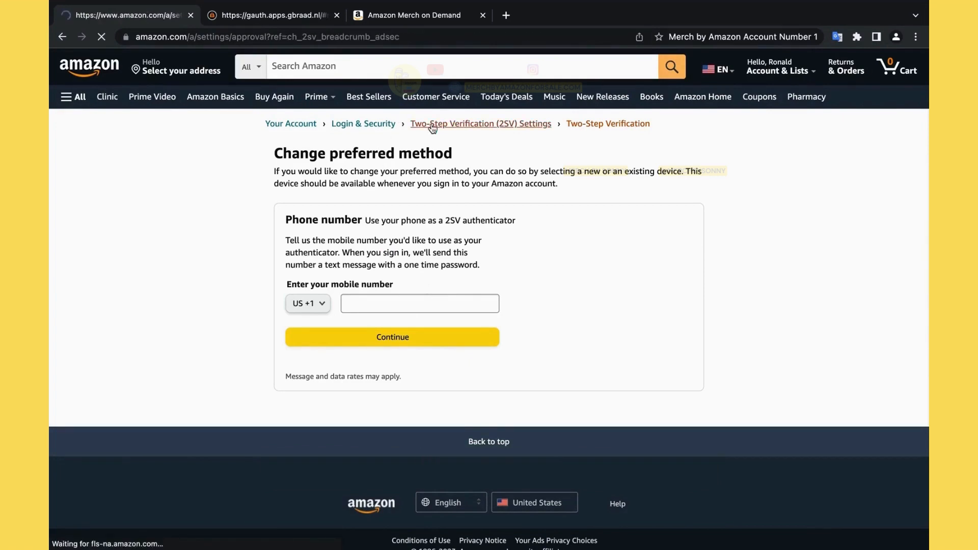
Begin adding a second authenticator app through the QR code page, then show the Merch dashboard.
click(481, 123)
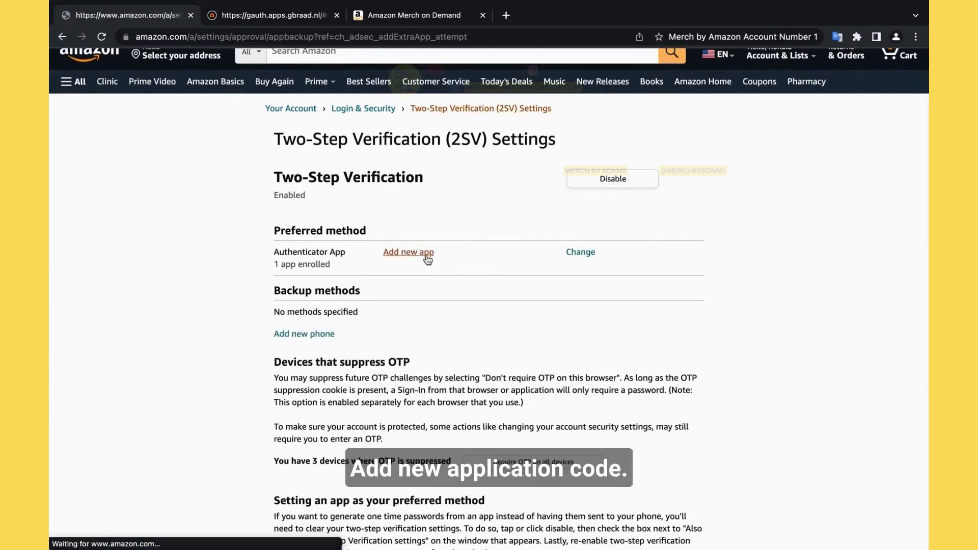
click(409, 252)
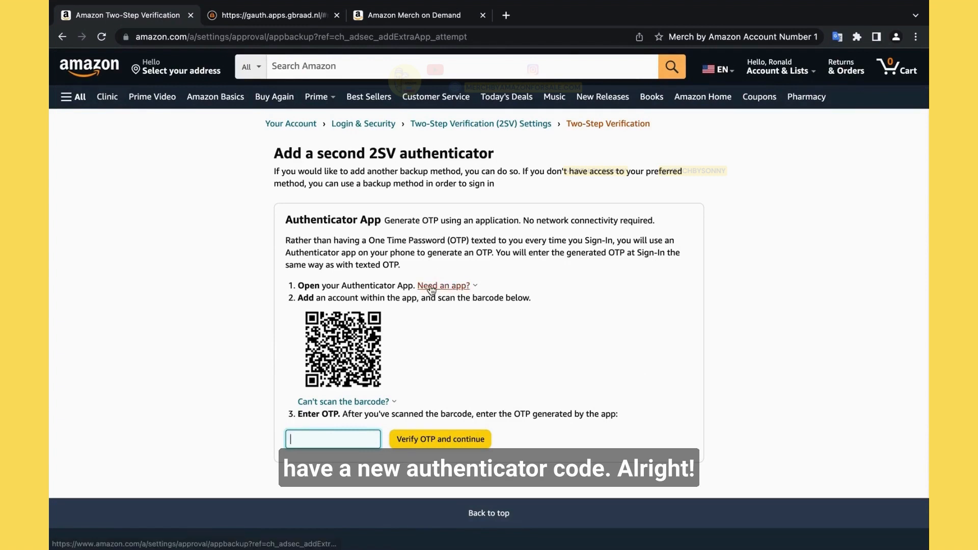
click(440, 439)
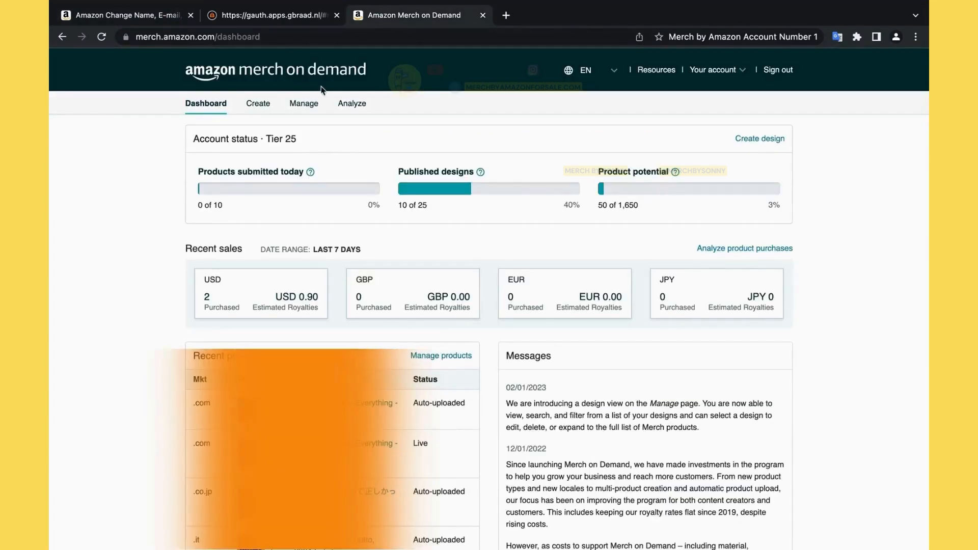
mouse_move(573, 83)
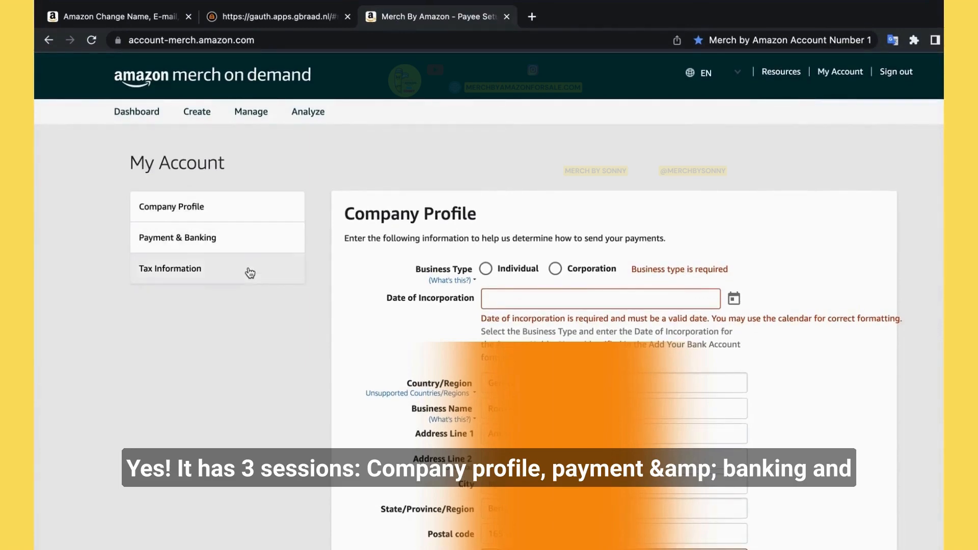
Set the payee business type to Individual in My Account.
scroll(down, 3)
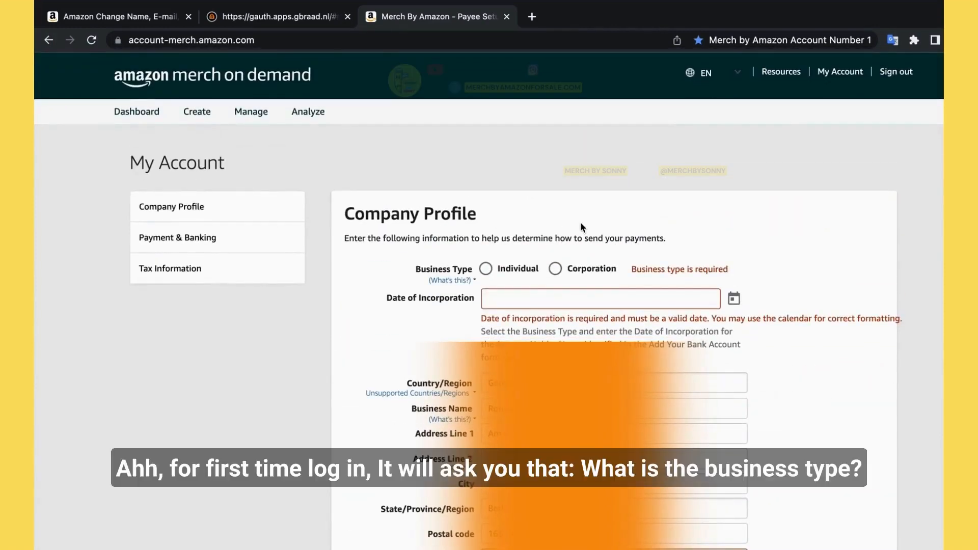
mouse_move(486, 268)
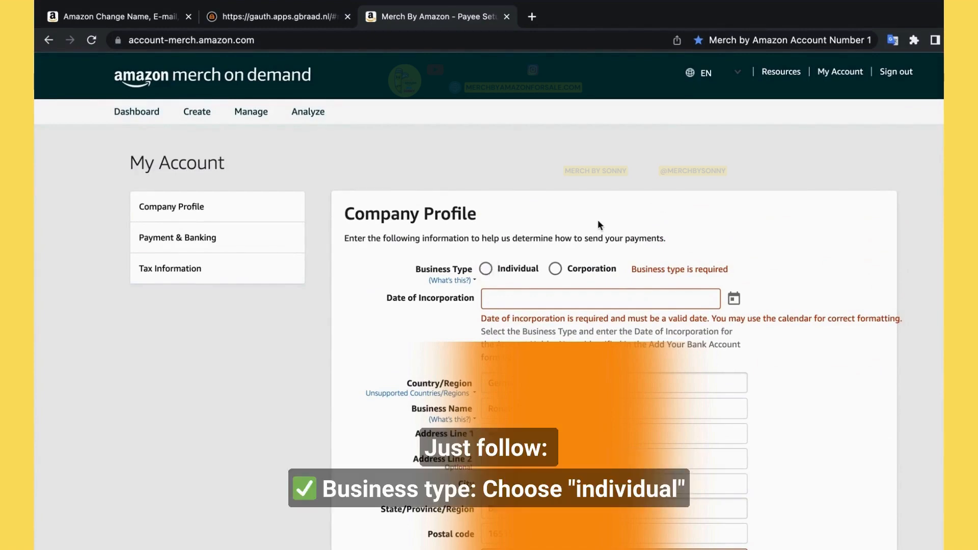
click(486, 269)
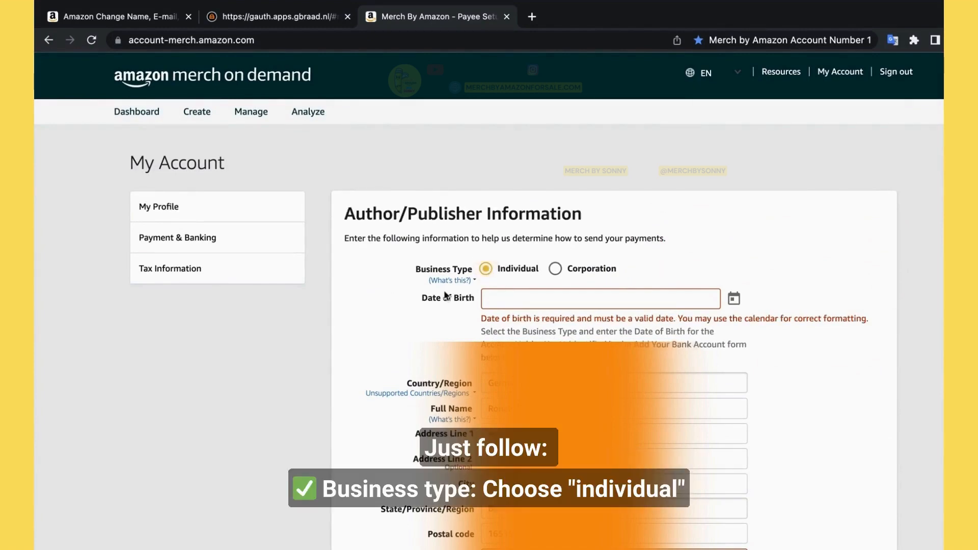
click(599, 298)
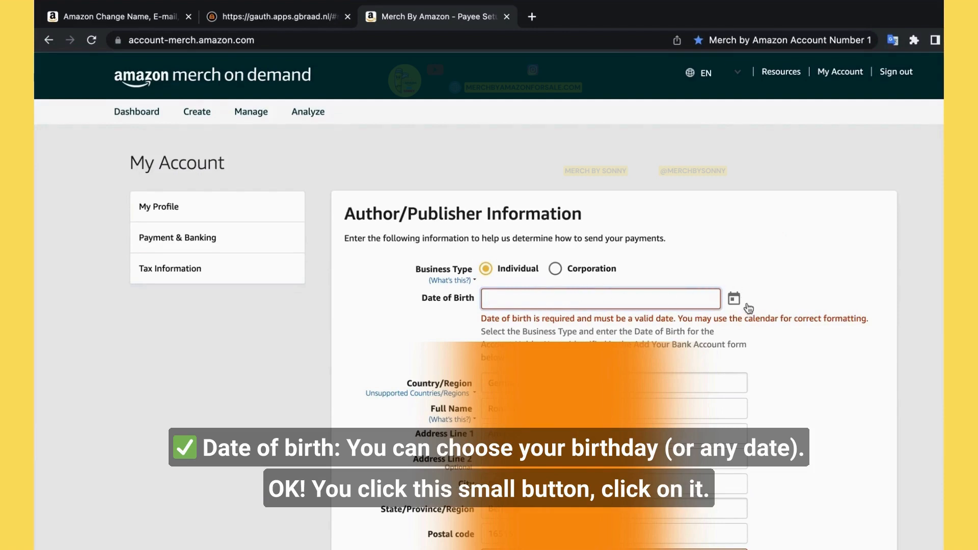
Pick 1997 as the birth year in the date-of-birth calendar for 12/12/1997.
click(734, 299)
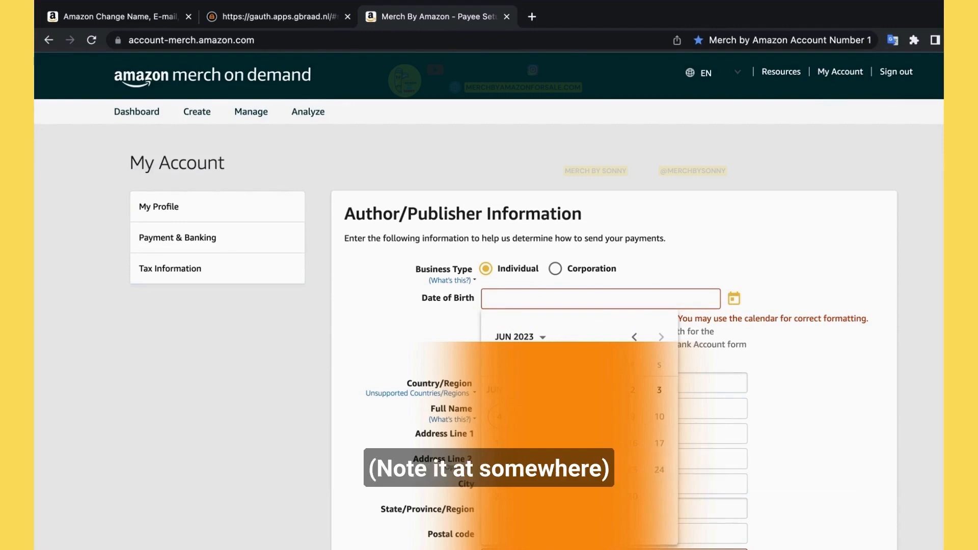
click(514, 337)
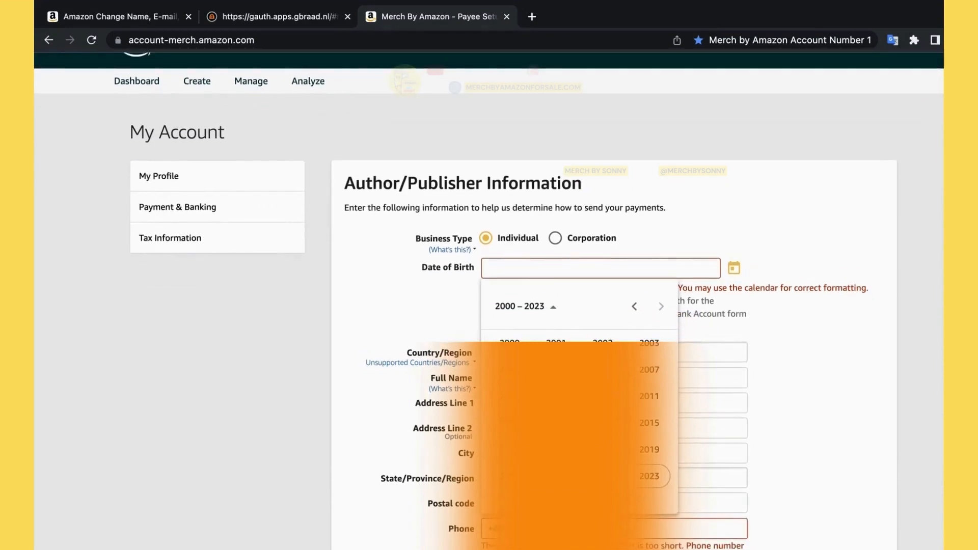
click(635, 306)
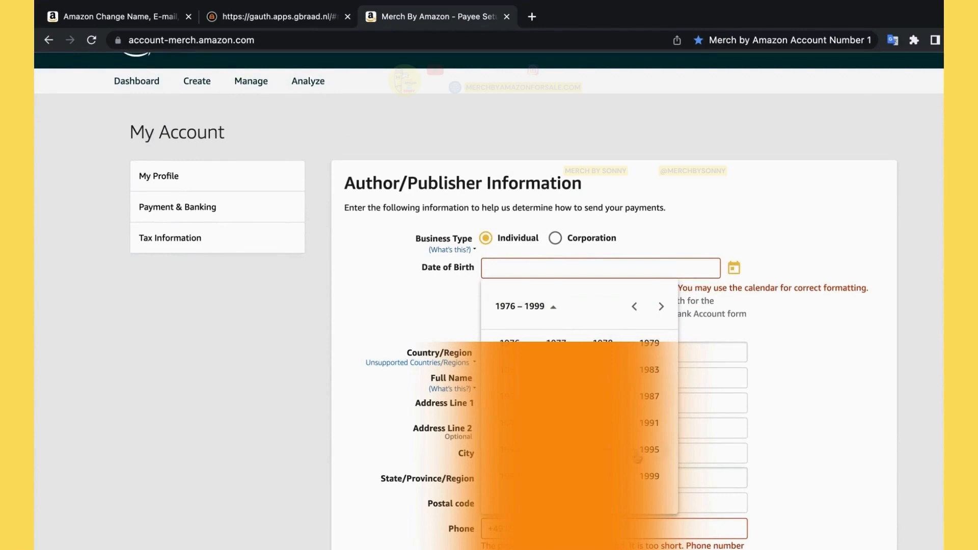
click(648, 450)
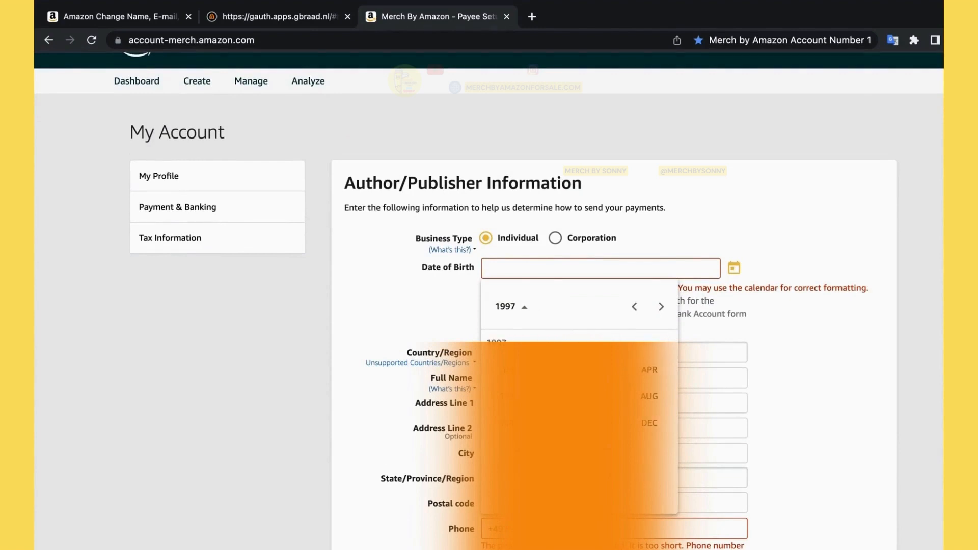
mouse_move(648, 427)
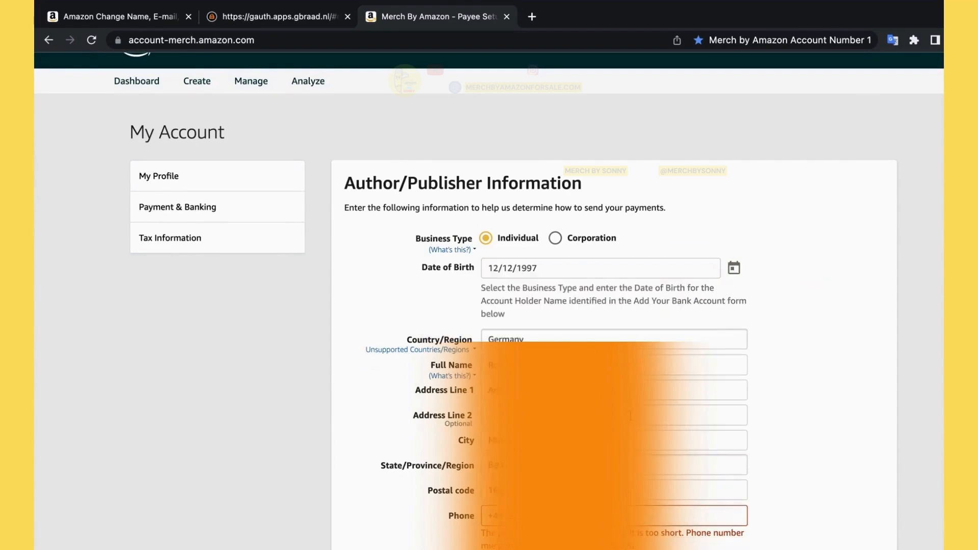
scroll(down, 3)
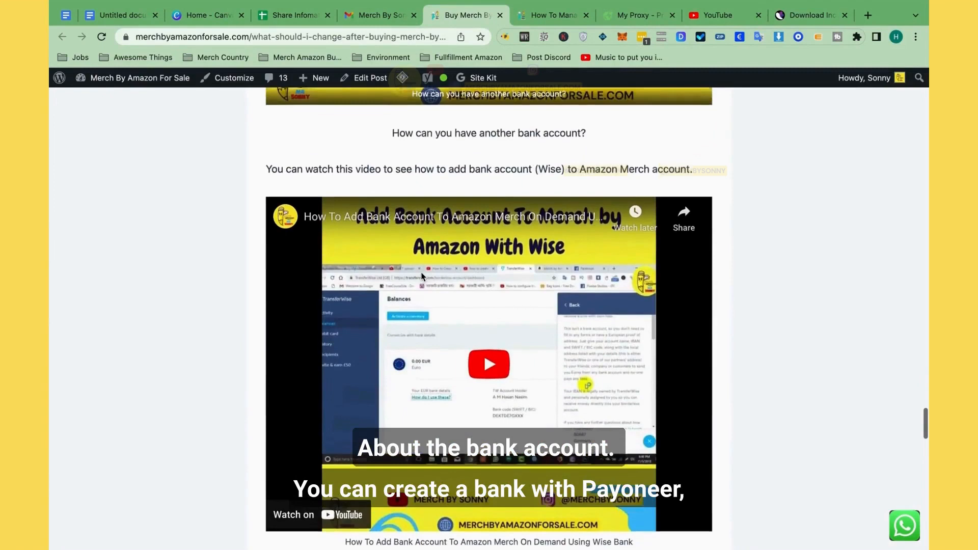
Review the blog's Payoneer, Wise and PingPong bank options and switch to the PingPong sign-in page.
scroll(down, 3)
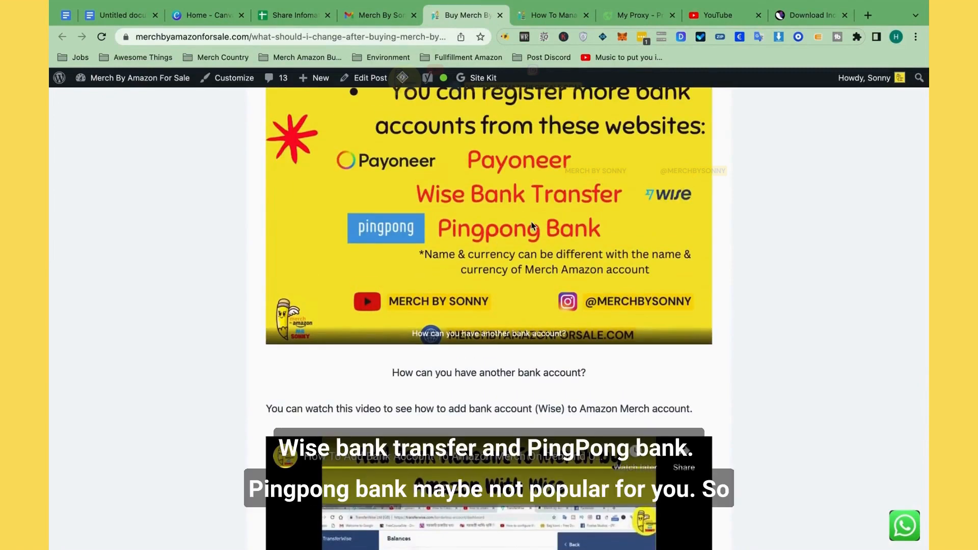
scroll(down, 3)
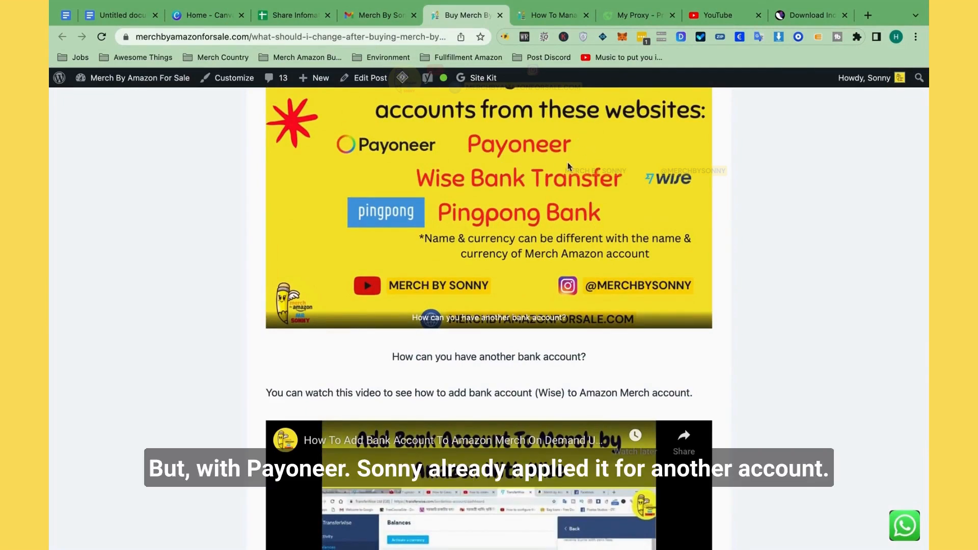
mouse_move(534, 139)
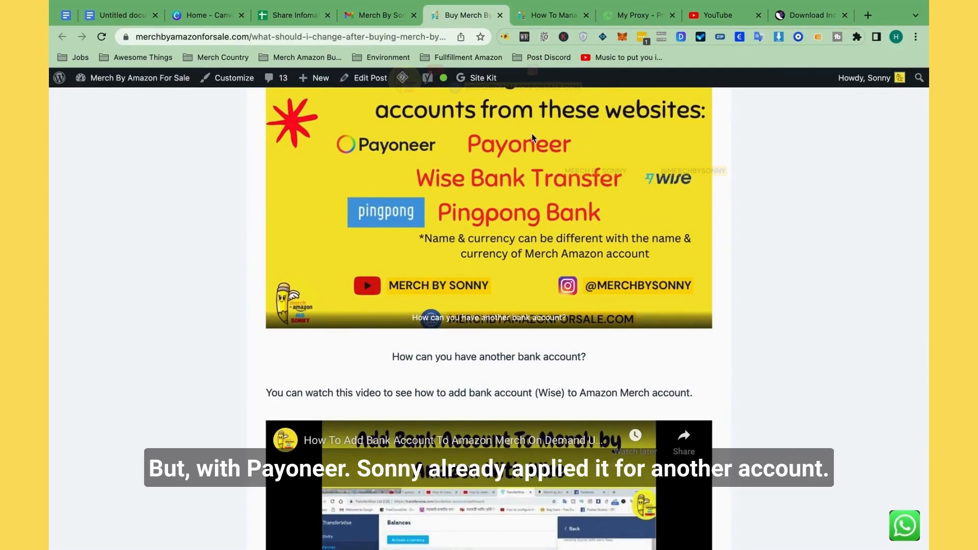
click(867, 15)
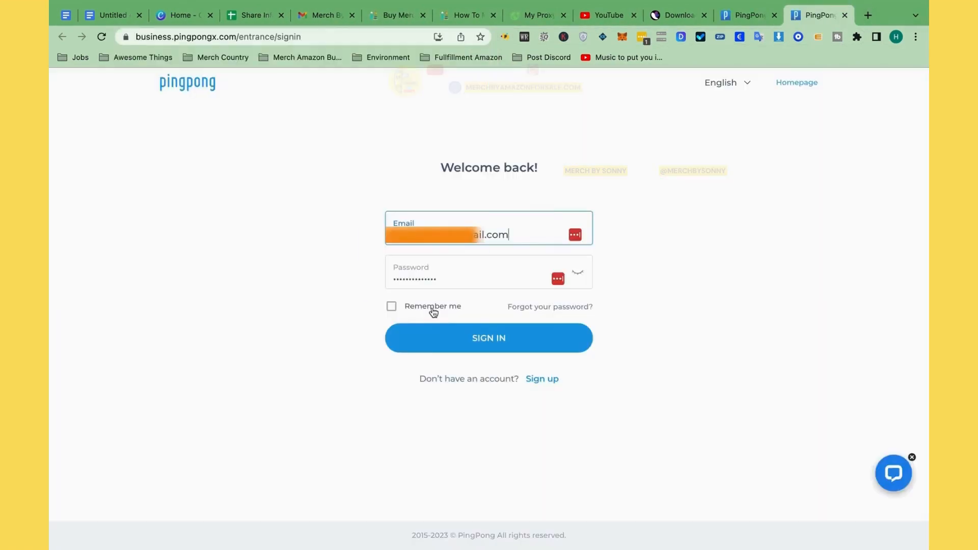
Sign in to PingPong with Remember me and choose a USD receiving account from the Receive list.
click(392, 306)
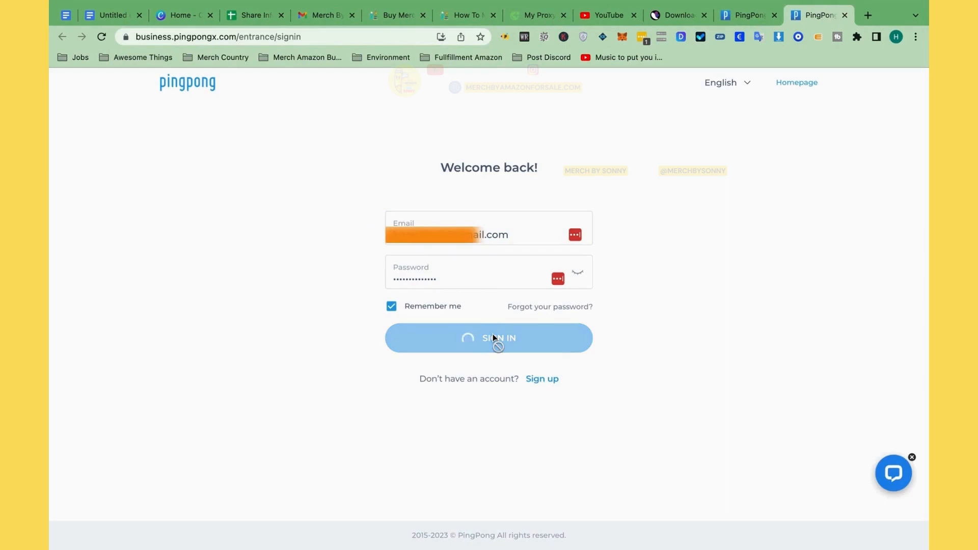
click(488, 337)
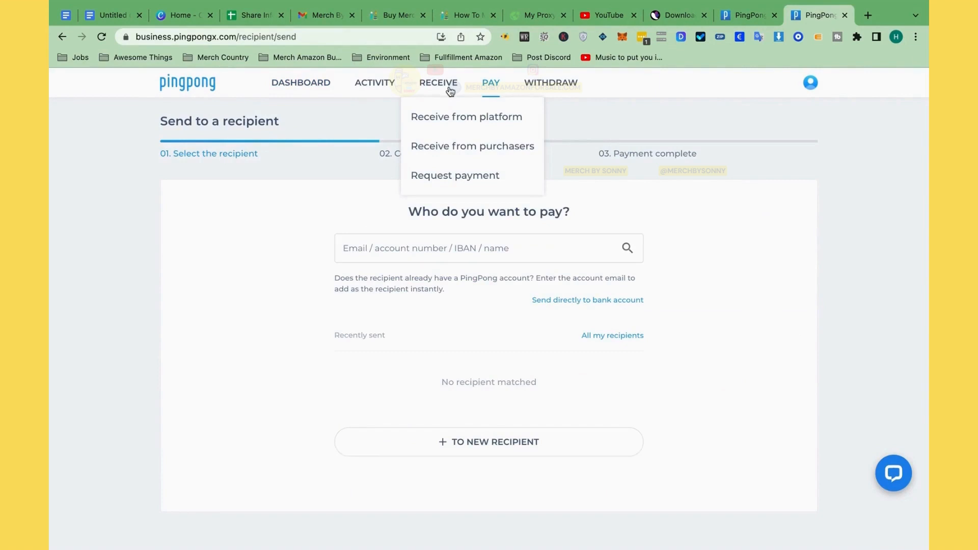
click(438, 83)
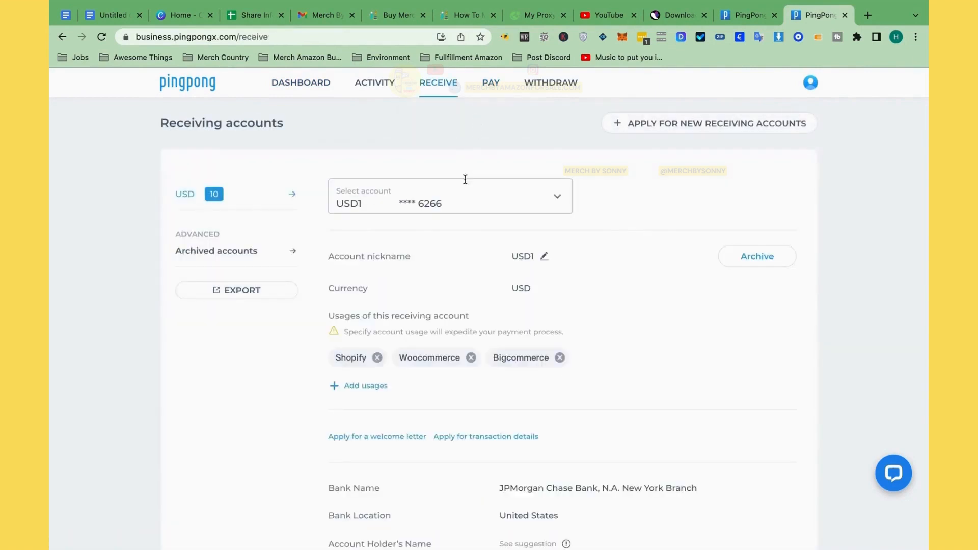
click(450, 195)
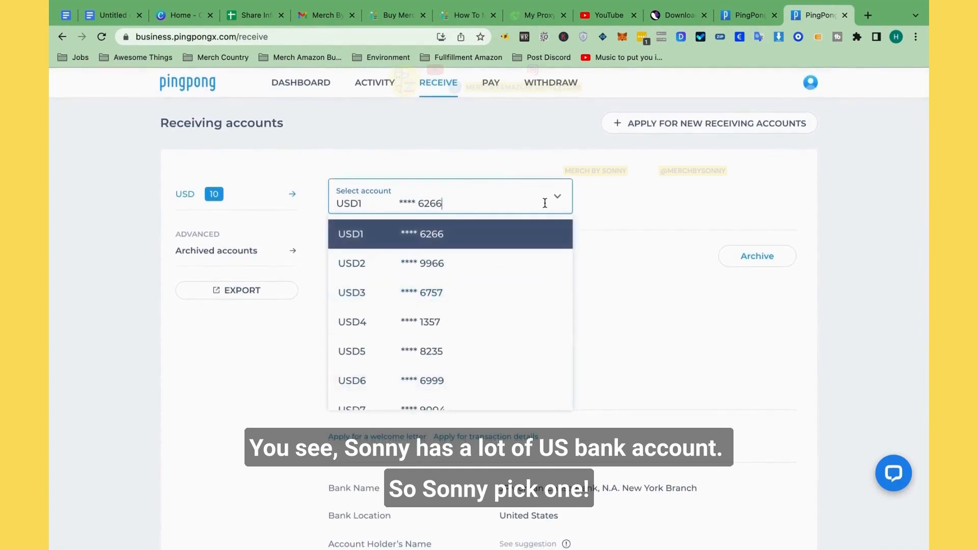
click(420, 234)
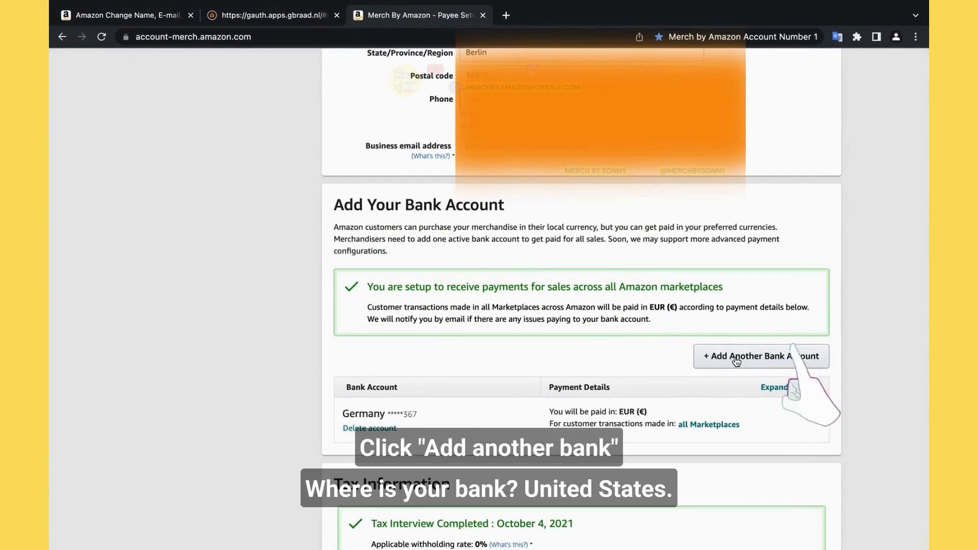
Add a United States checking account ending 266 with holder name, account and routing numbers.
click(760, 357)
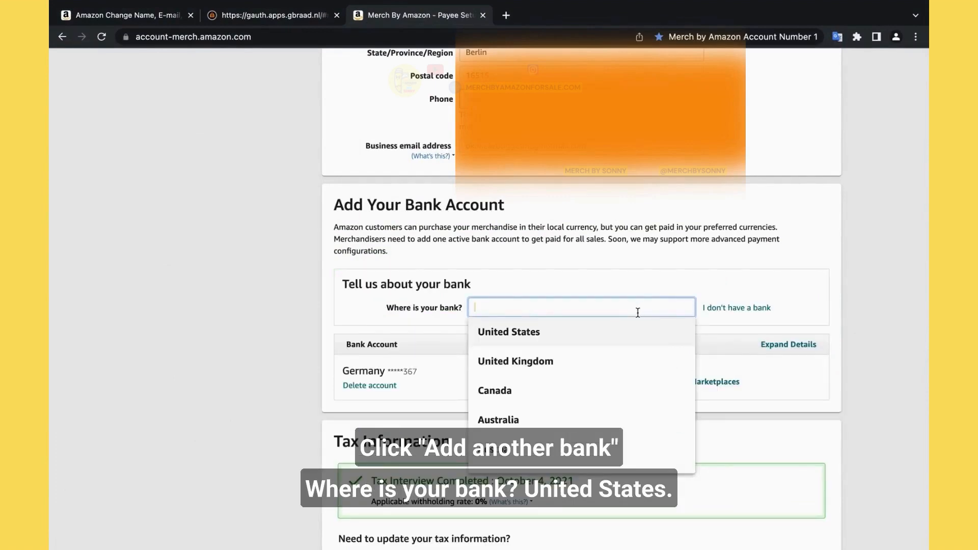
click(508, 332)
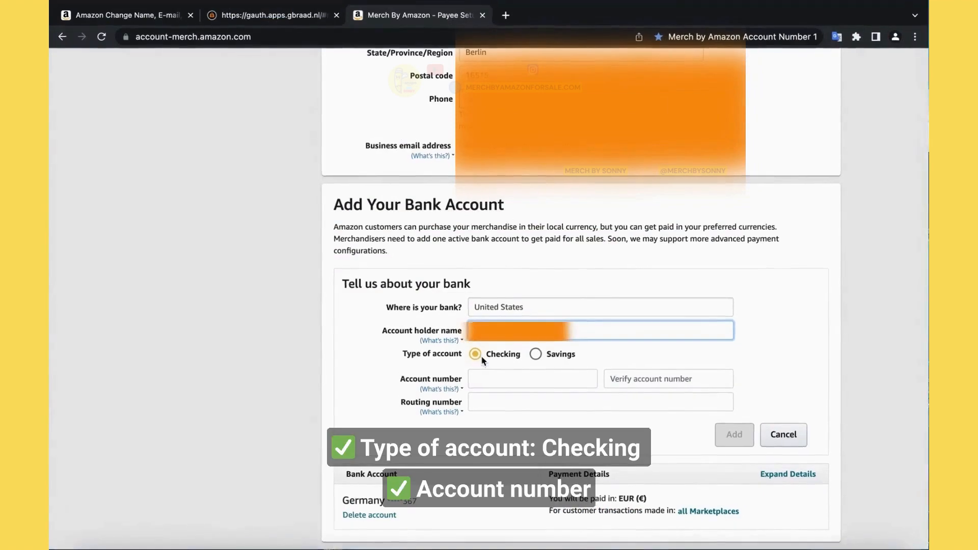
click(818, 15)
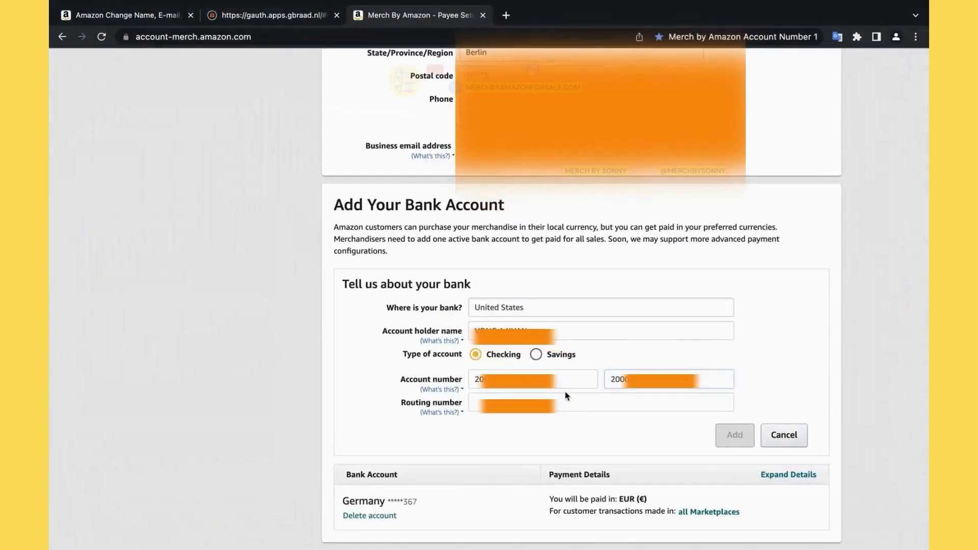
click(734, 435)
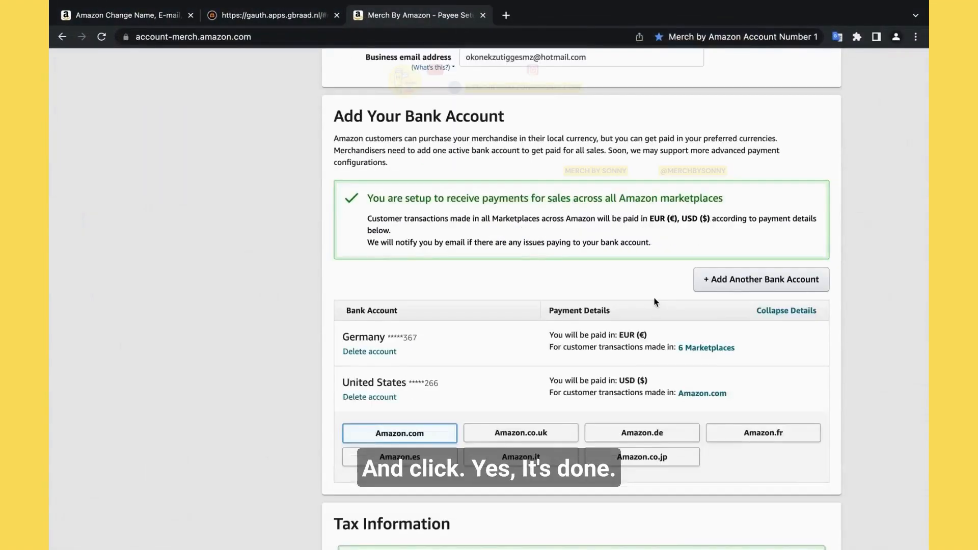
Assign the remaining marketplaces, including Amazon.fr, to the United States account ending 266.
scroll(down, 3)
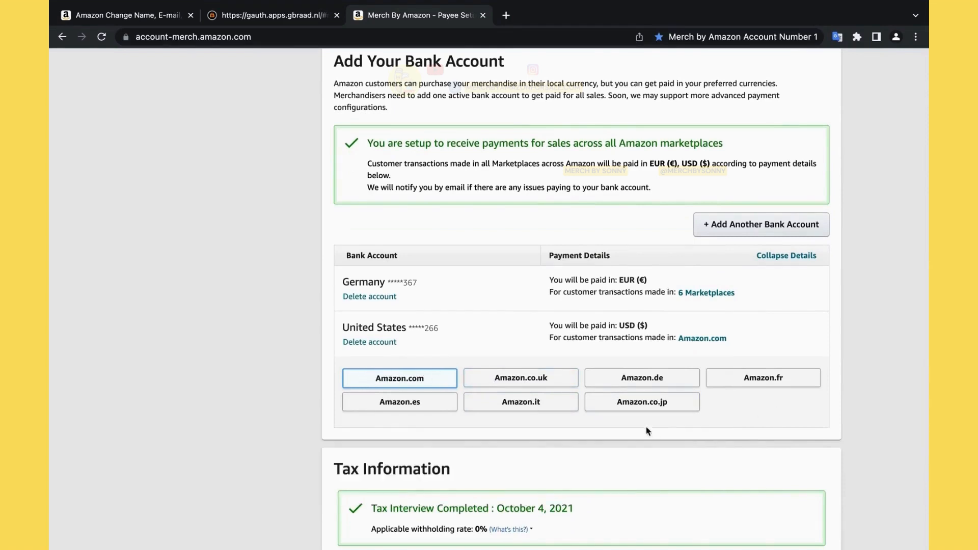
click(520, 378)
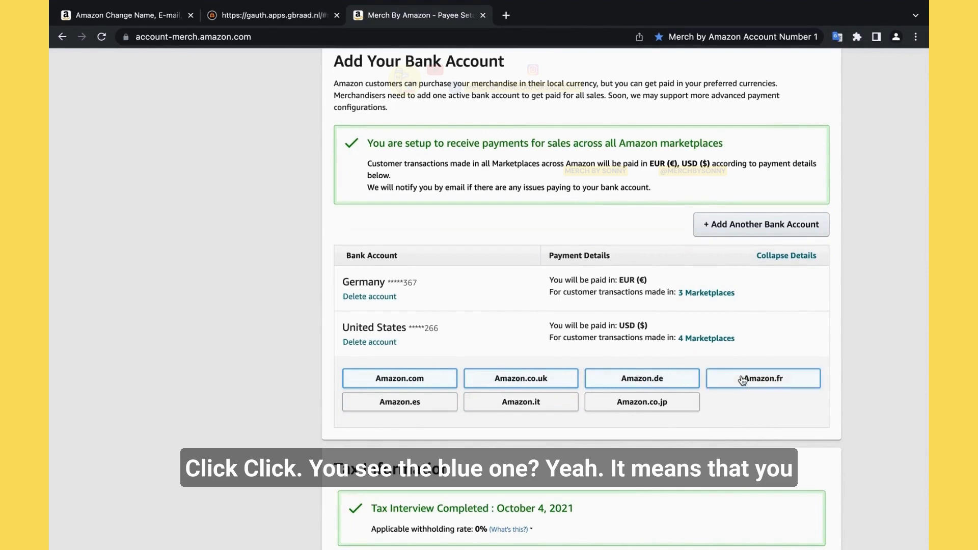
click(763, 378)
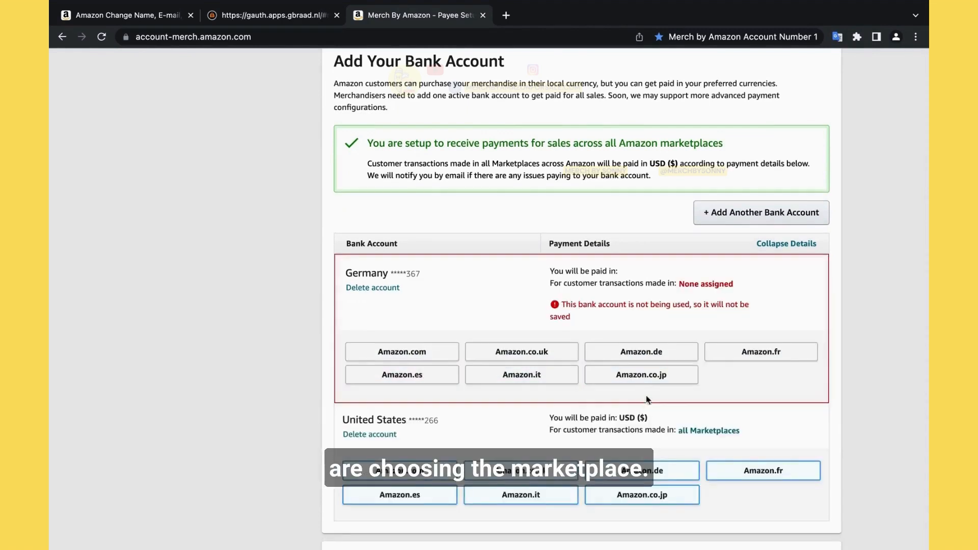
scroll(down, 3)
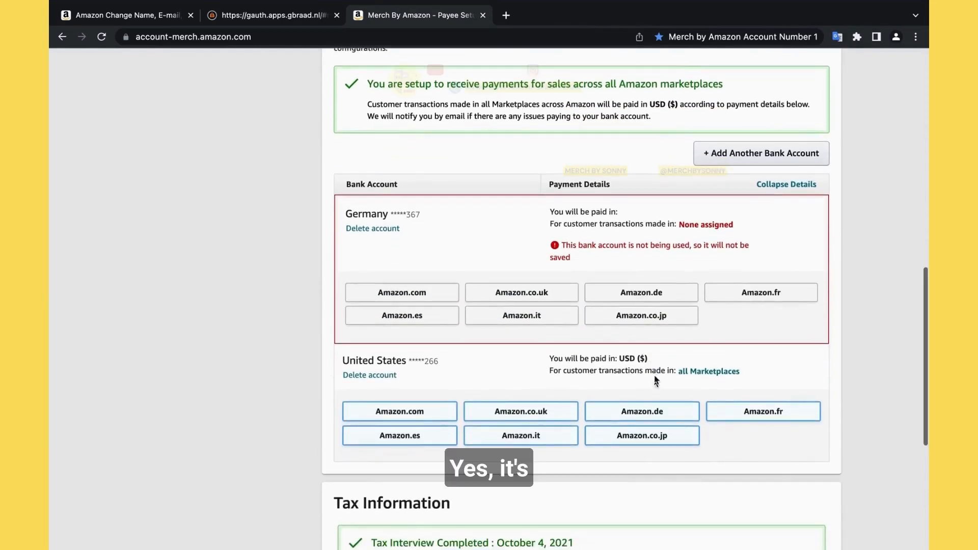
scroll(down, 3)
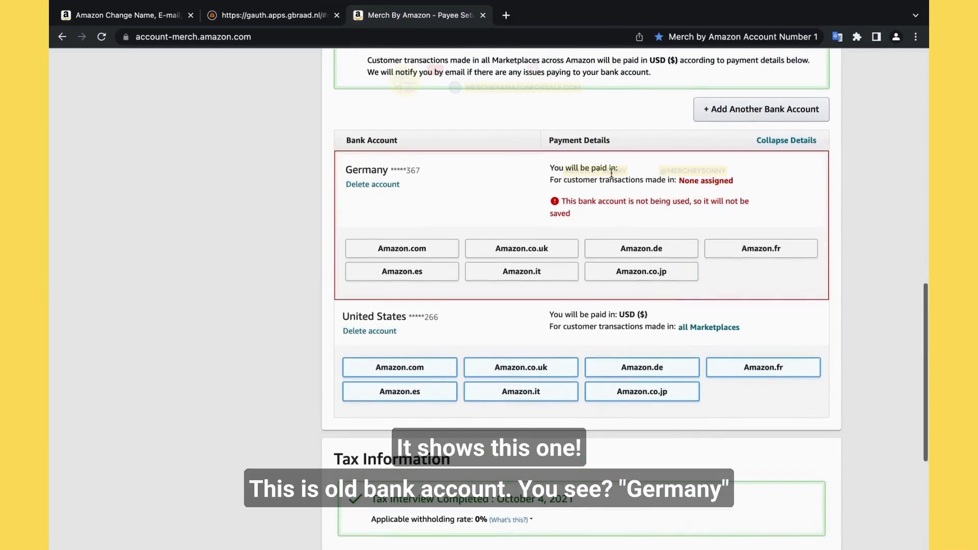
mouse_move(417, 173)
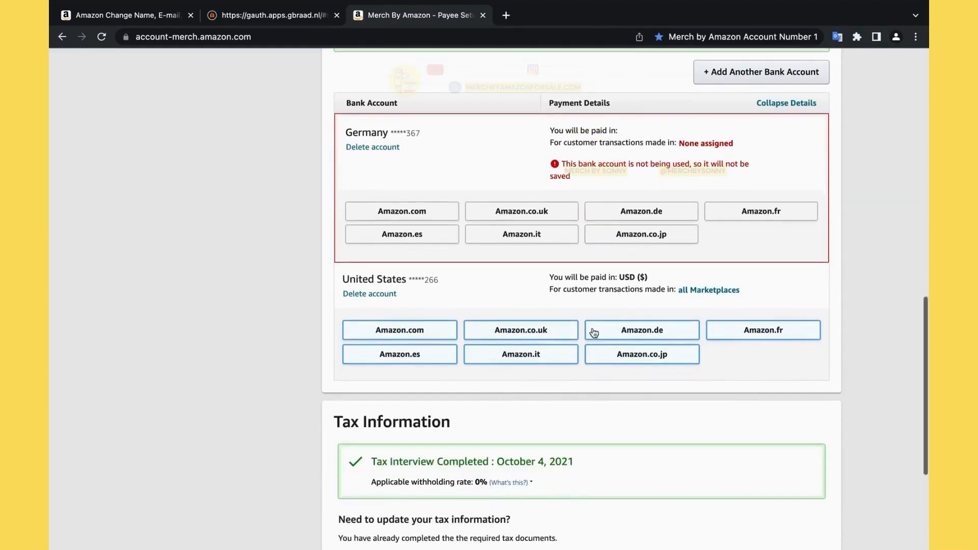
scroll(down, 3)
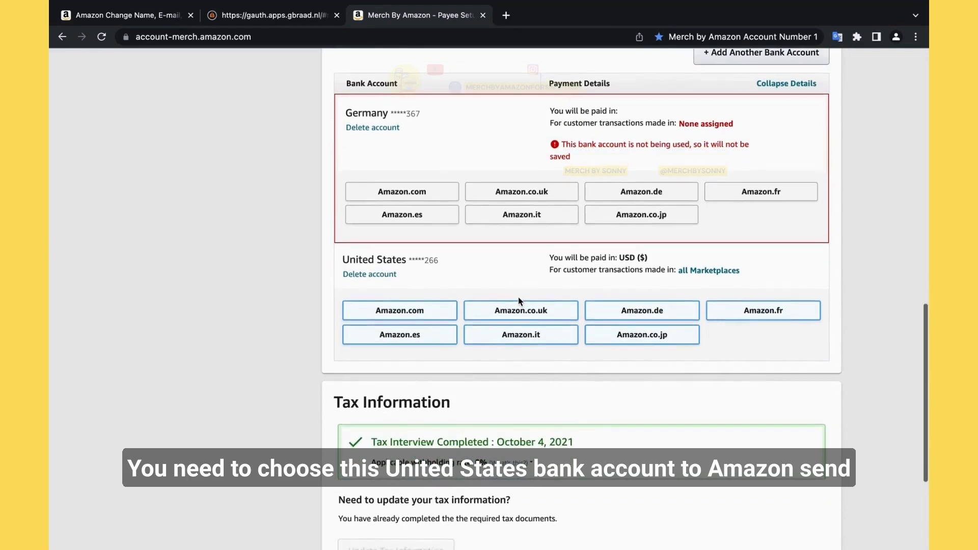
scroll(down, 3)
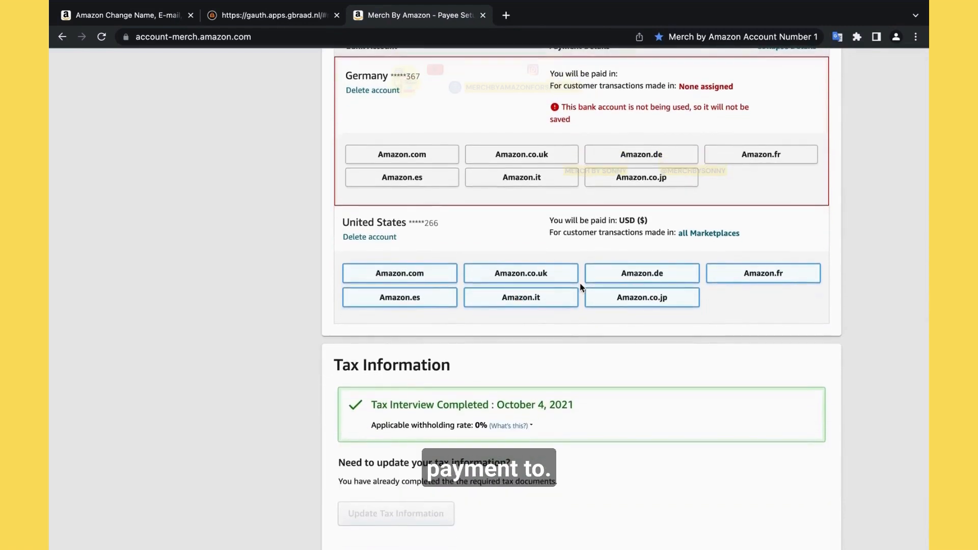
scroll(down, 3)
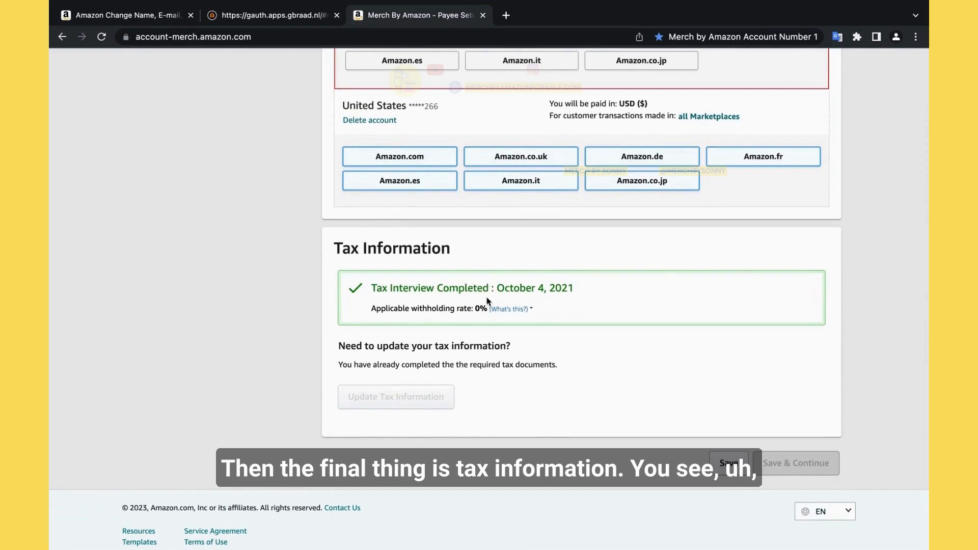
mouse_move(574, 323)
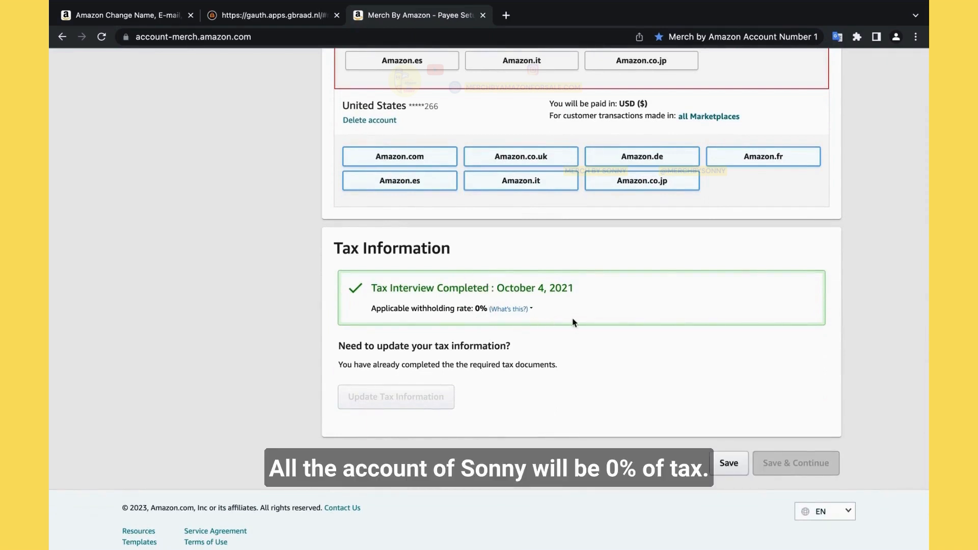
mouse_move(485, 313)
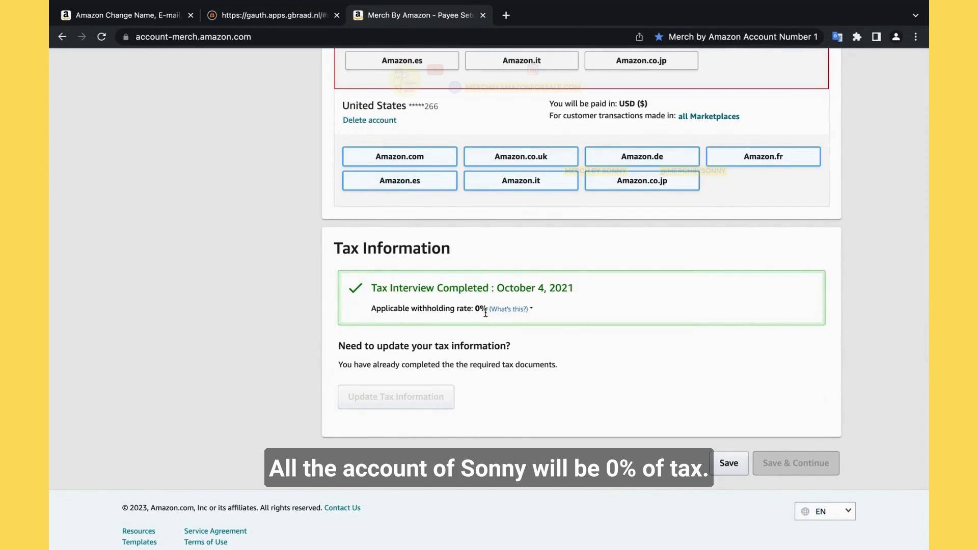
Save the Payee Setup assignments and return to the Merch dashboard.
click(728, 463)
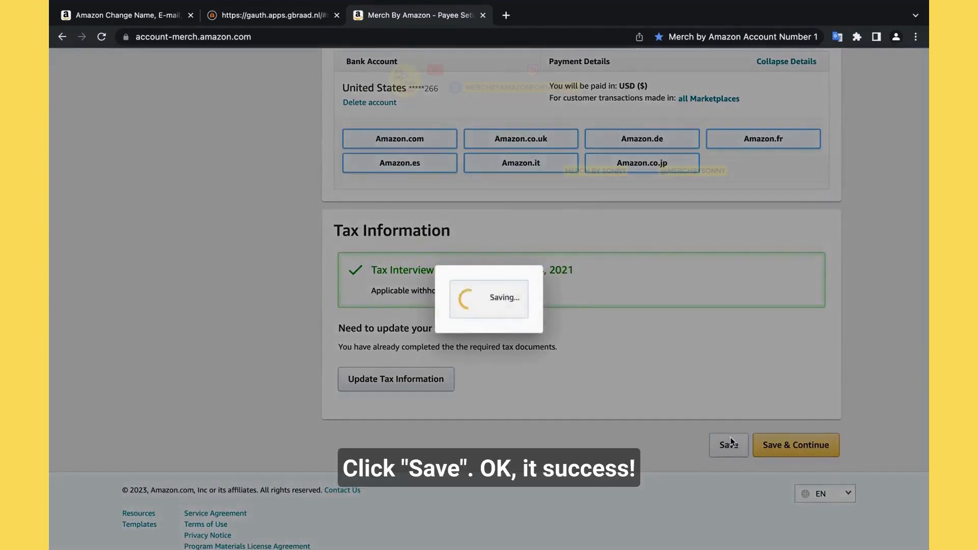
click(729, 445)
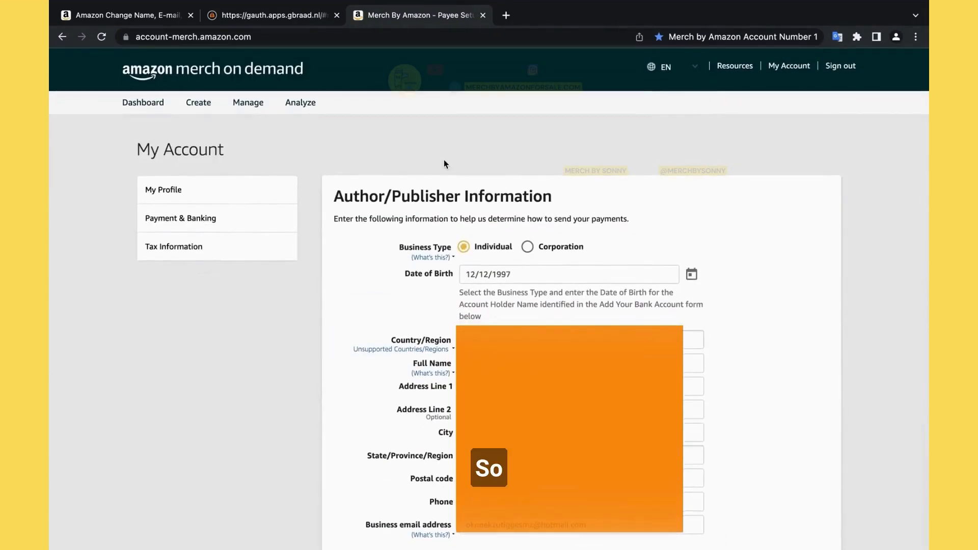
click(143, 102)
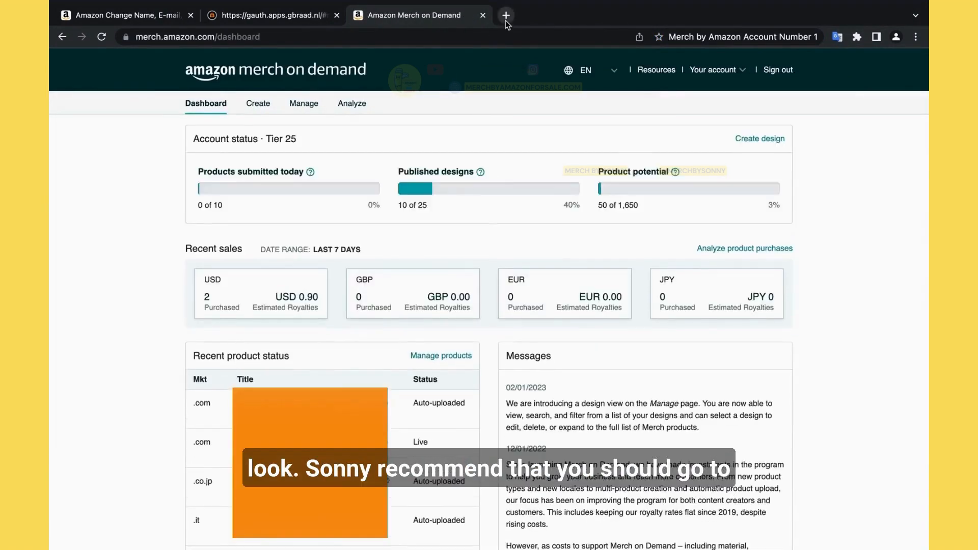
Find PrettyMerch for Merch by Amazon in the Chrome Web Store and add it to Chrome.
click(505, 15)
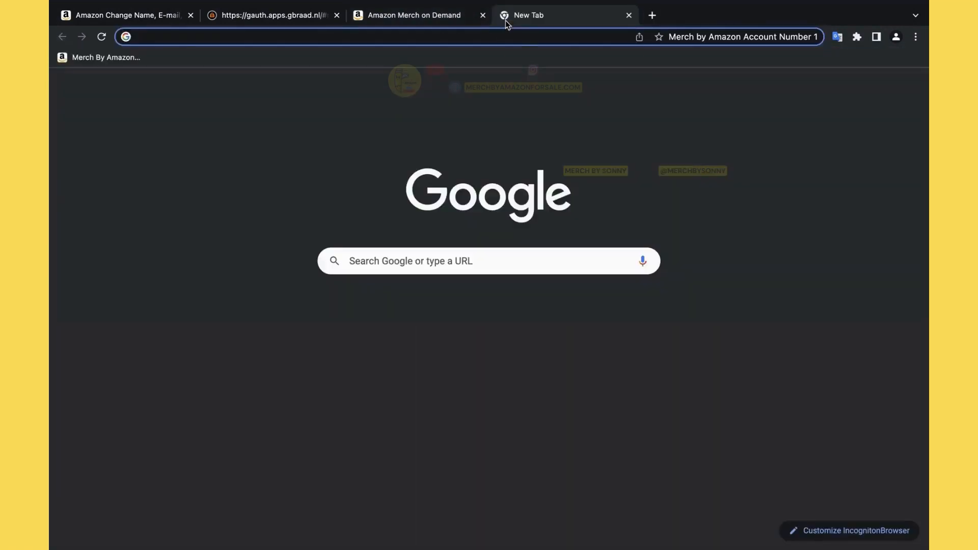
text(GOOgle ē)
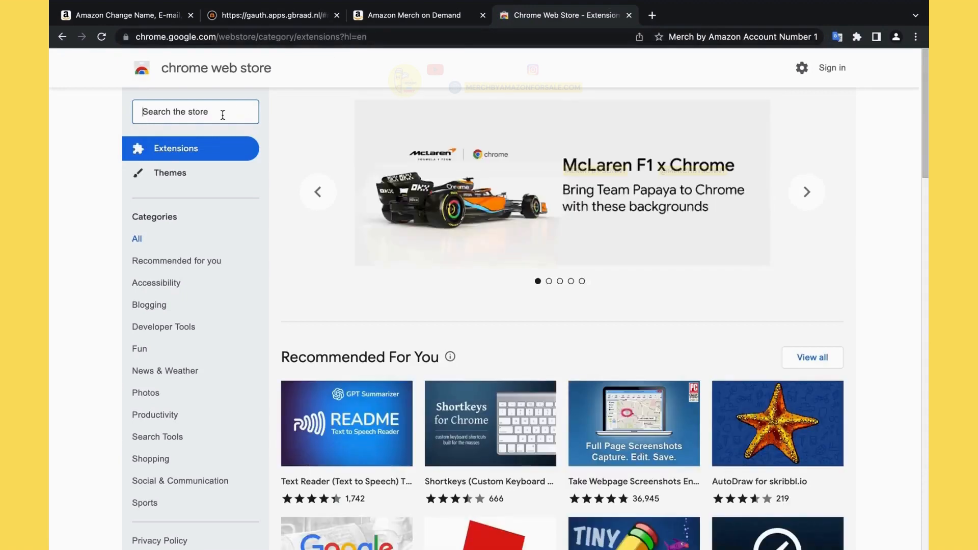
text(pretty merch)
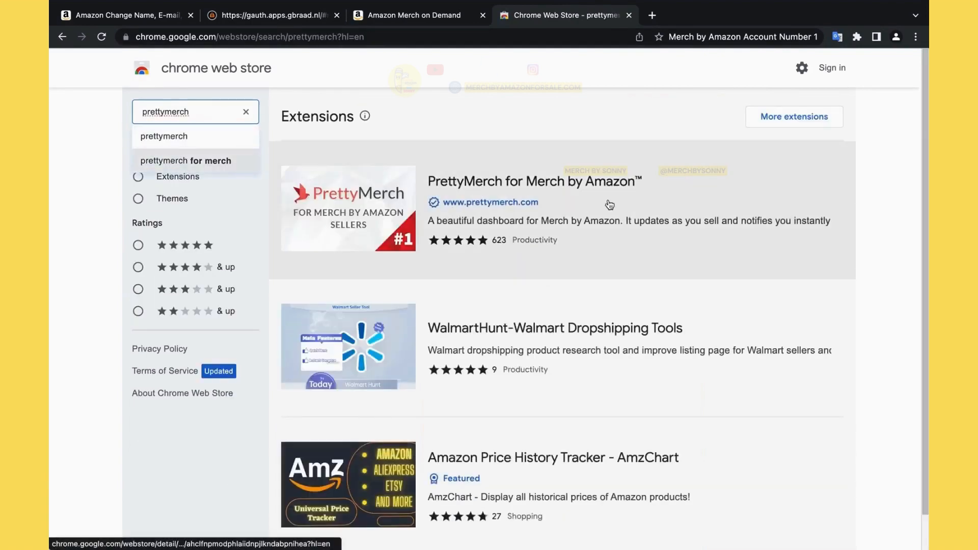
click(534, 181)
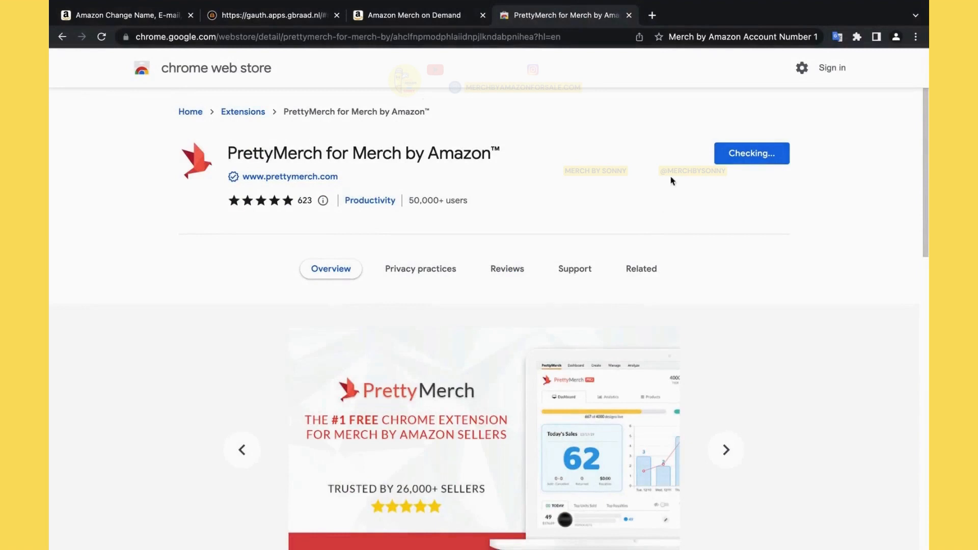
mouse_move(653, 166)
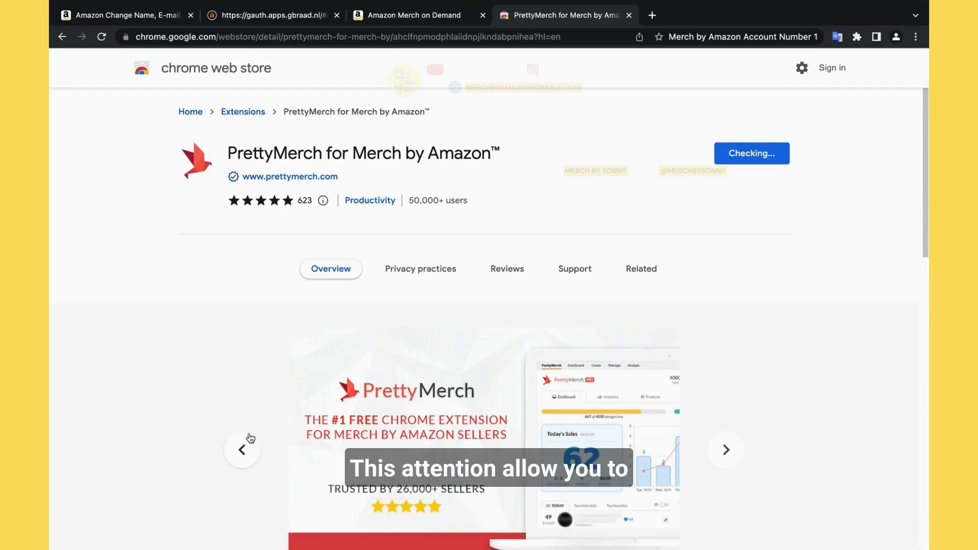
click(751, 153)
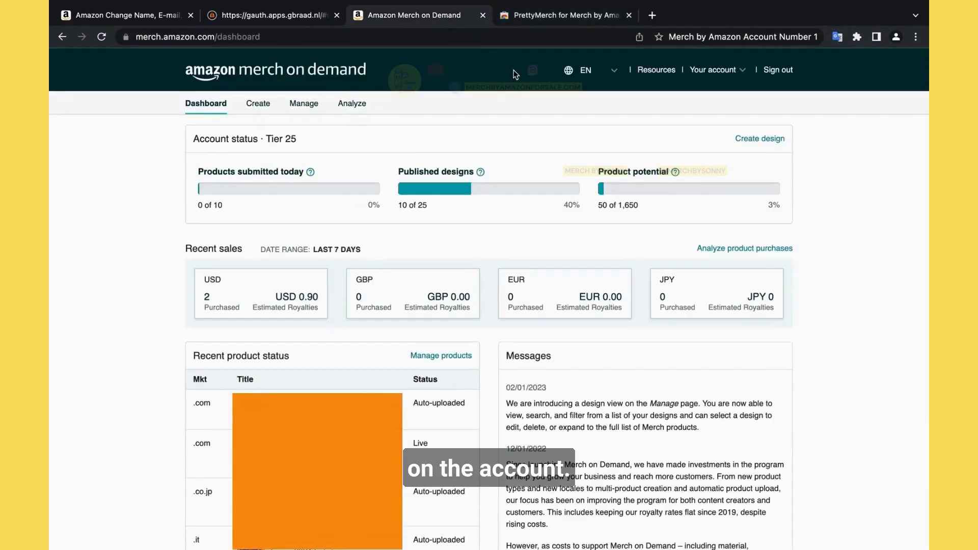
Pin PrettyMerch to the toolbar, load its dashboard on the Merch page and dismiss the welcome message.
click(857, 37)
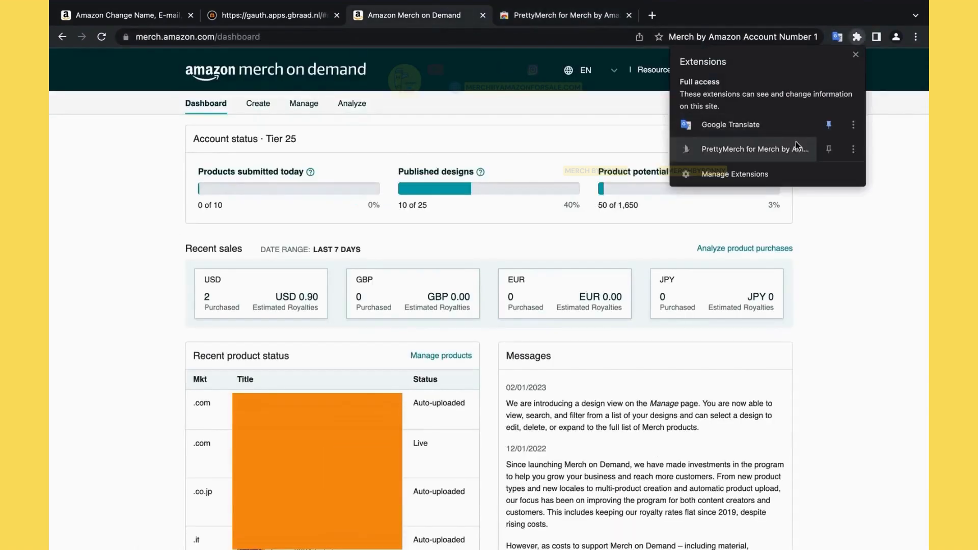
click(856, 54)
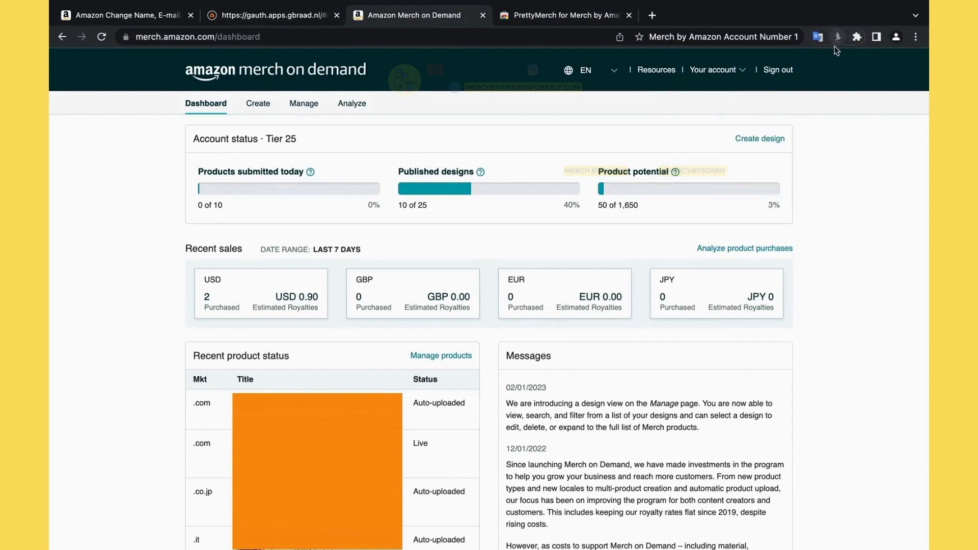
click(102, 36)
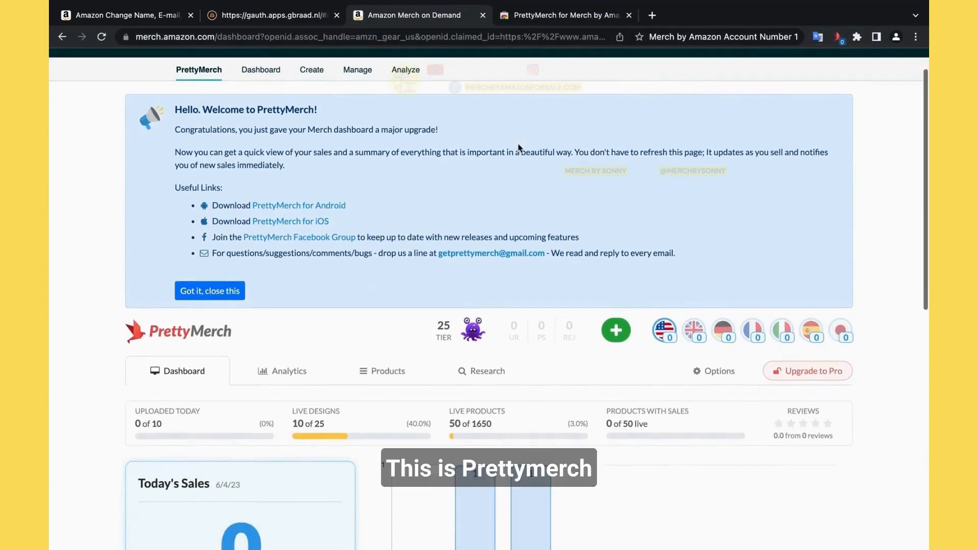
click(209, 291)
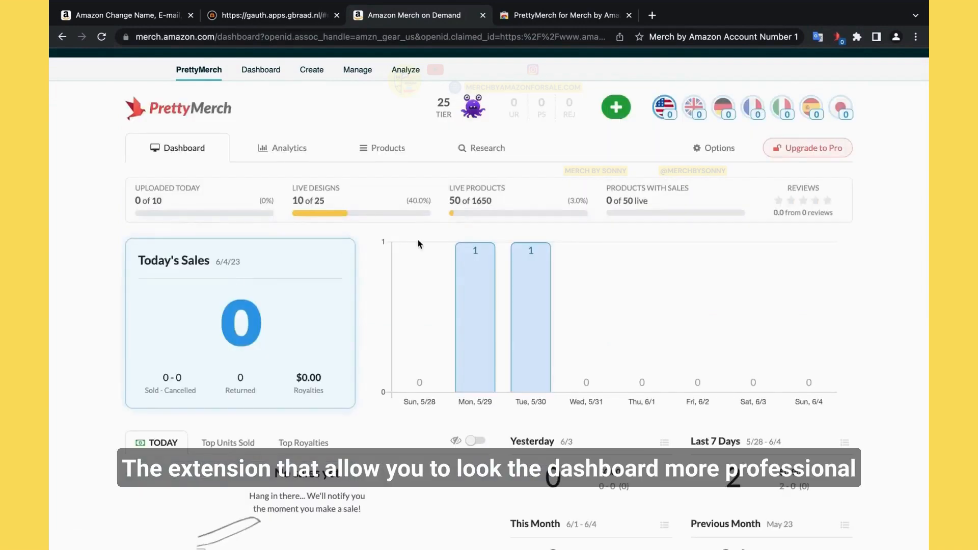
scroll(down, 3)
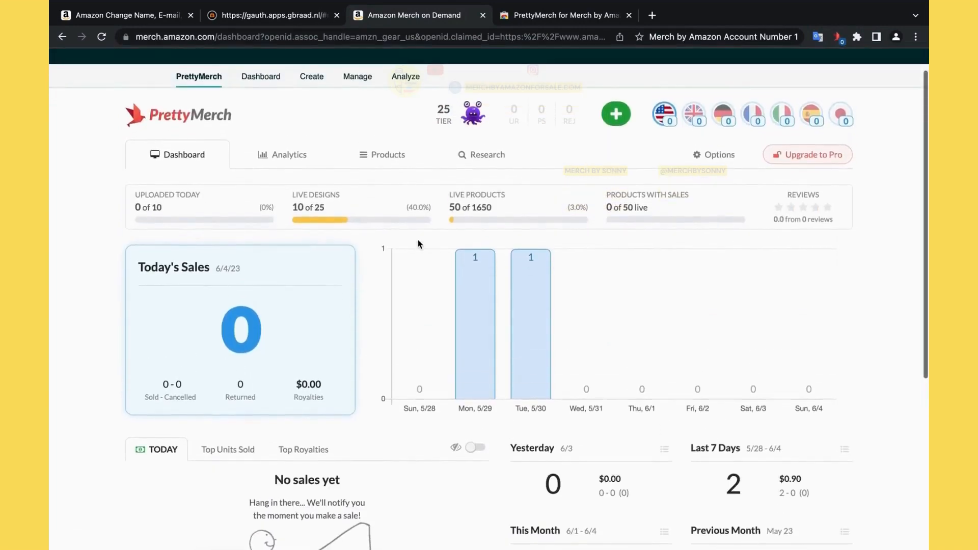
scroll(down, 3)
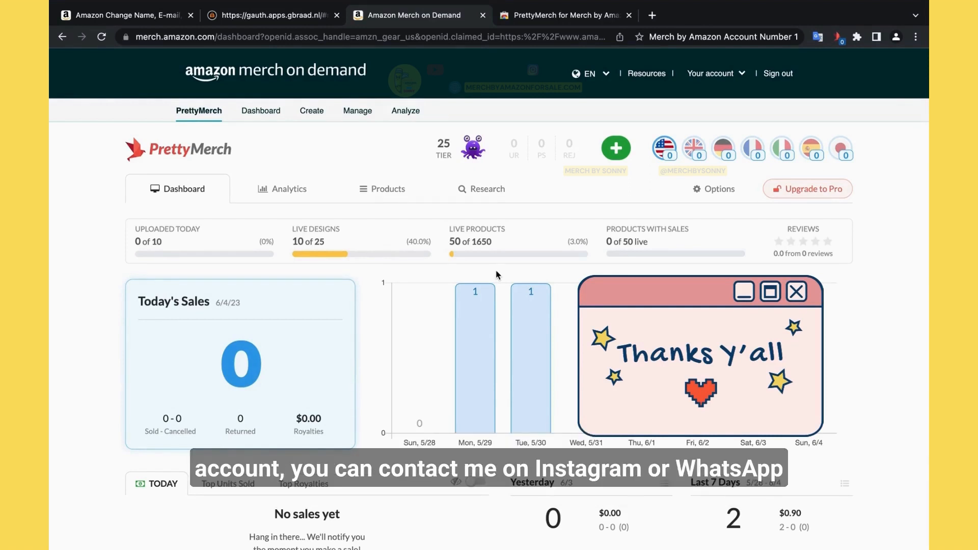
Start a new tab with 'merch' entered in the address bar.
text(merch)
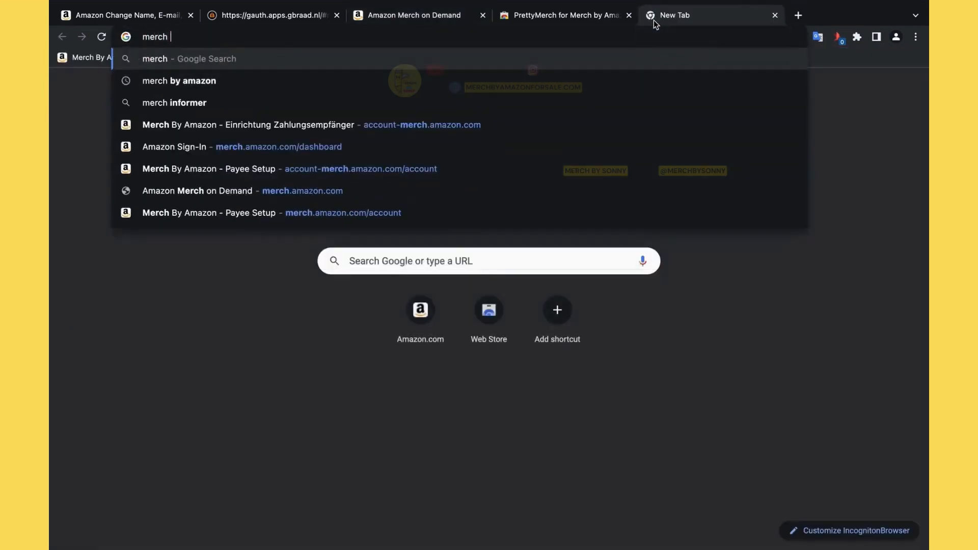